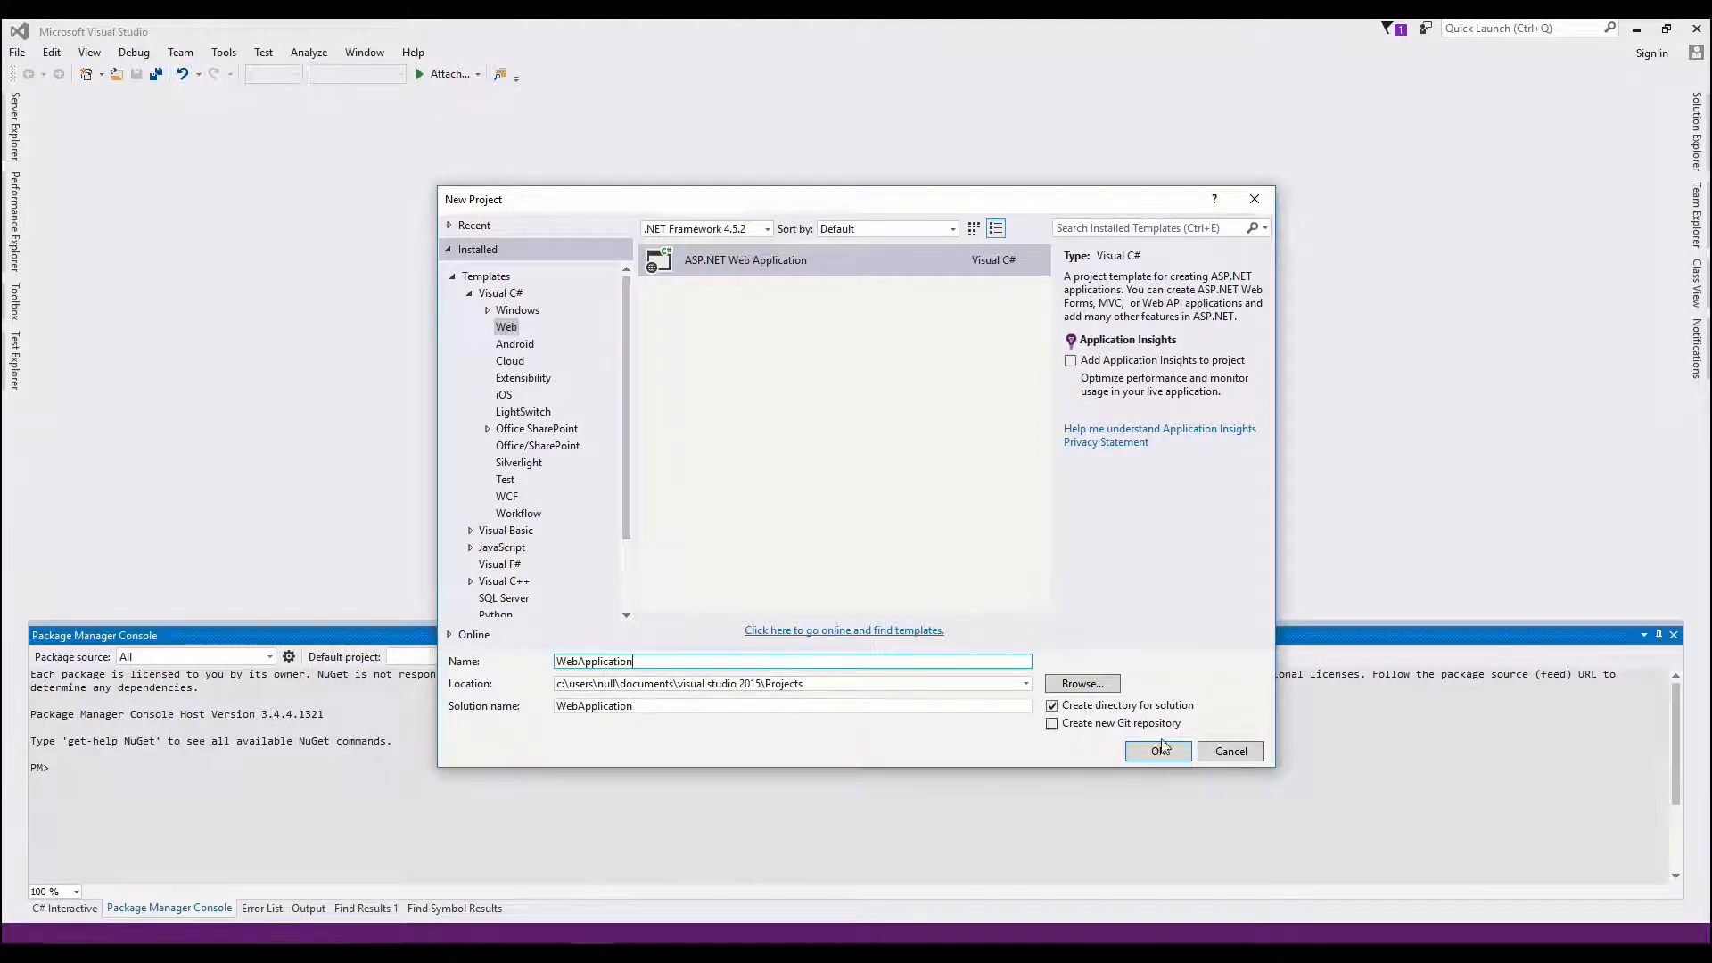
# Step: Create an ASP.NET Web Application named WebApplication using the MVC template
pyautogui.click(1158, 751)
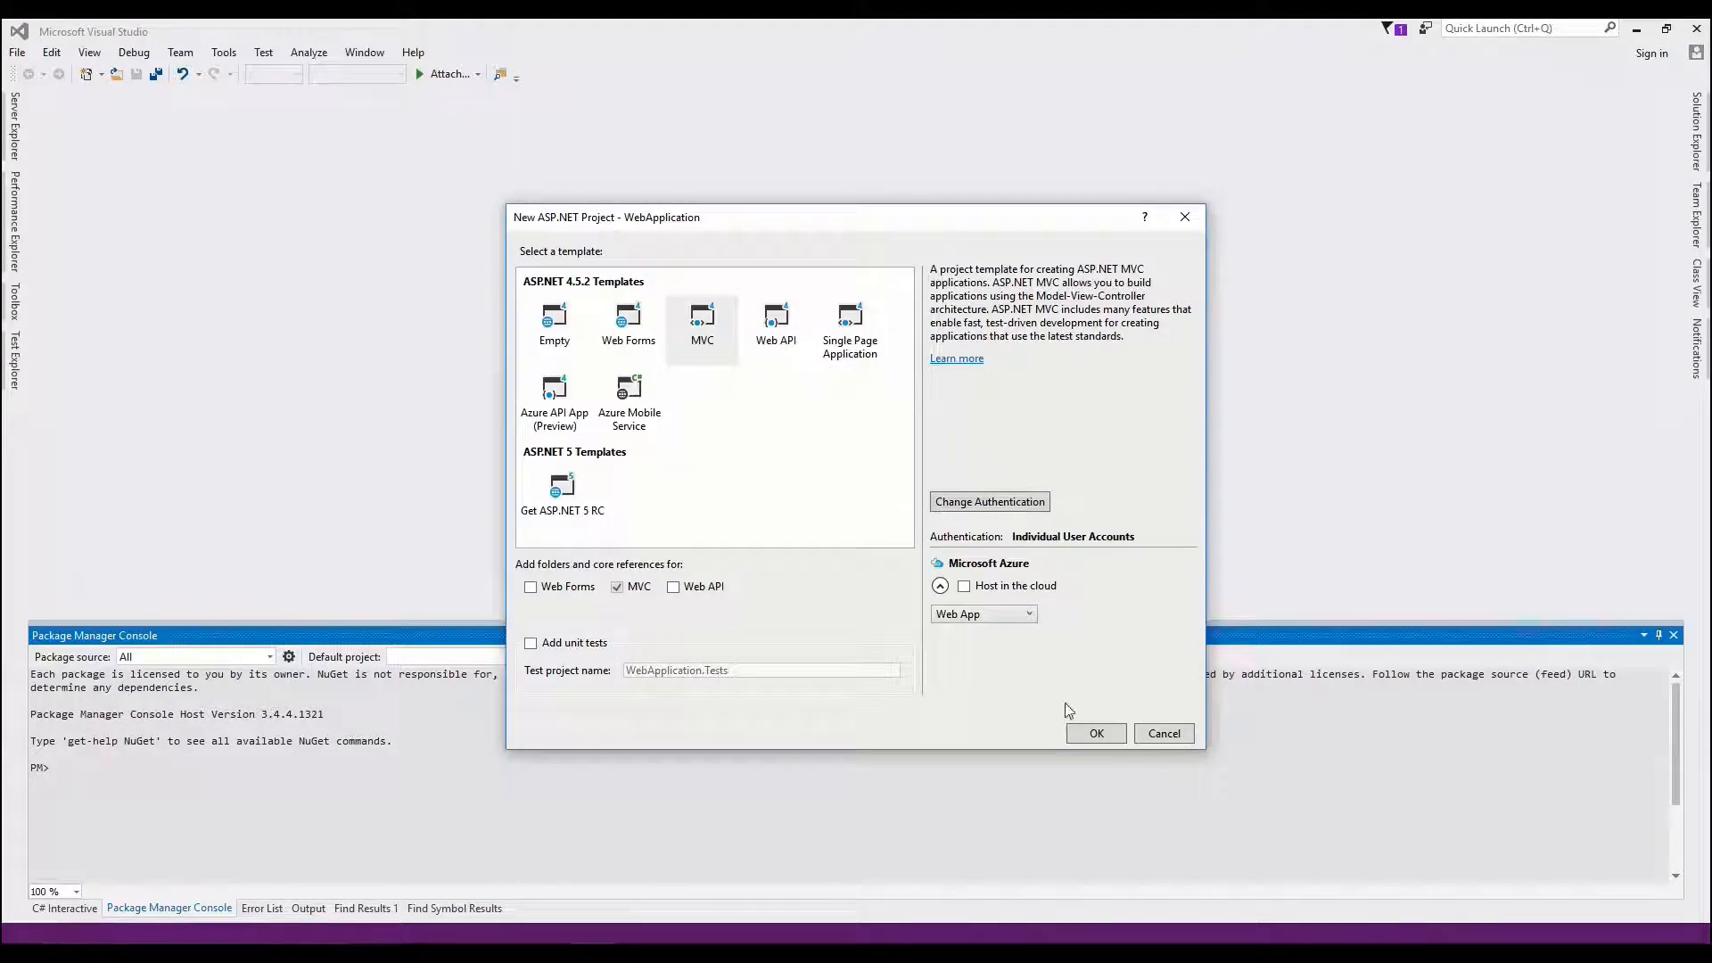
pyautogui.click(1095, 733)
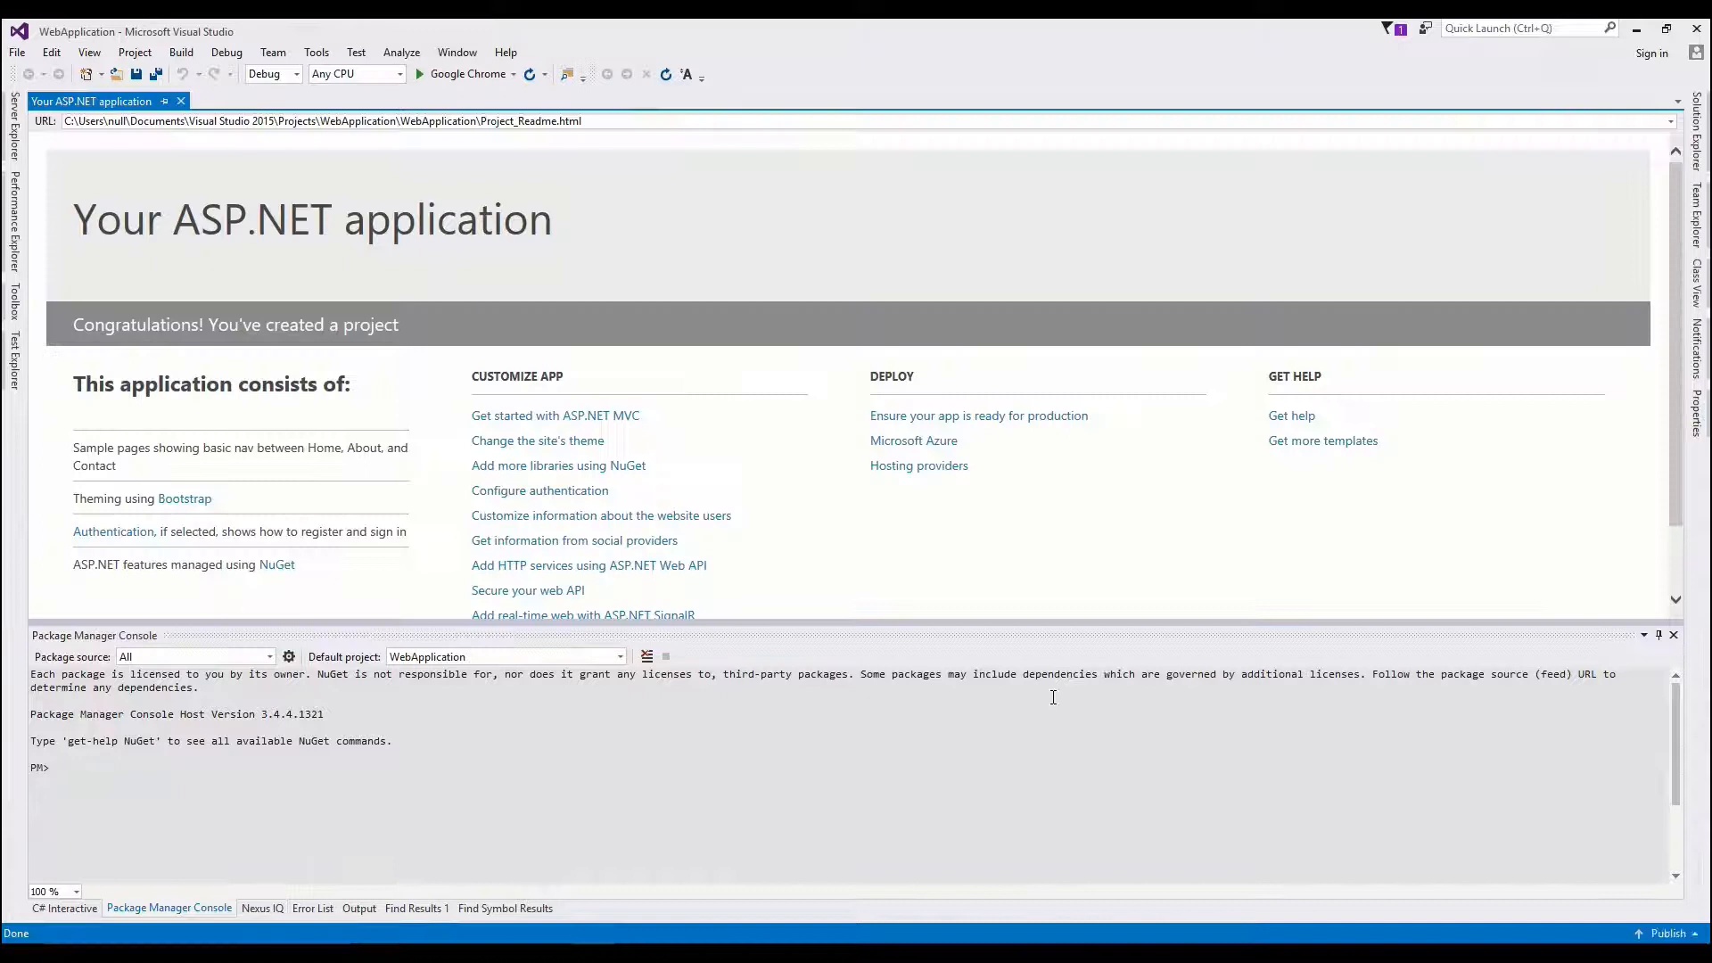
pyautogui.moveTo(539, 491)
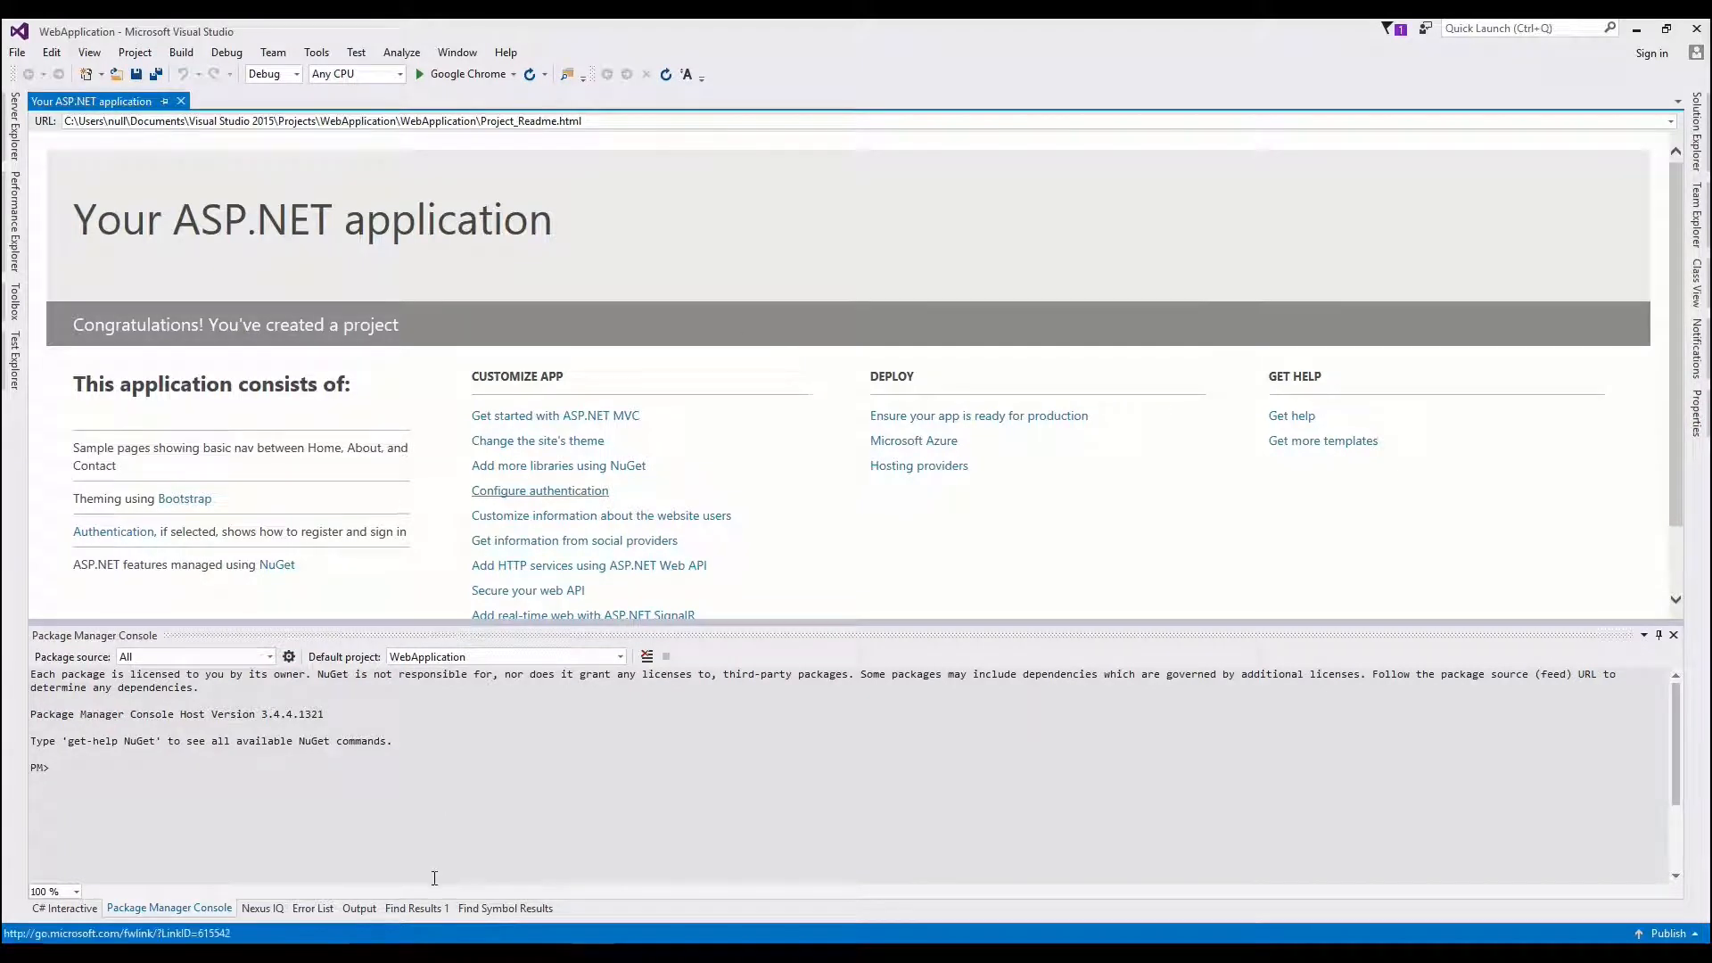
pyautogui.moveTo(346, 903)
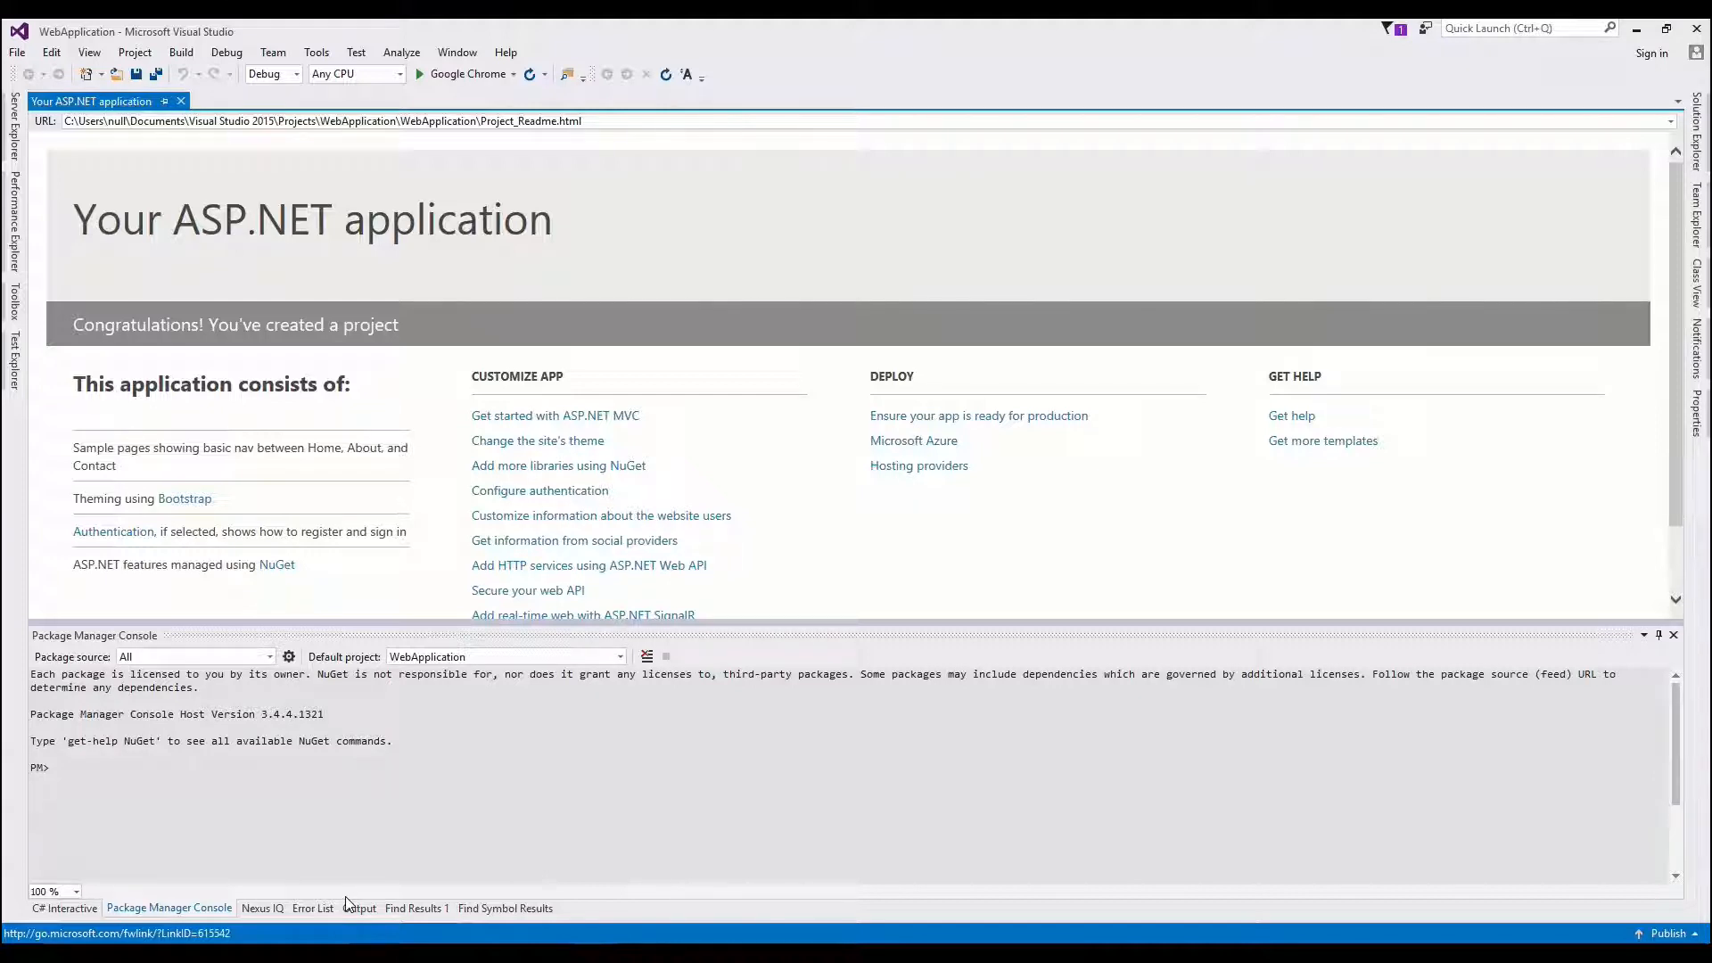
pyautogui.moveTo(356, 760)
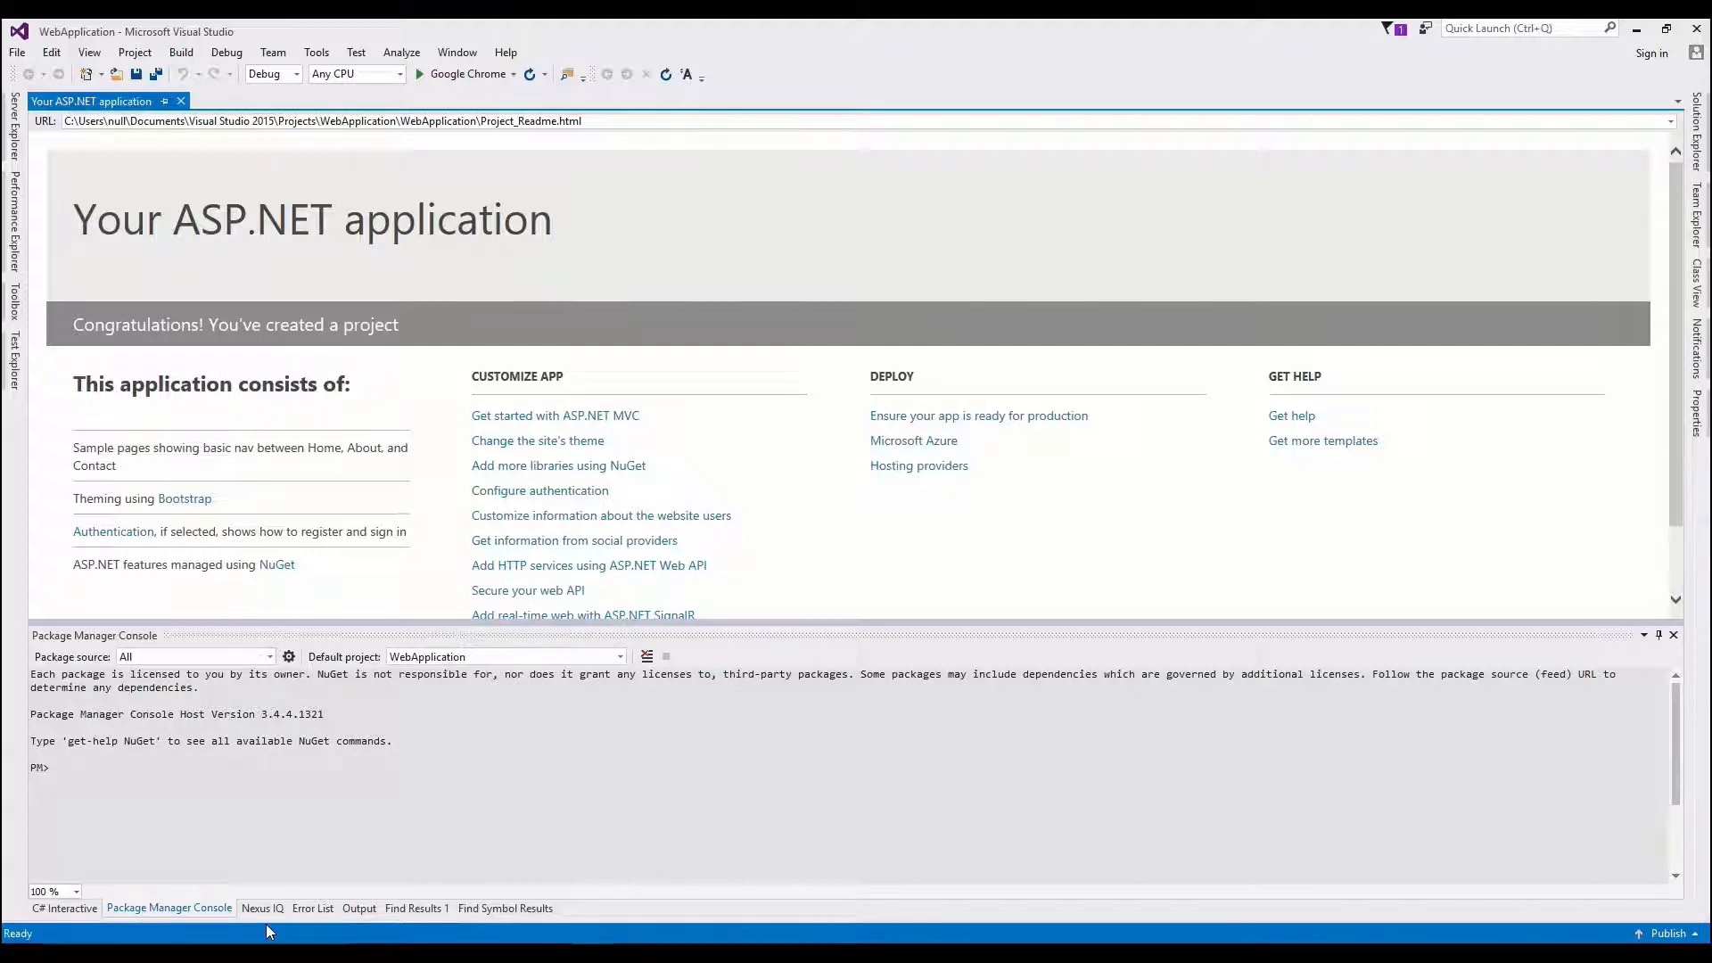
# Step: In the Nexus IQ server options, select Web Application as the IQ application and apply
pyautogui.click(262, 907)
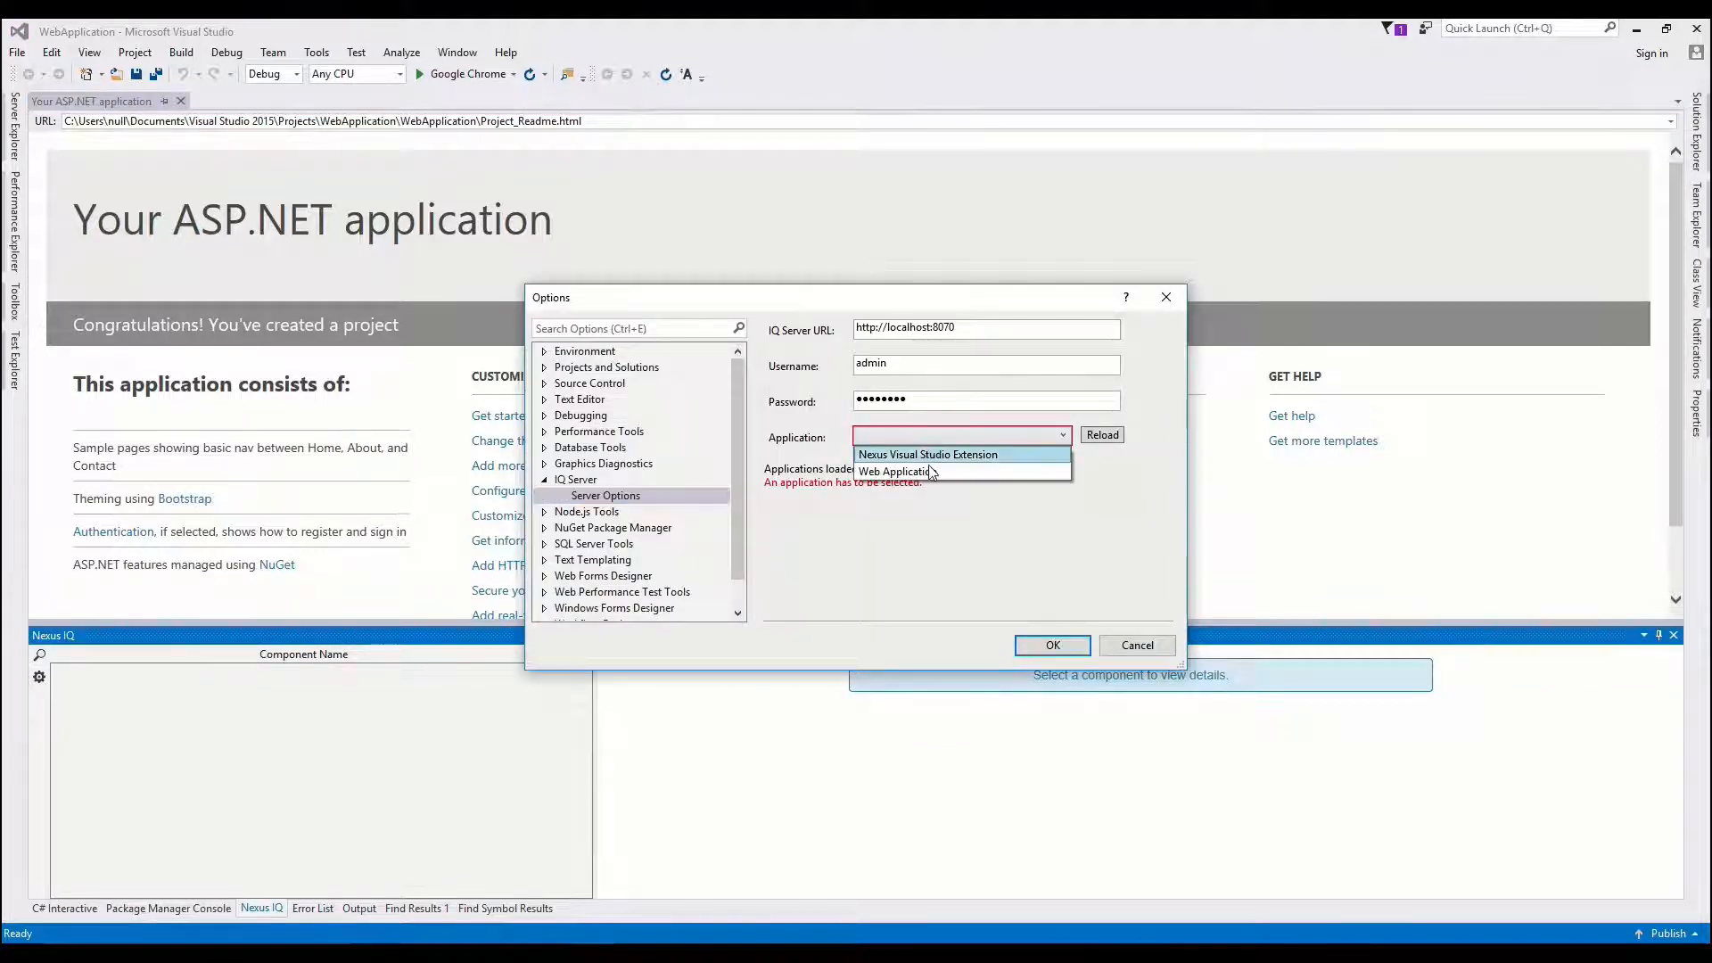
pyautogui.click(895, 471)
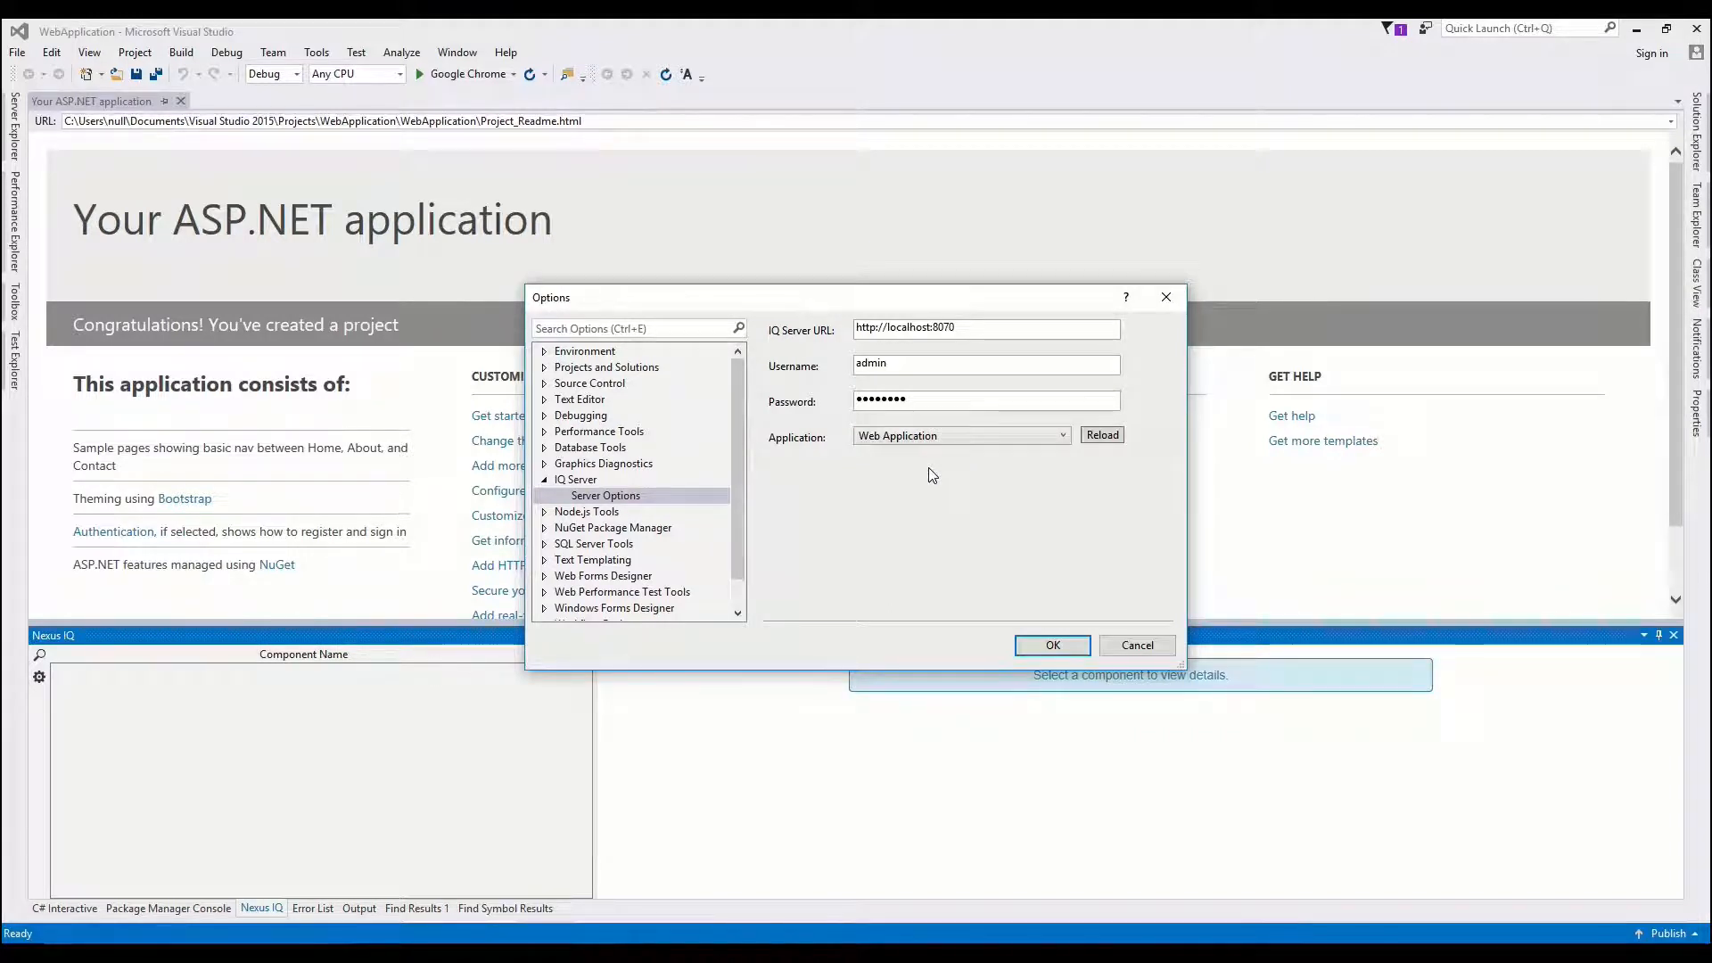
pyautogui.moveTo(1056, 666)
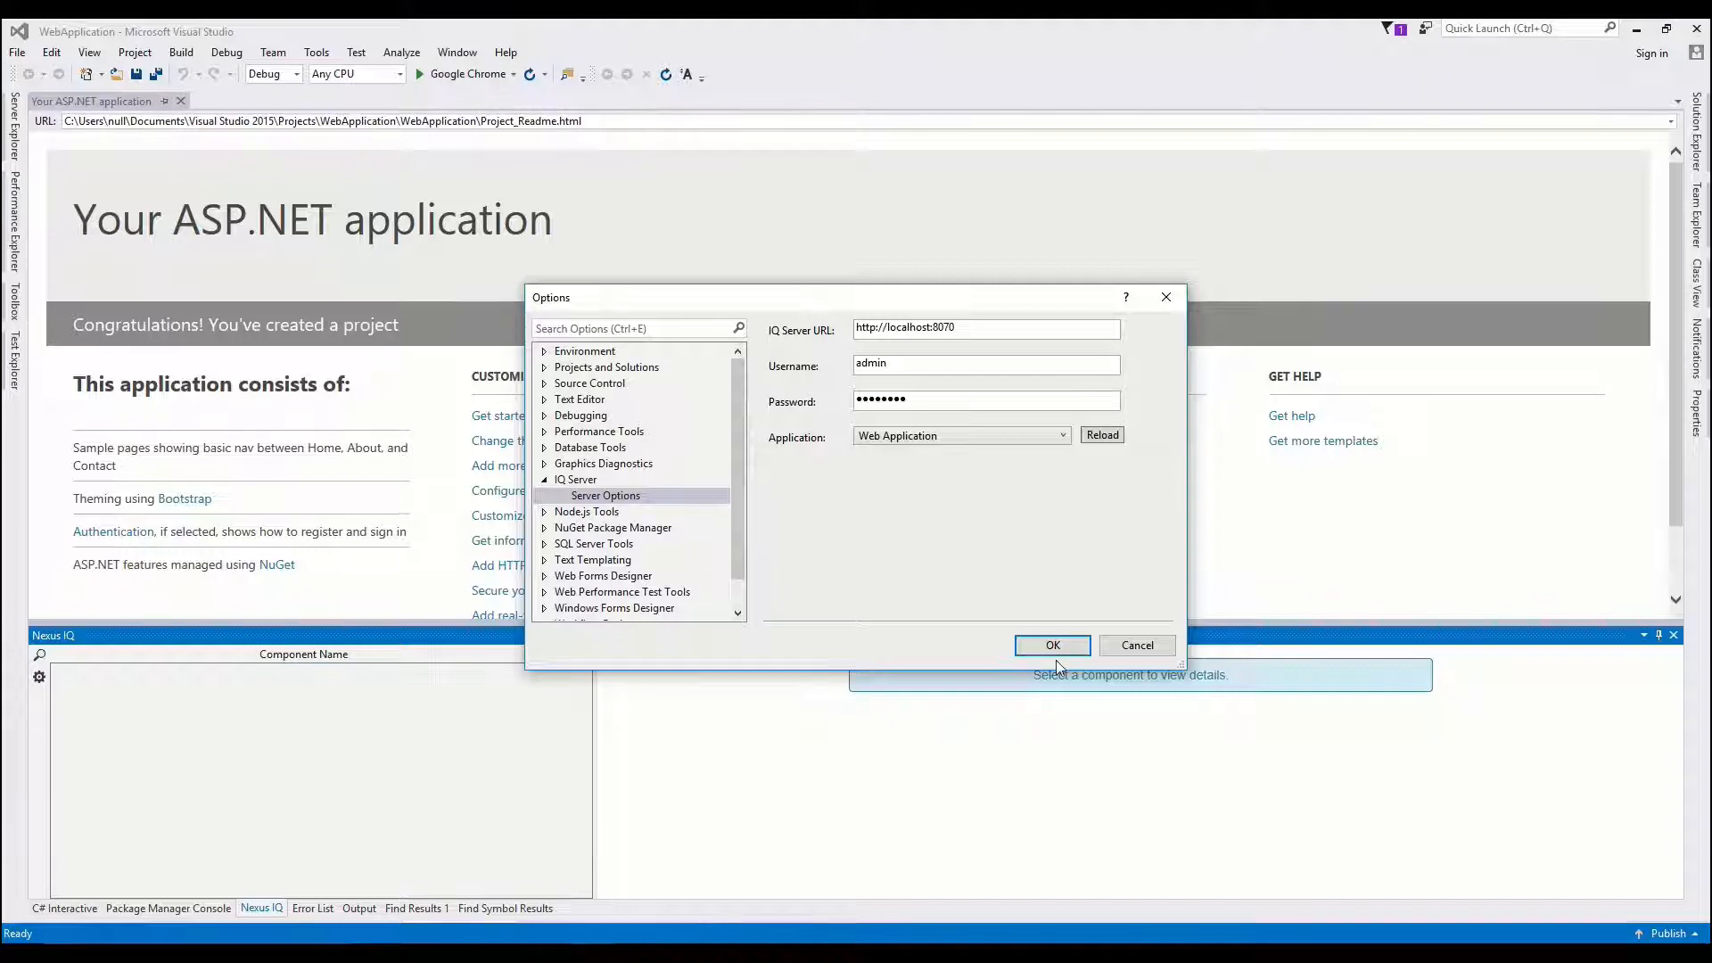
pyautogui.click(1051, 644)
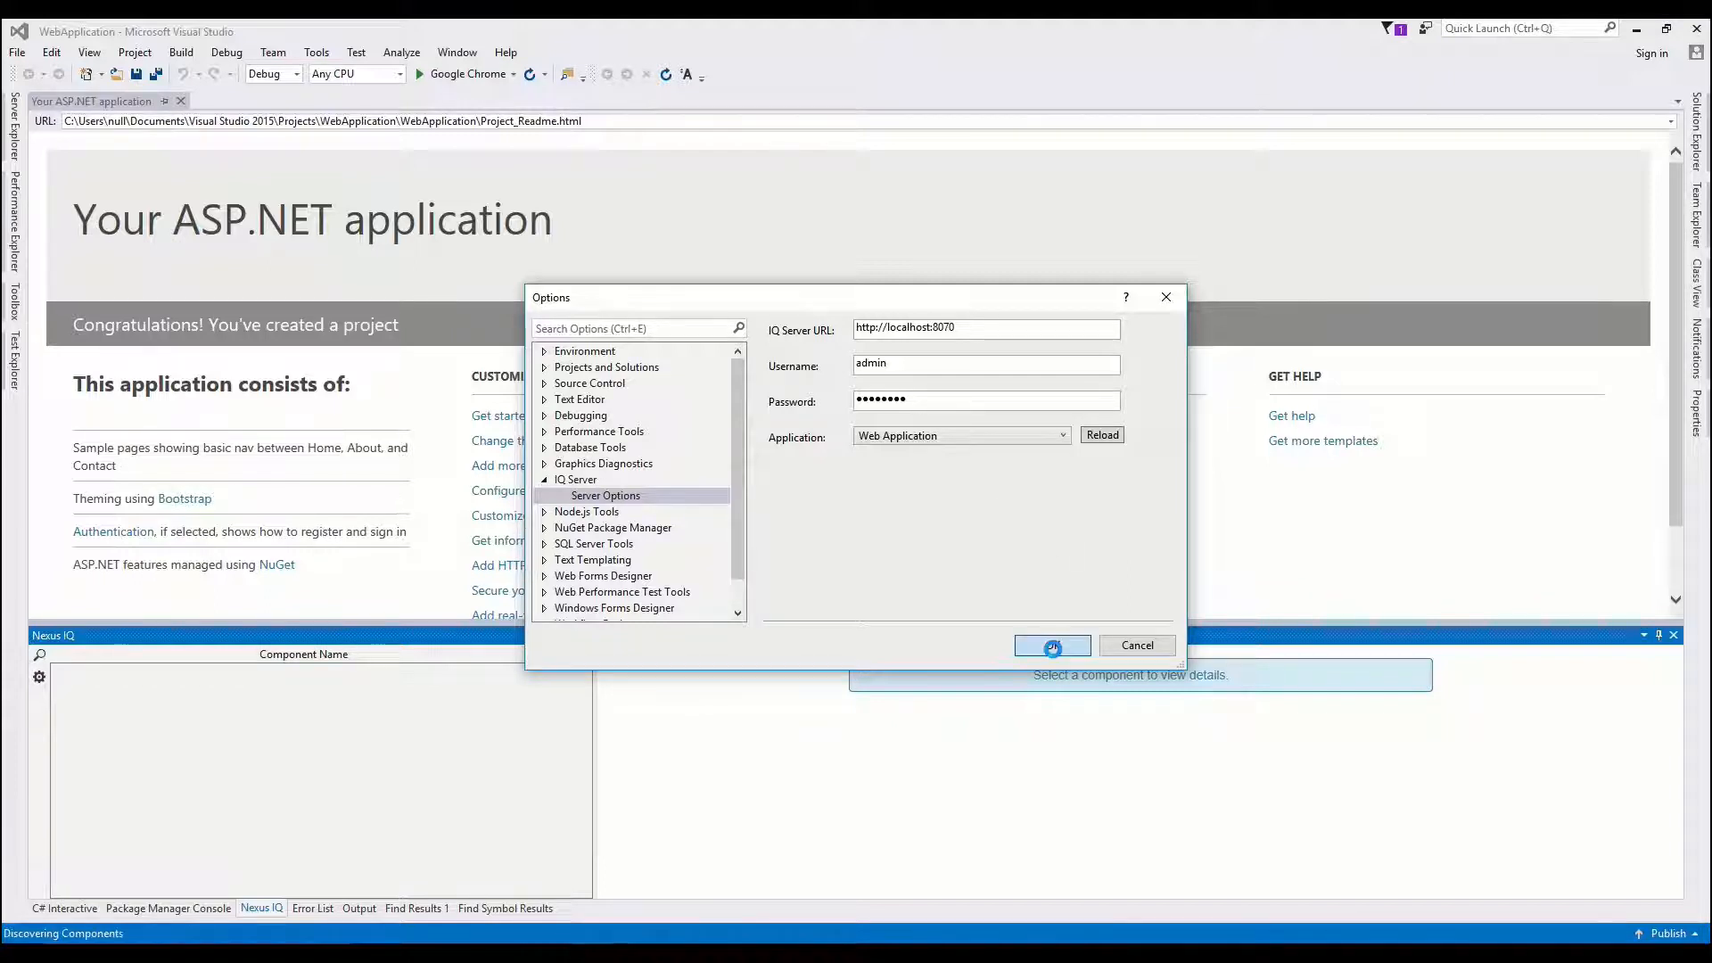
# Step: Browse the evaluated Nexus IQ components and view Antlr 3.4.1.9004's license and threat details
pyautogui.click(1050, 646)
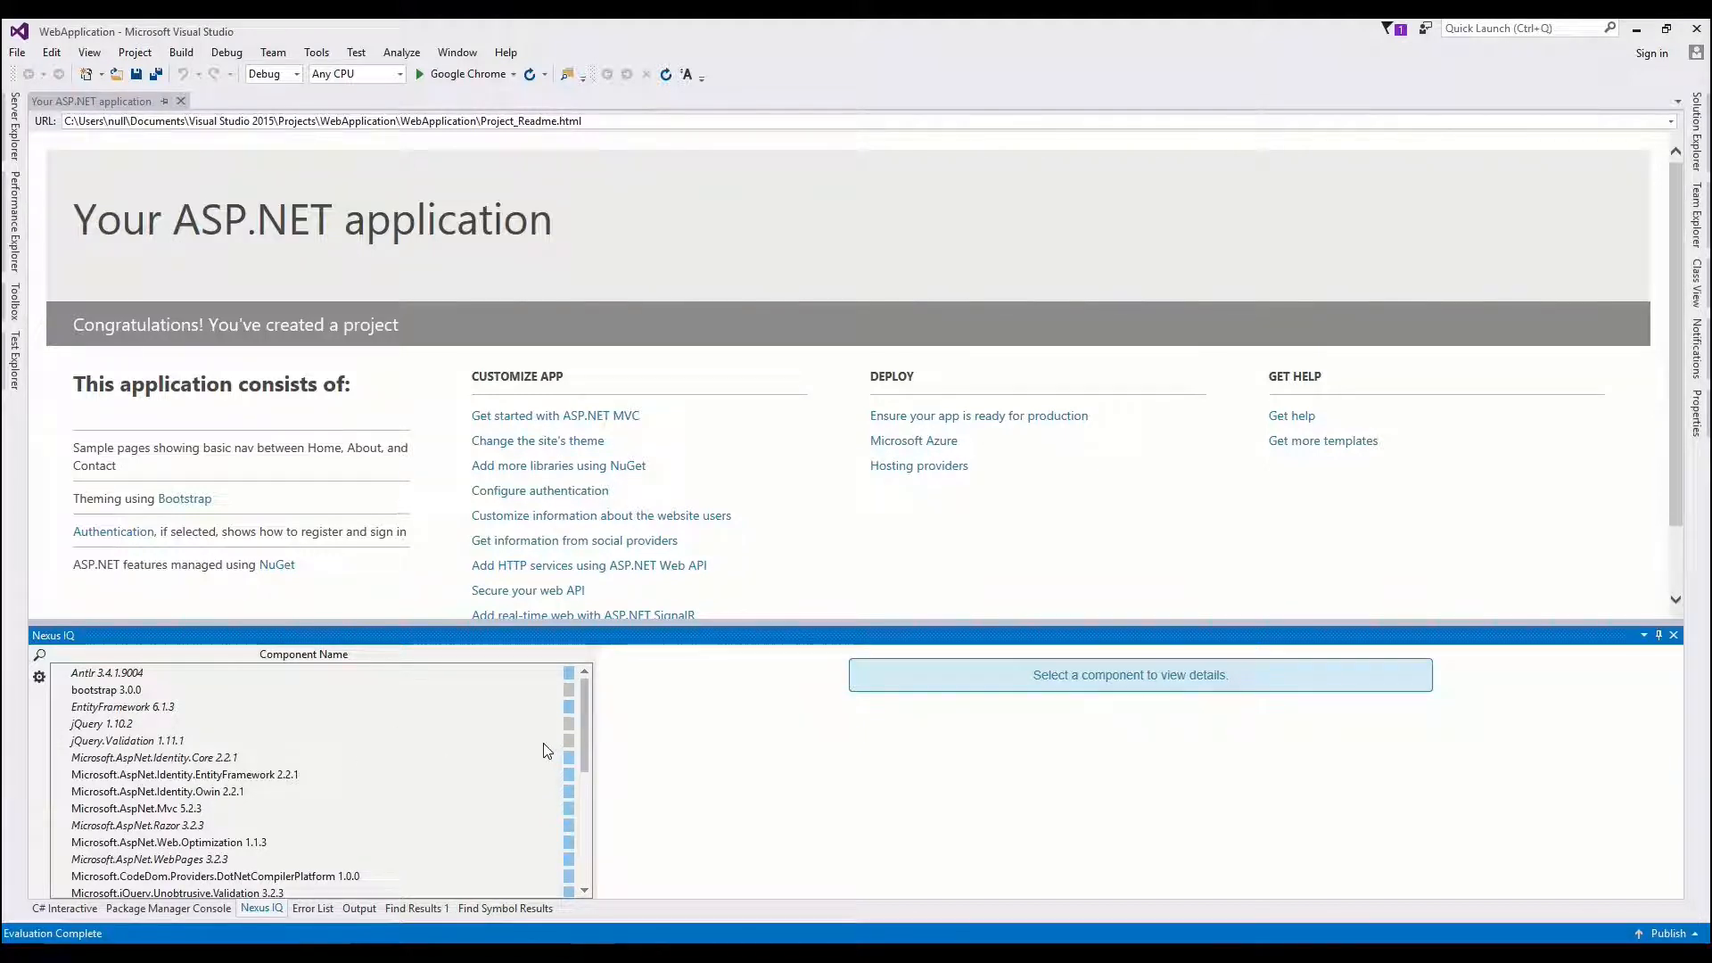
pyautogui.moveTo(527, 741)
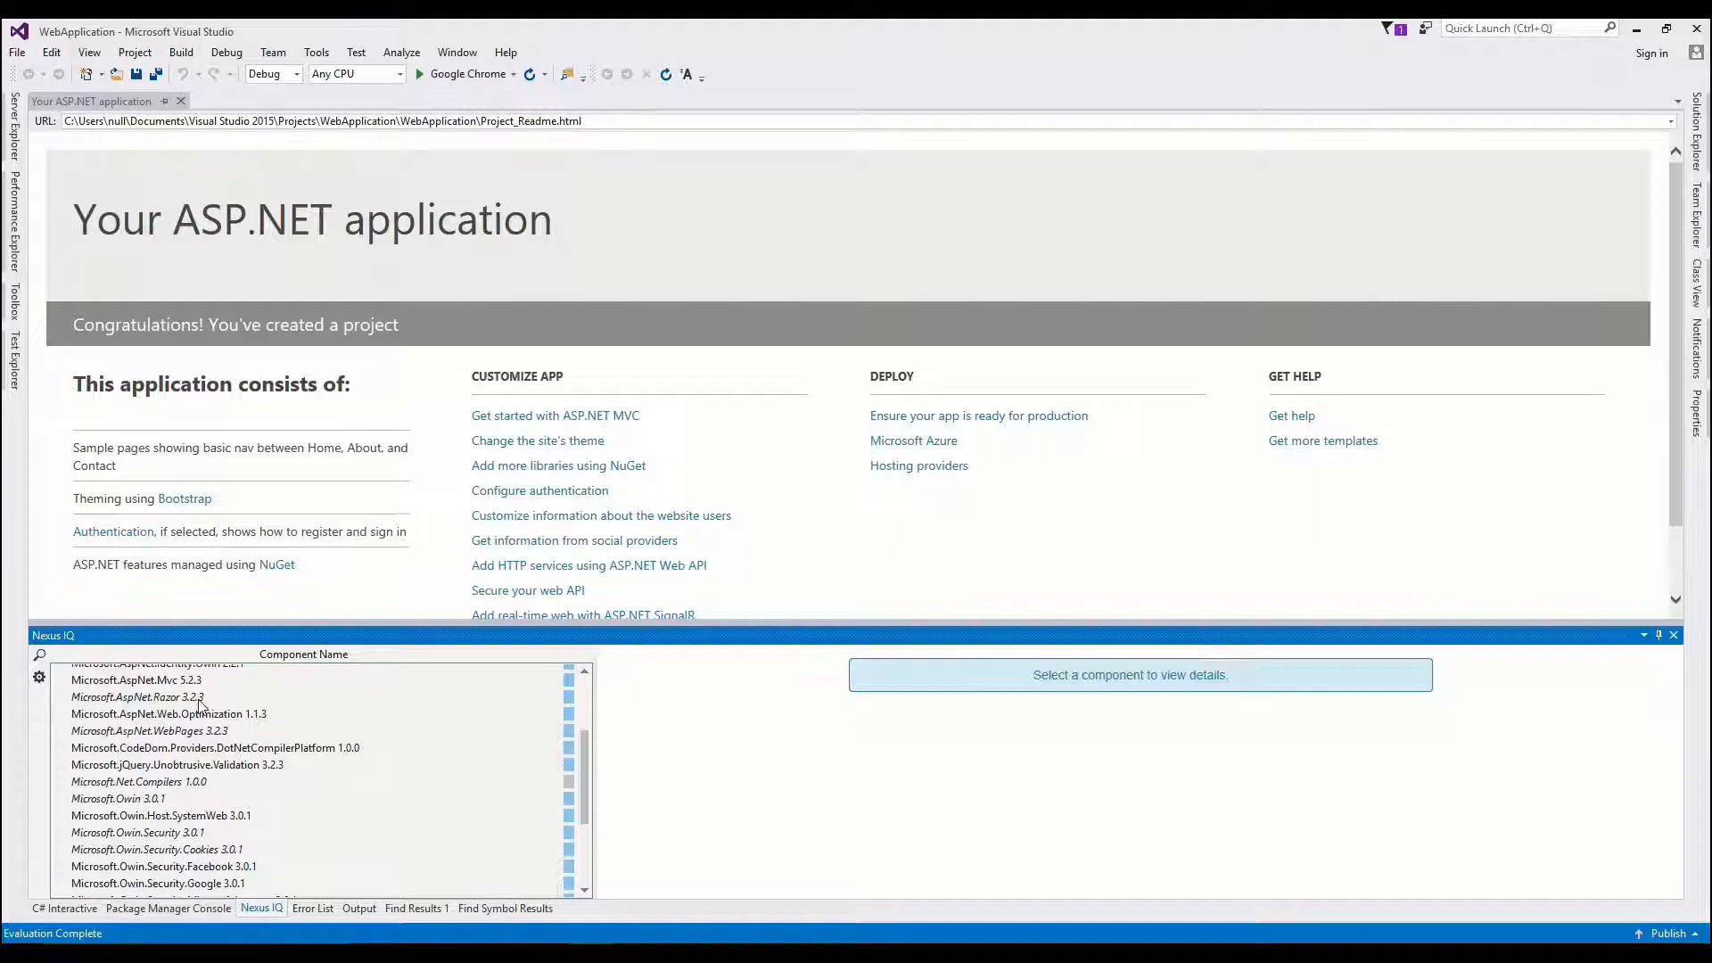
pyautogui.scroll(-3)
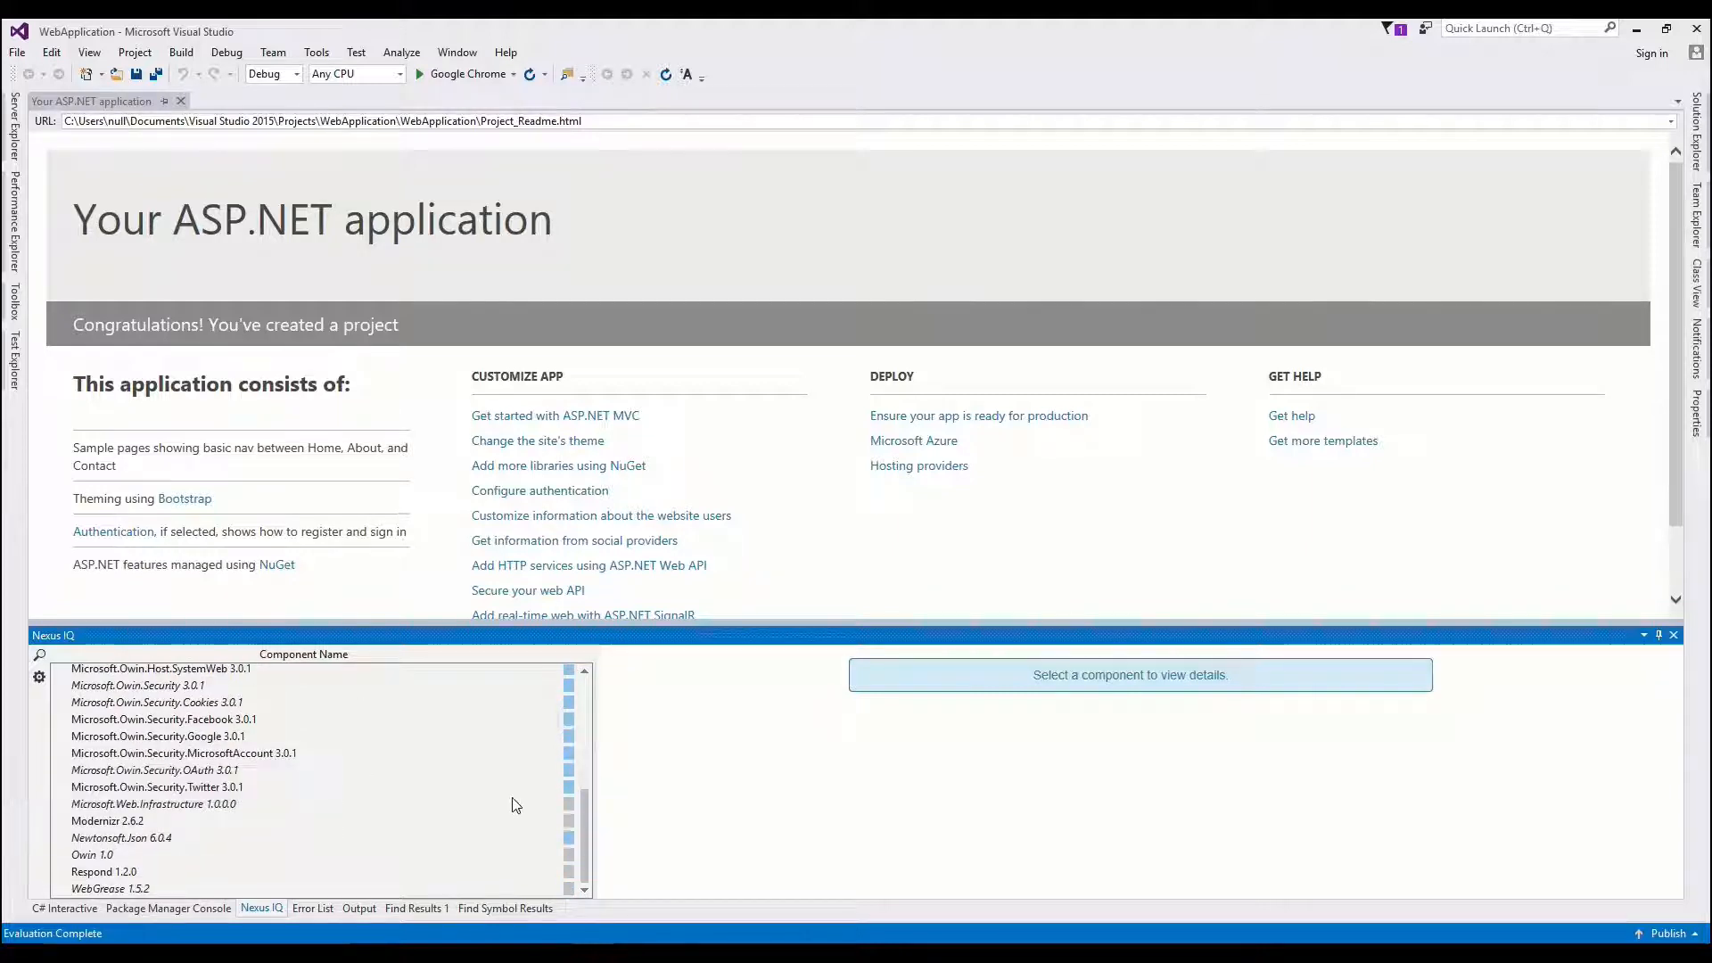
pyautogui.scroll(3)
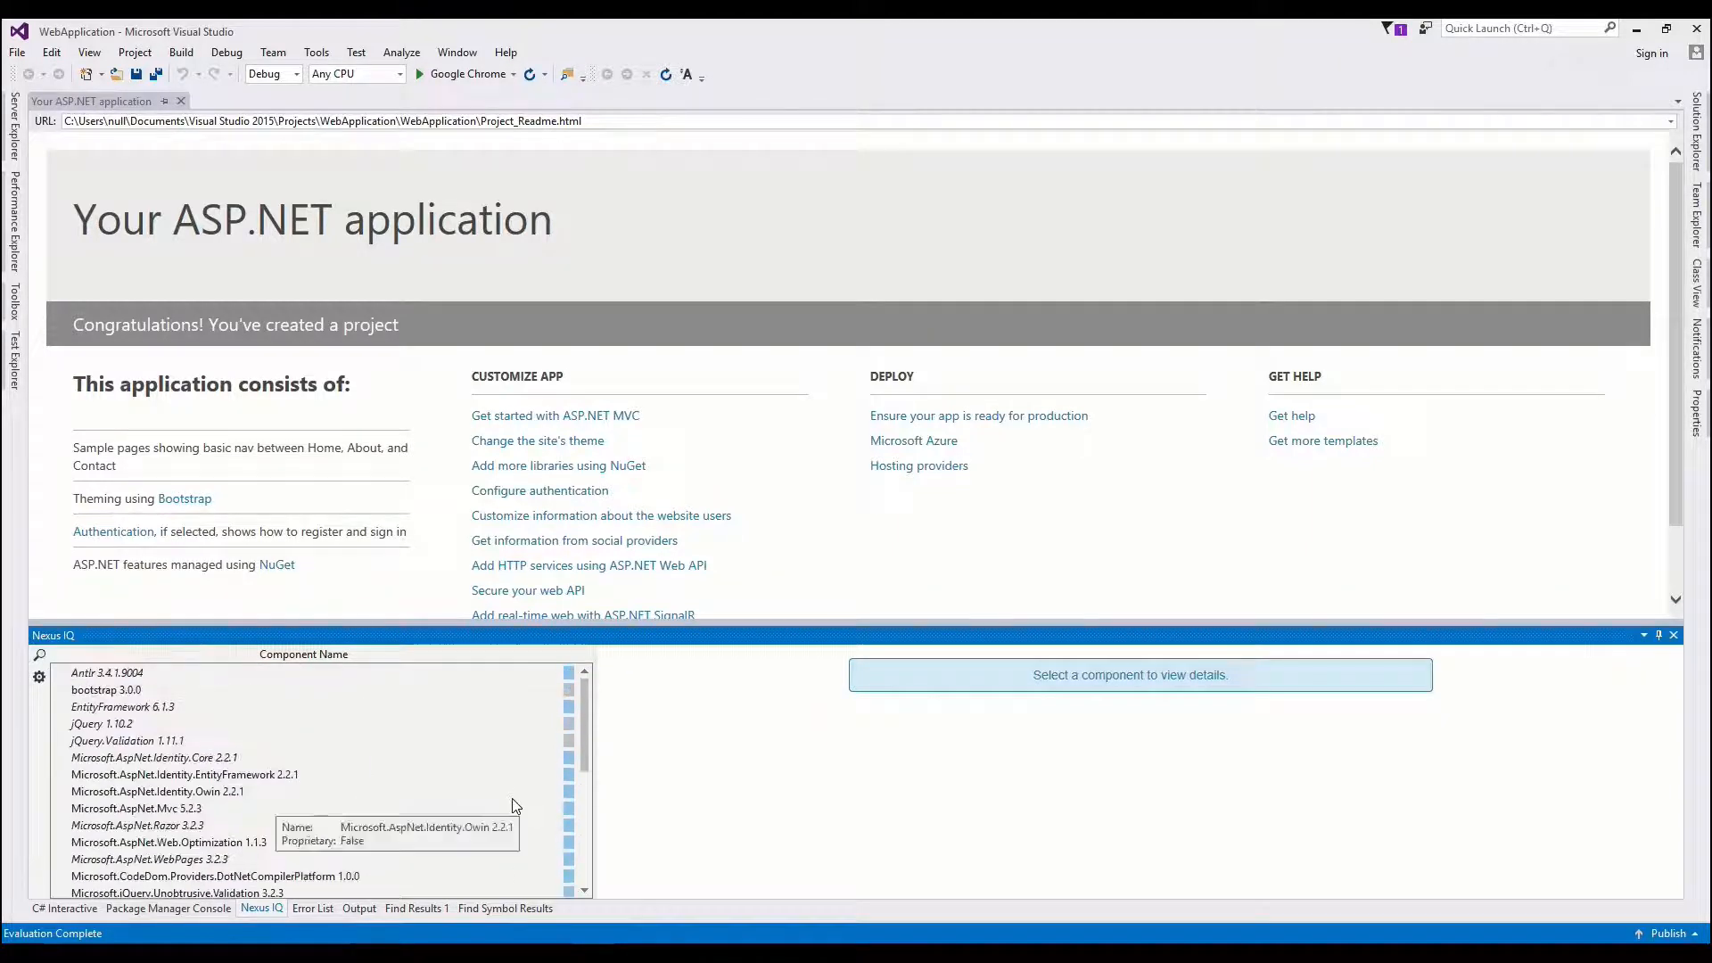
pyautogui.moveTo(360, 740)
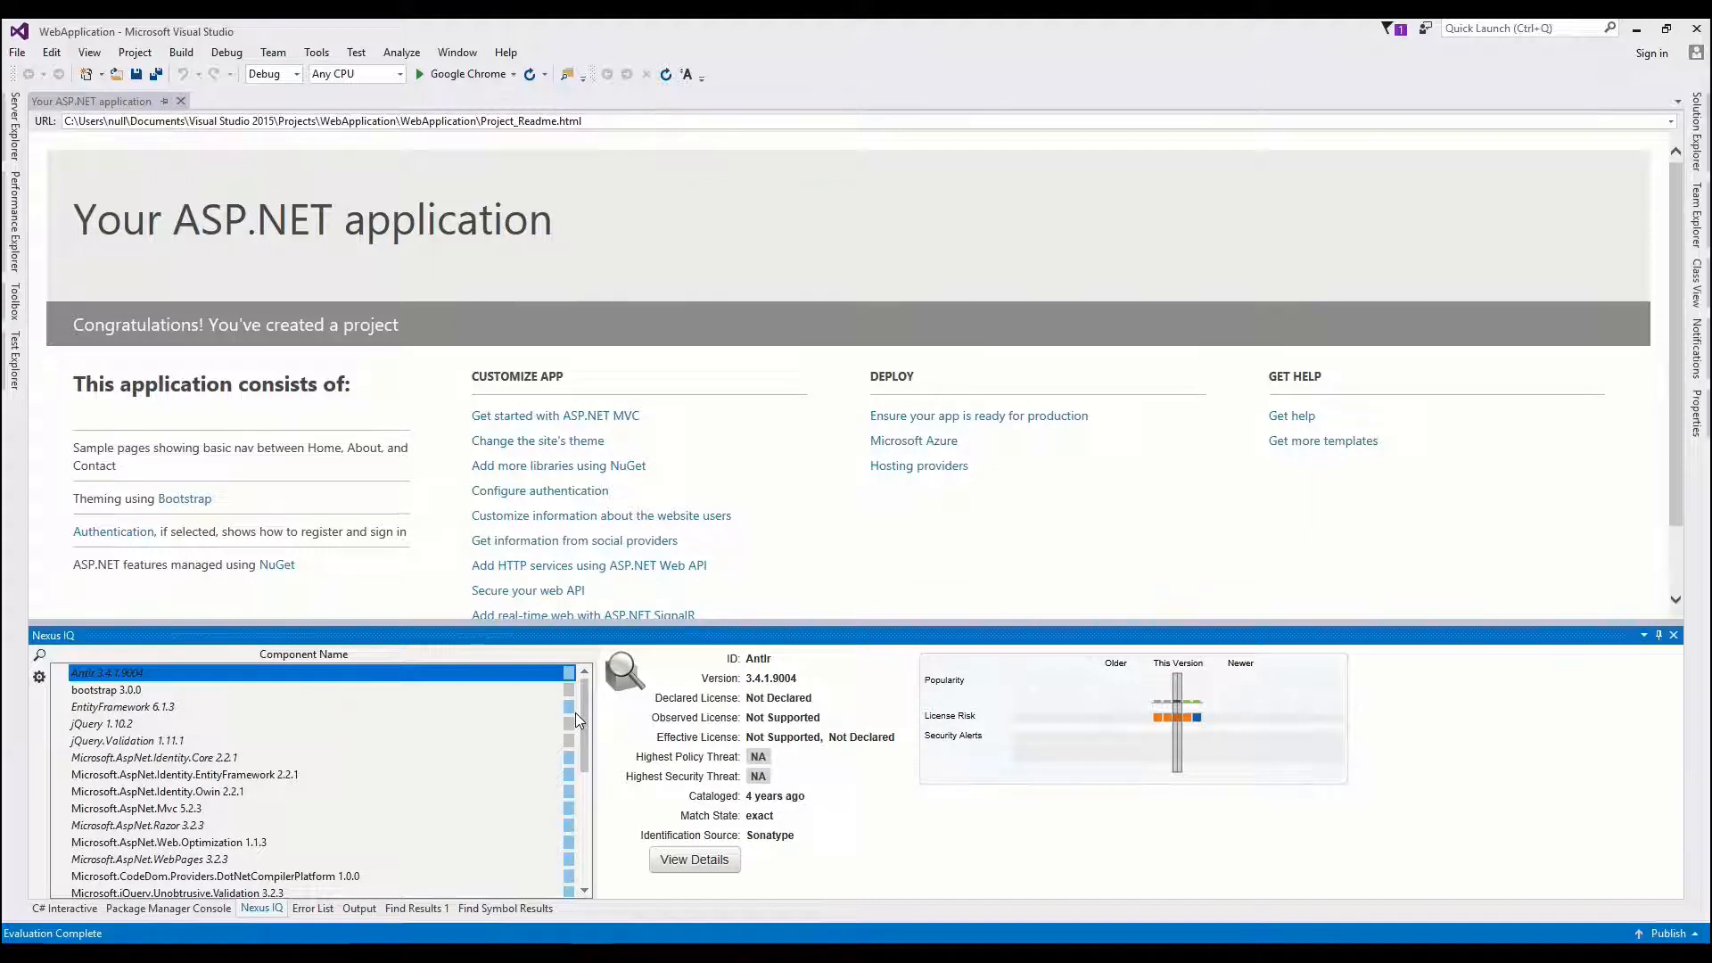
pyautogui.moveTo(371, 155)
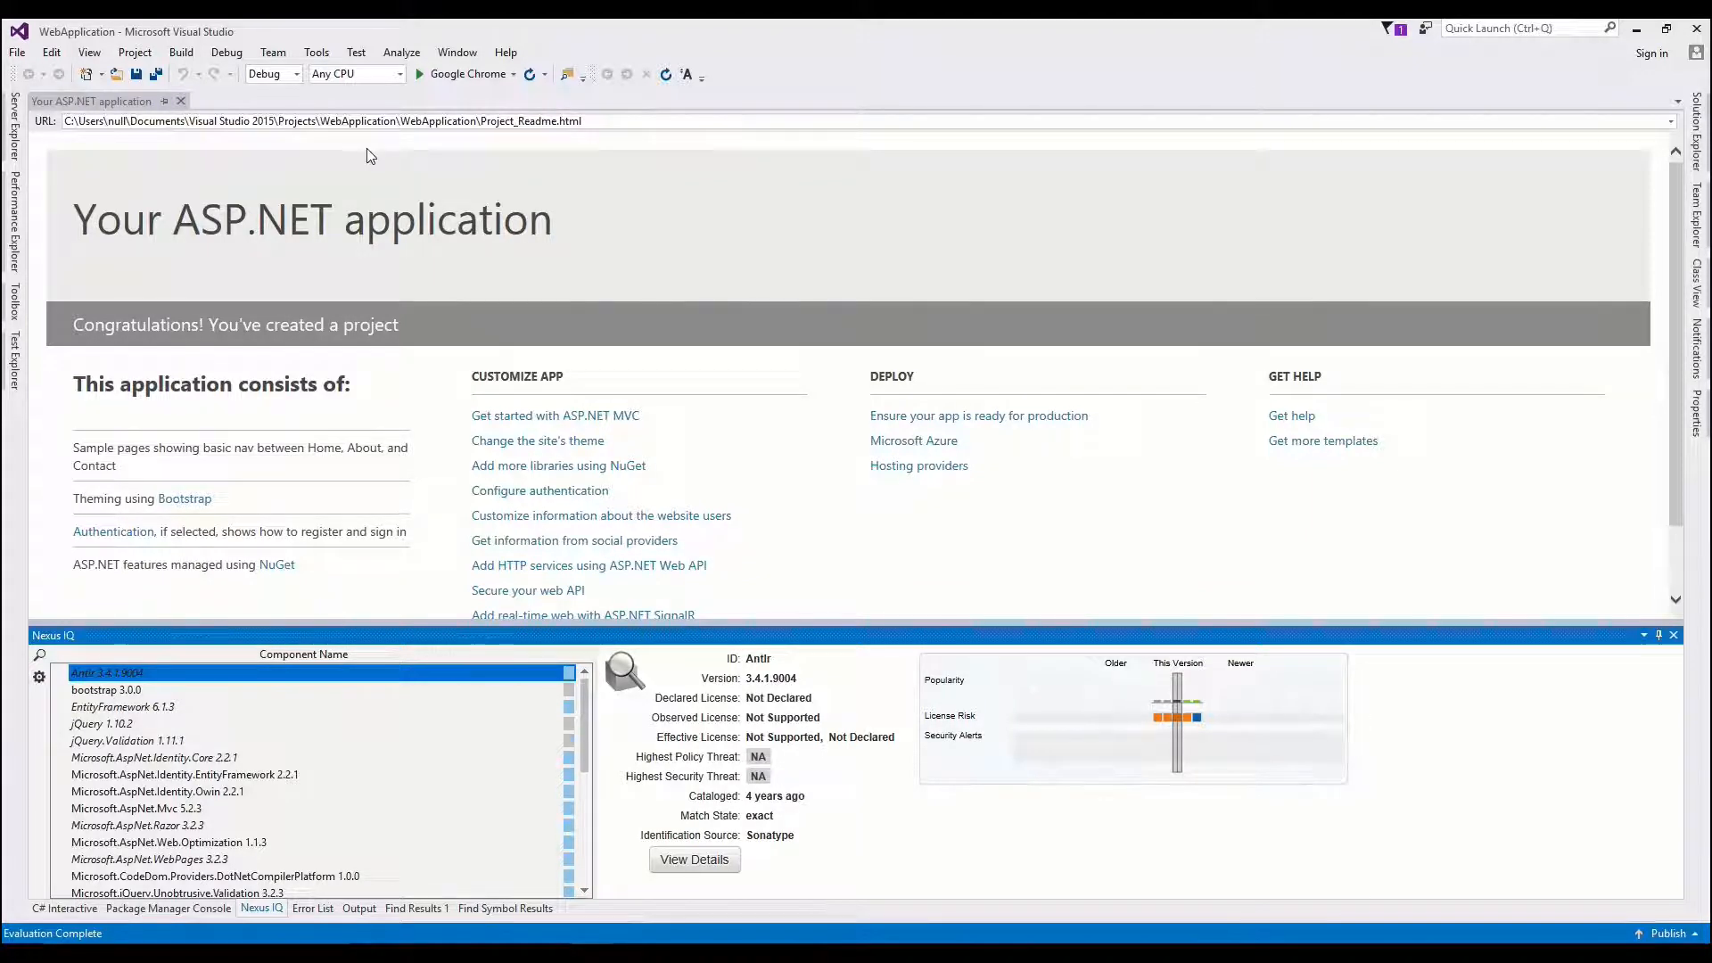
pyautogui.click(315, 52)
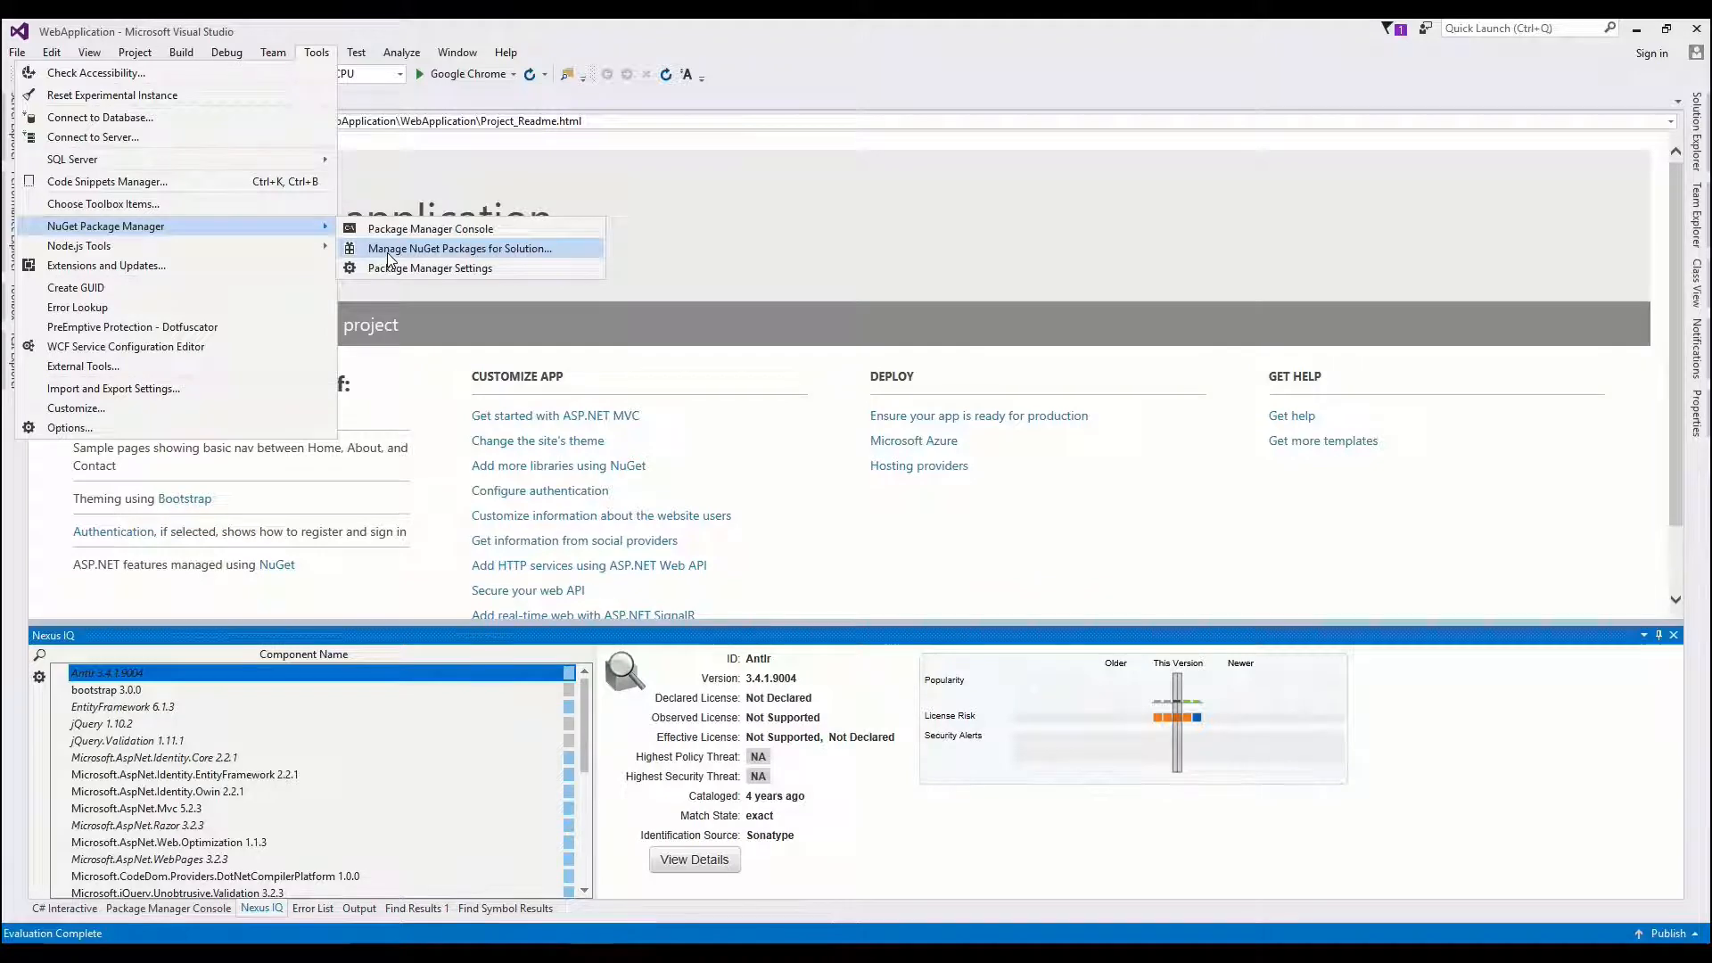
# Step: Install iTextSharp 5.5.11 into WebApplication from the solution NuGet manager, accepting its license
pyautogui.click(460, 248)
pyautogui.write('iTextSharp')
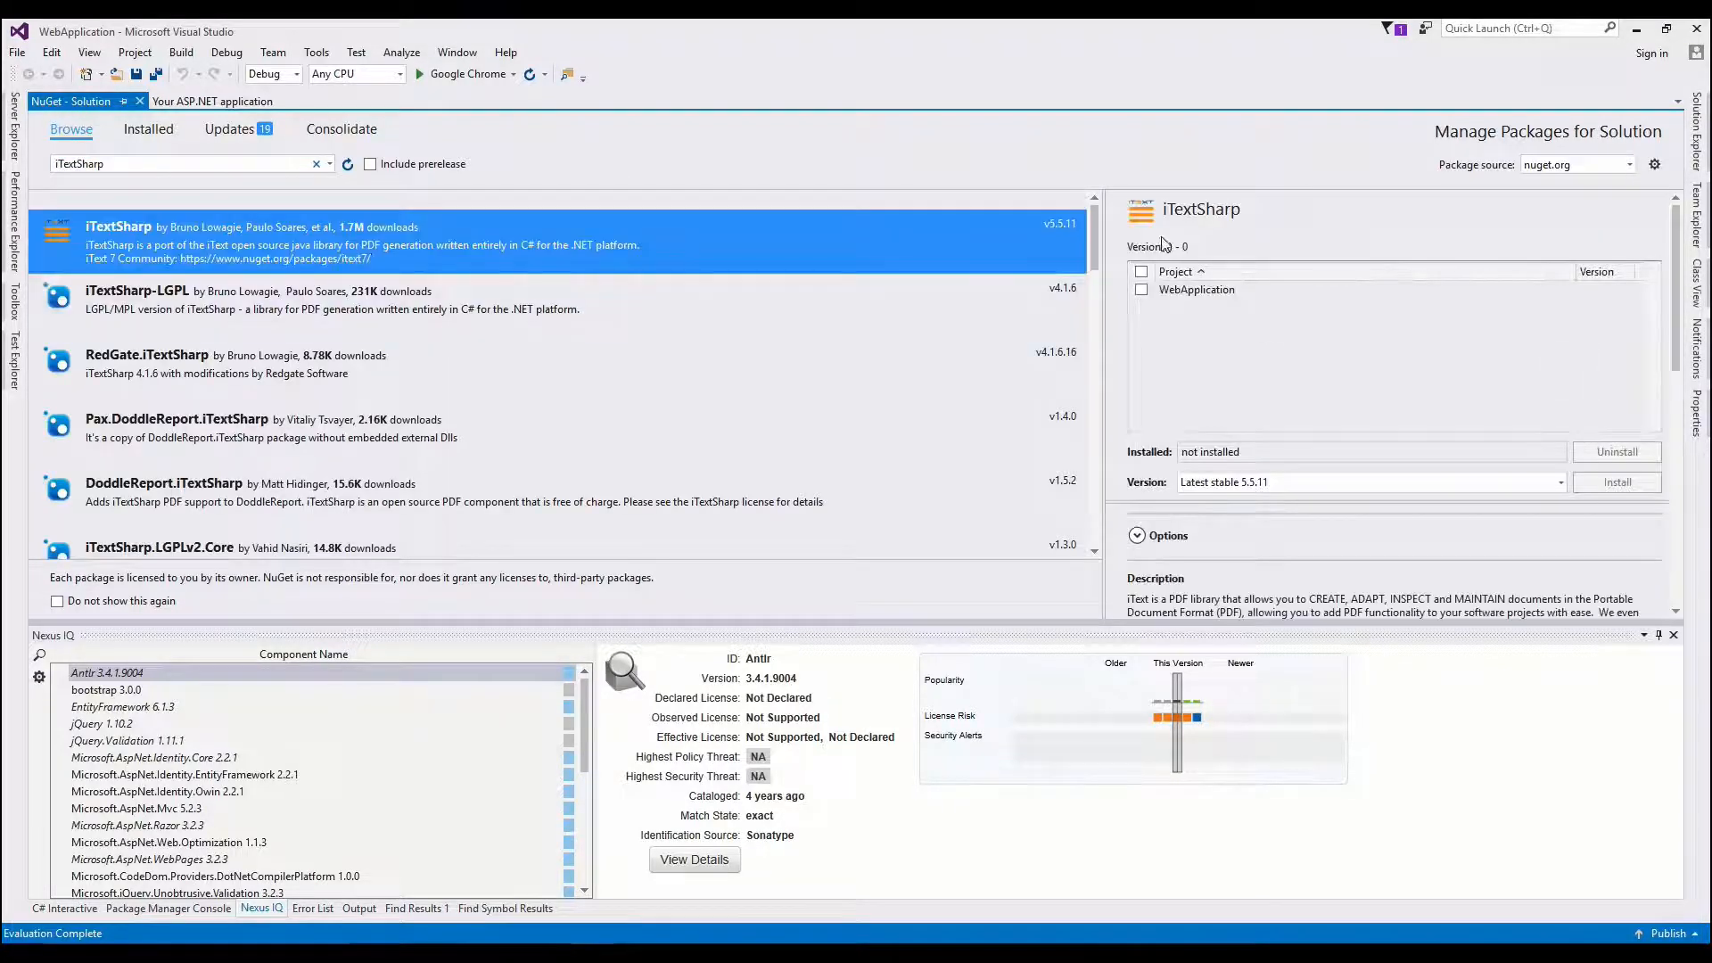
pyautogui.click(1142, 271)
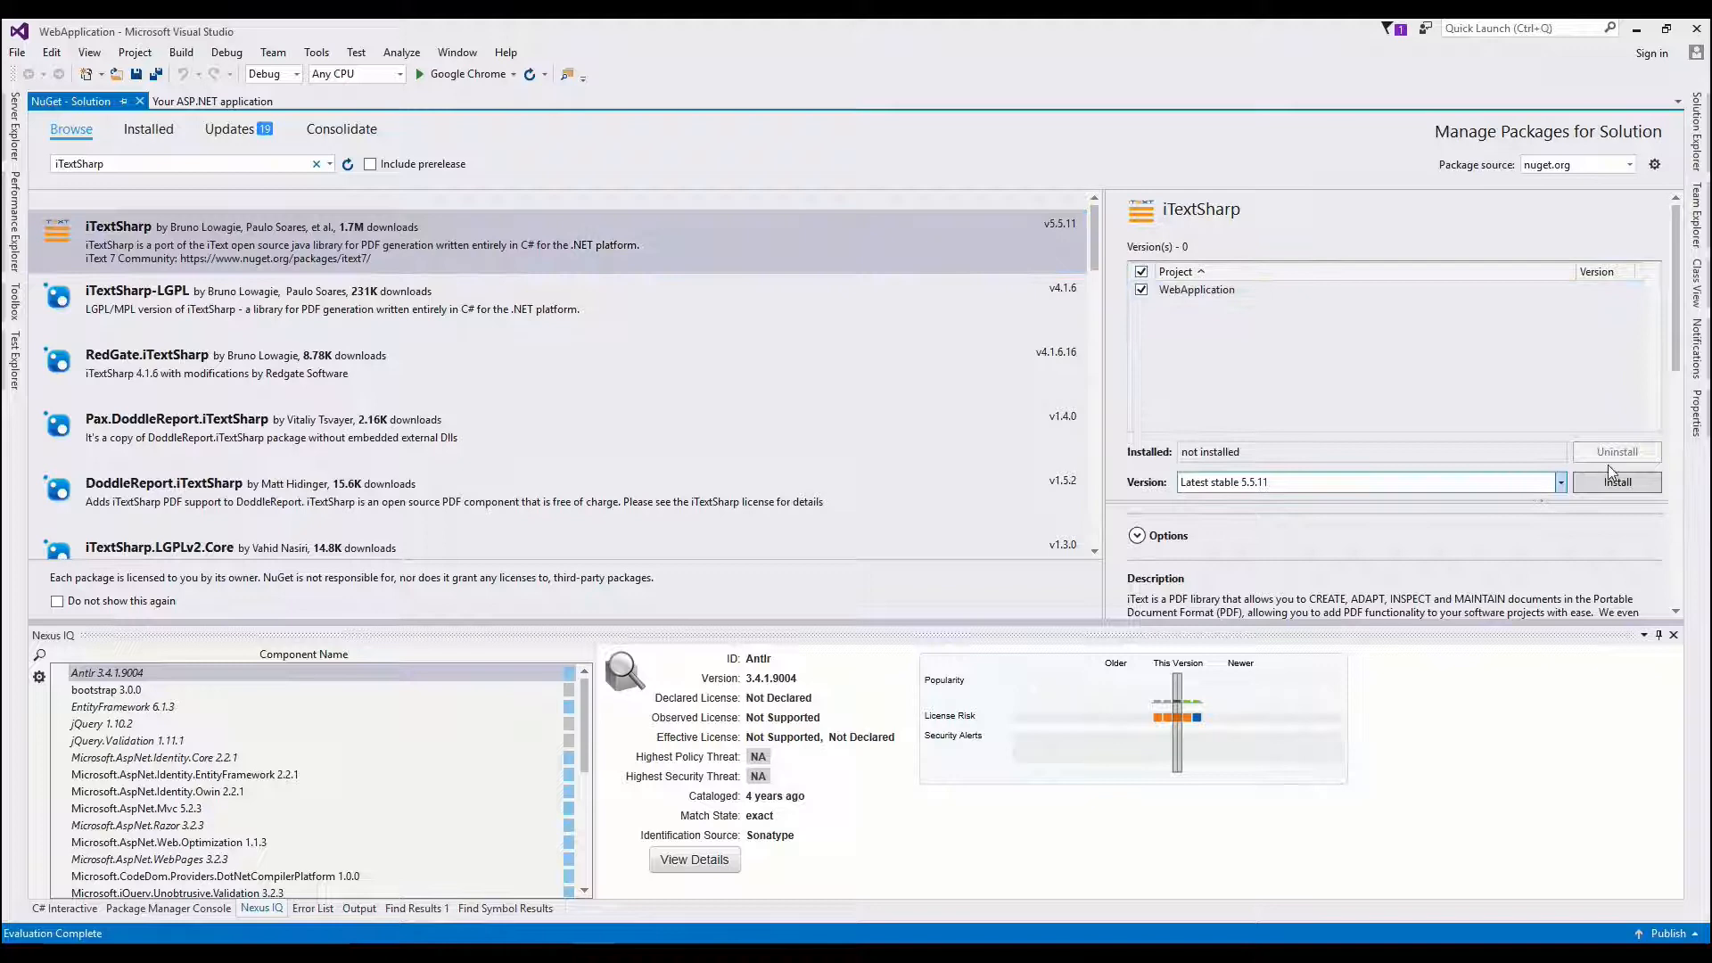
pyautogui.click(1616, 482)
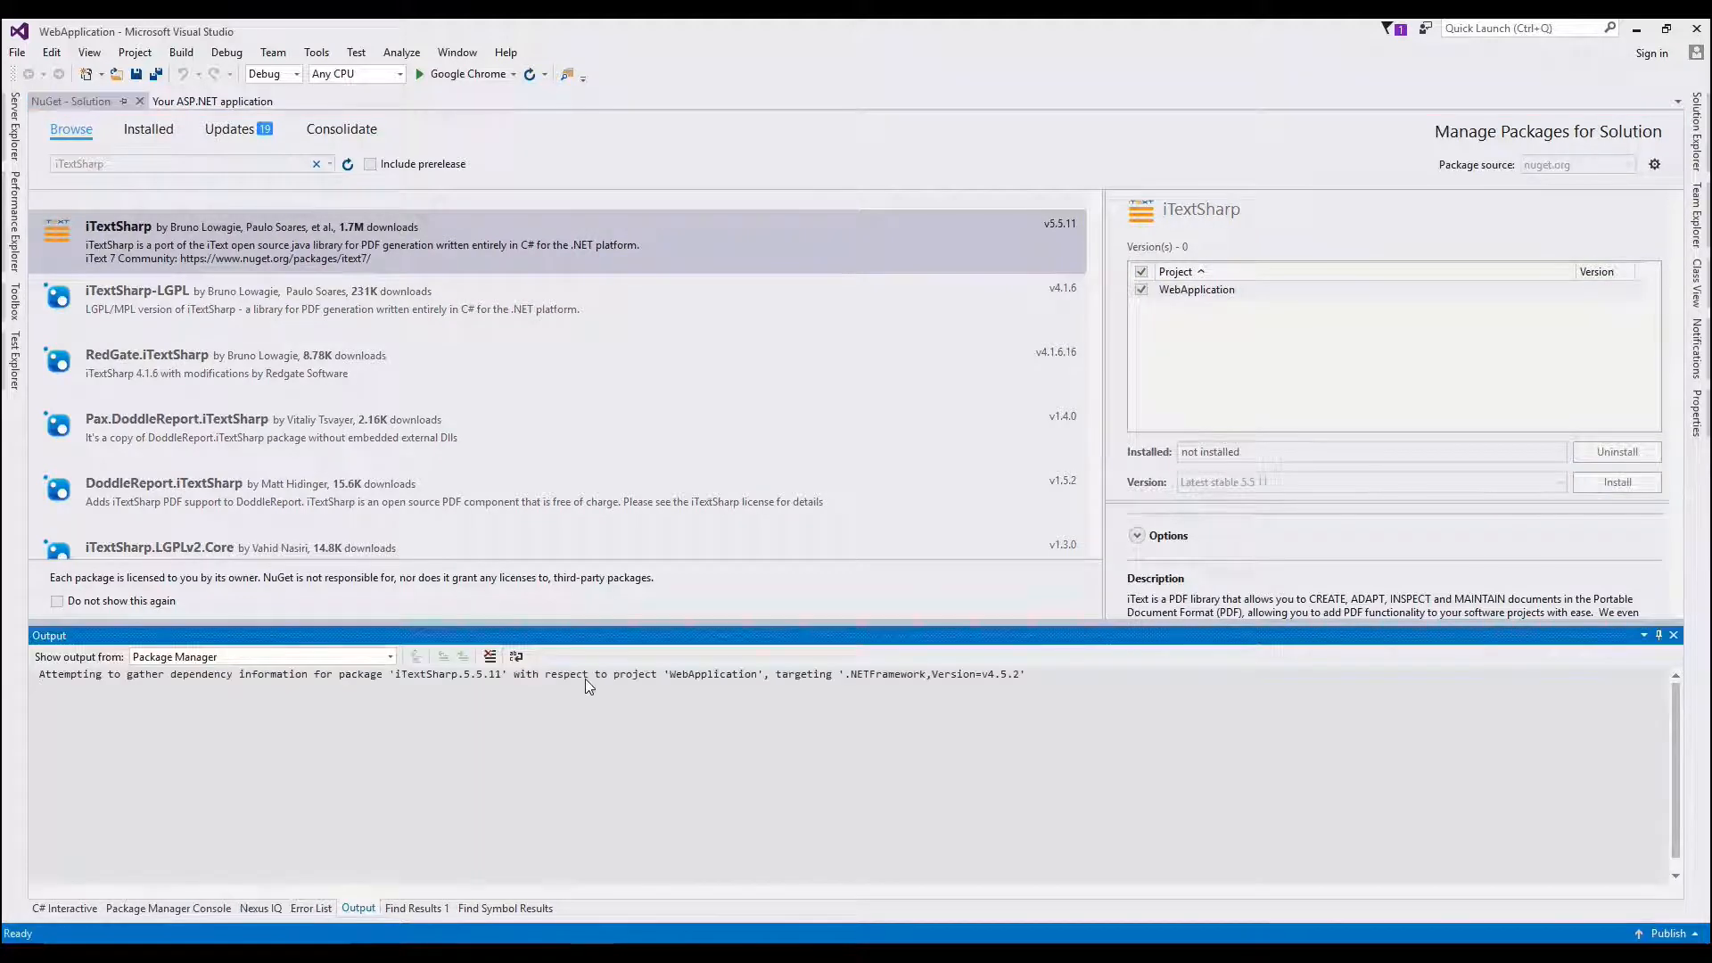
pyautogui.click(1615, 482)
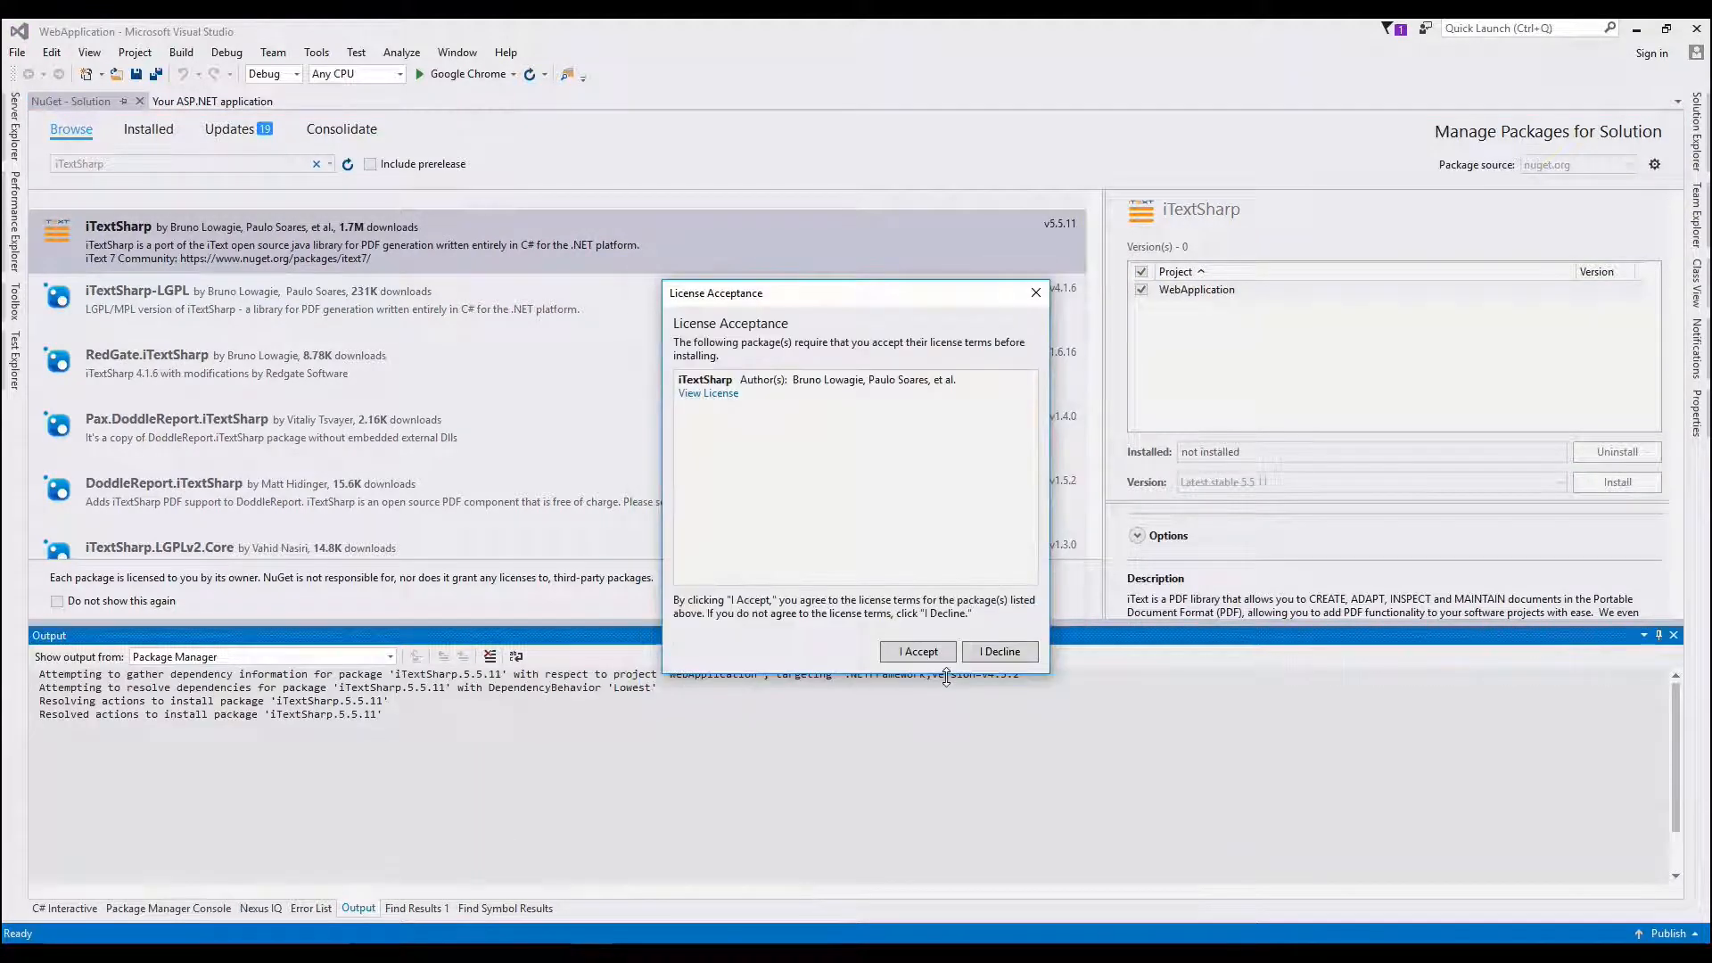
pyautogui.click(918, 651)
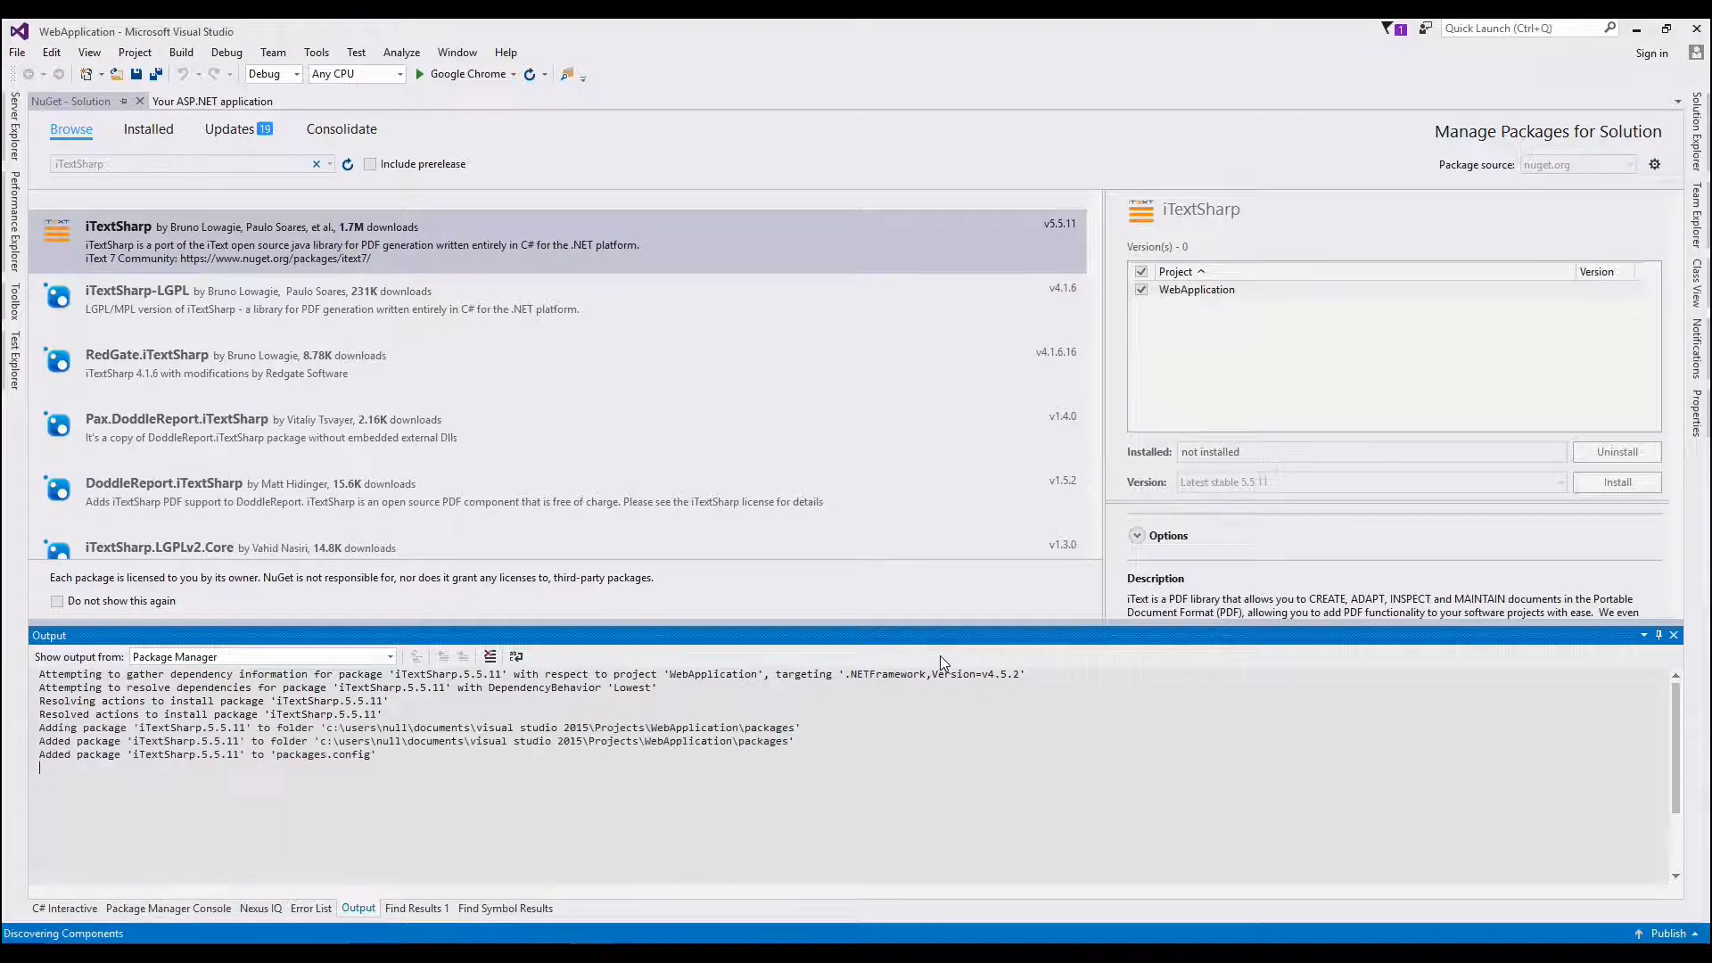
pyautogui.click(261, 908)
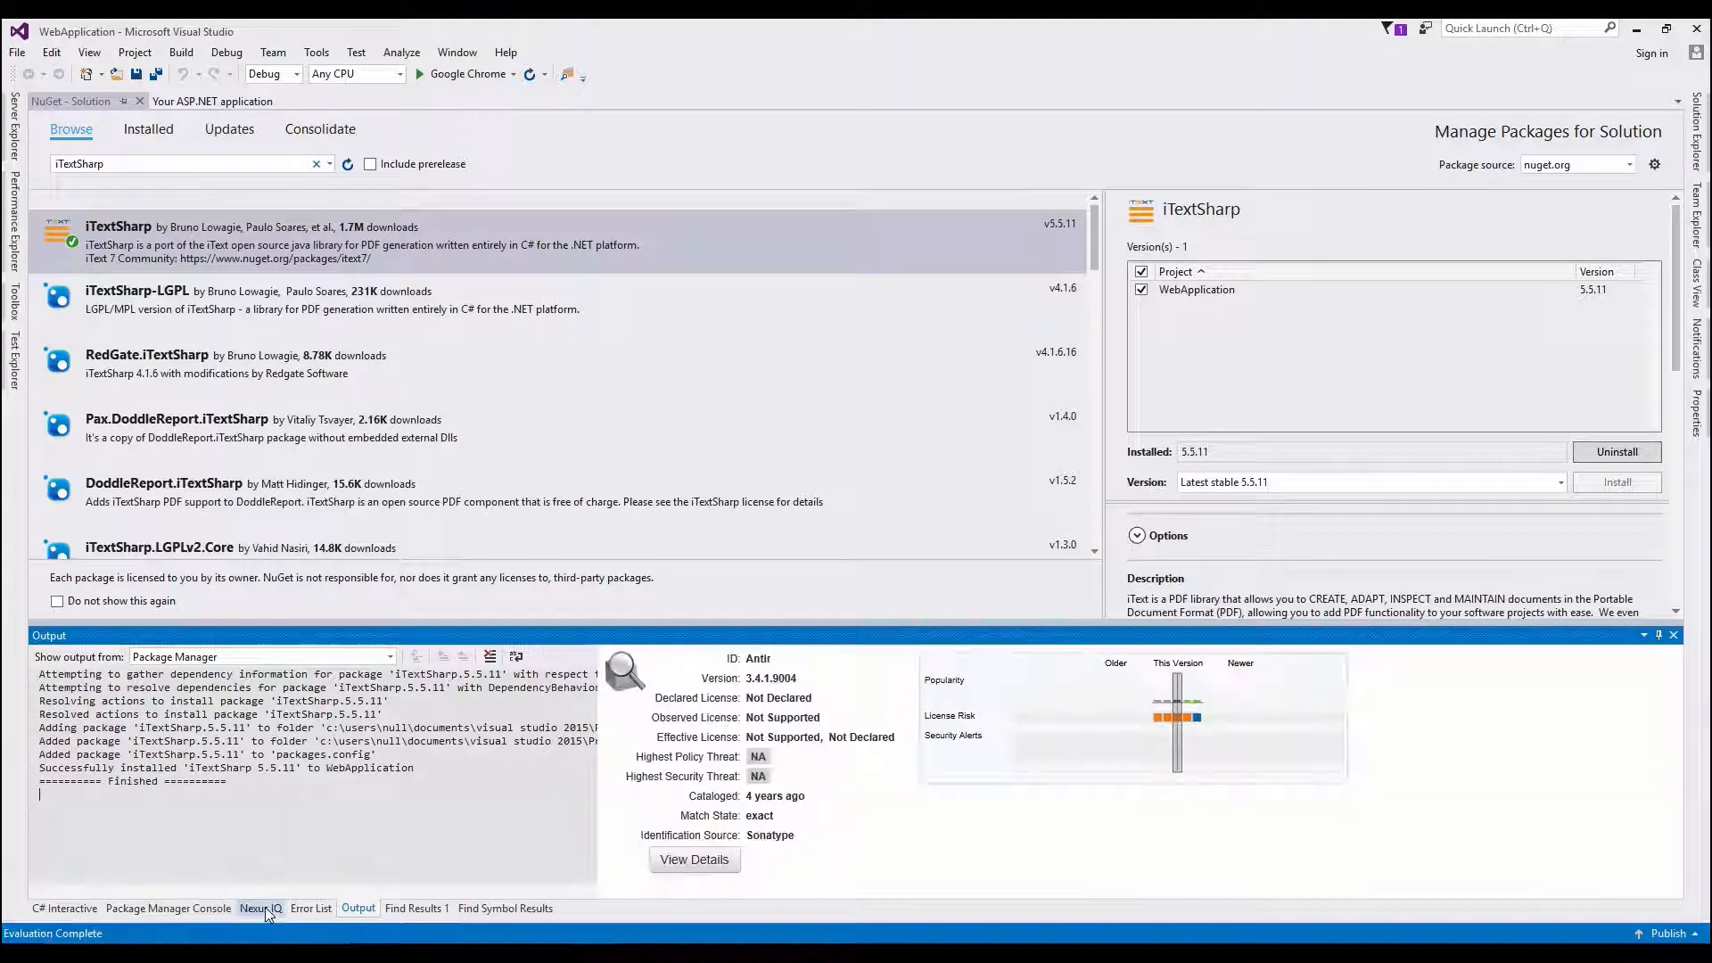
# Step: Open the Nexus IQ View Details report for iTextSharp 5.5.11
pyautogui.click(260, 907)
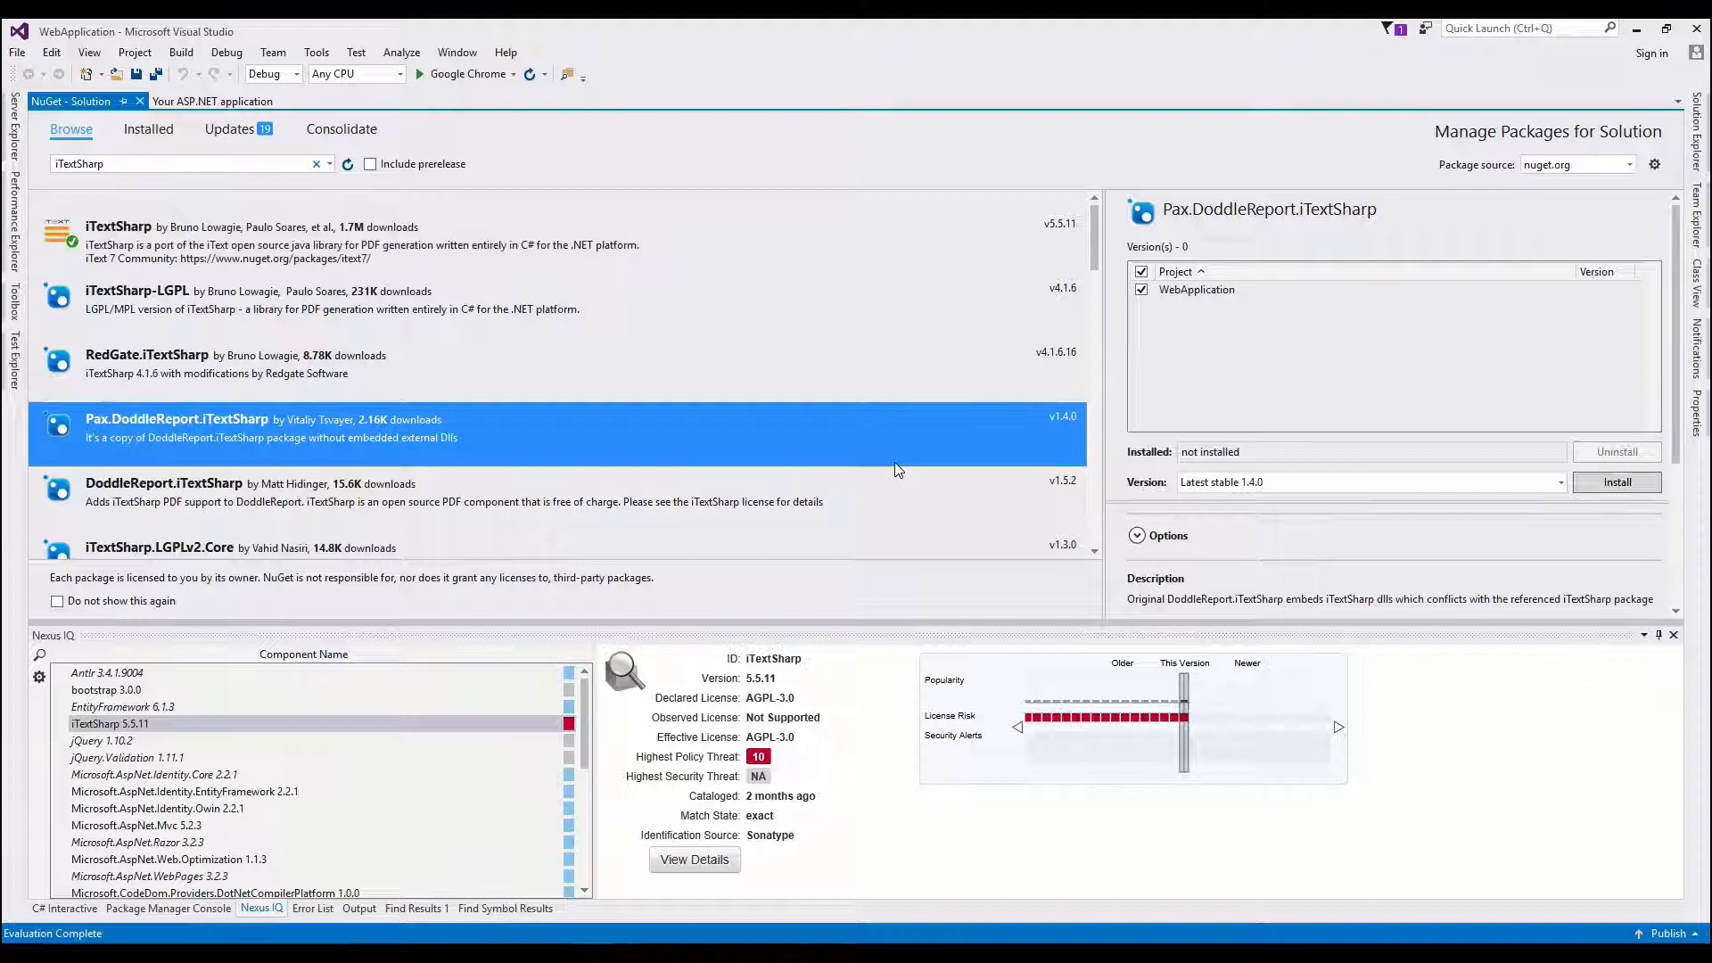
pyautogui.moveTo(1050, 758)
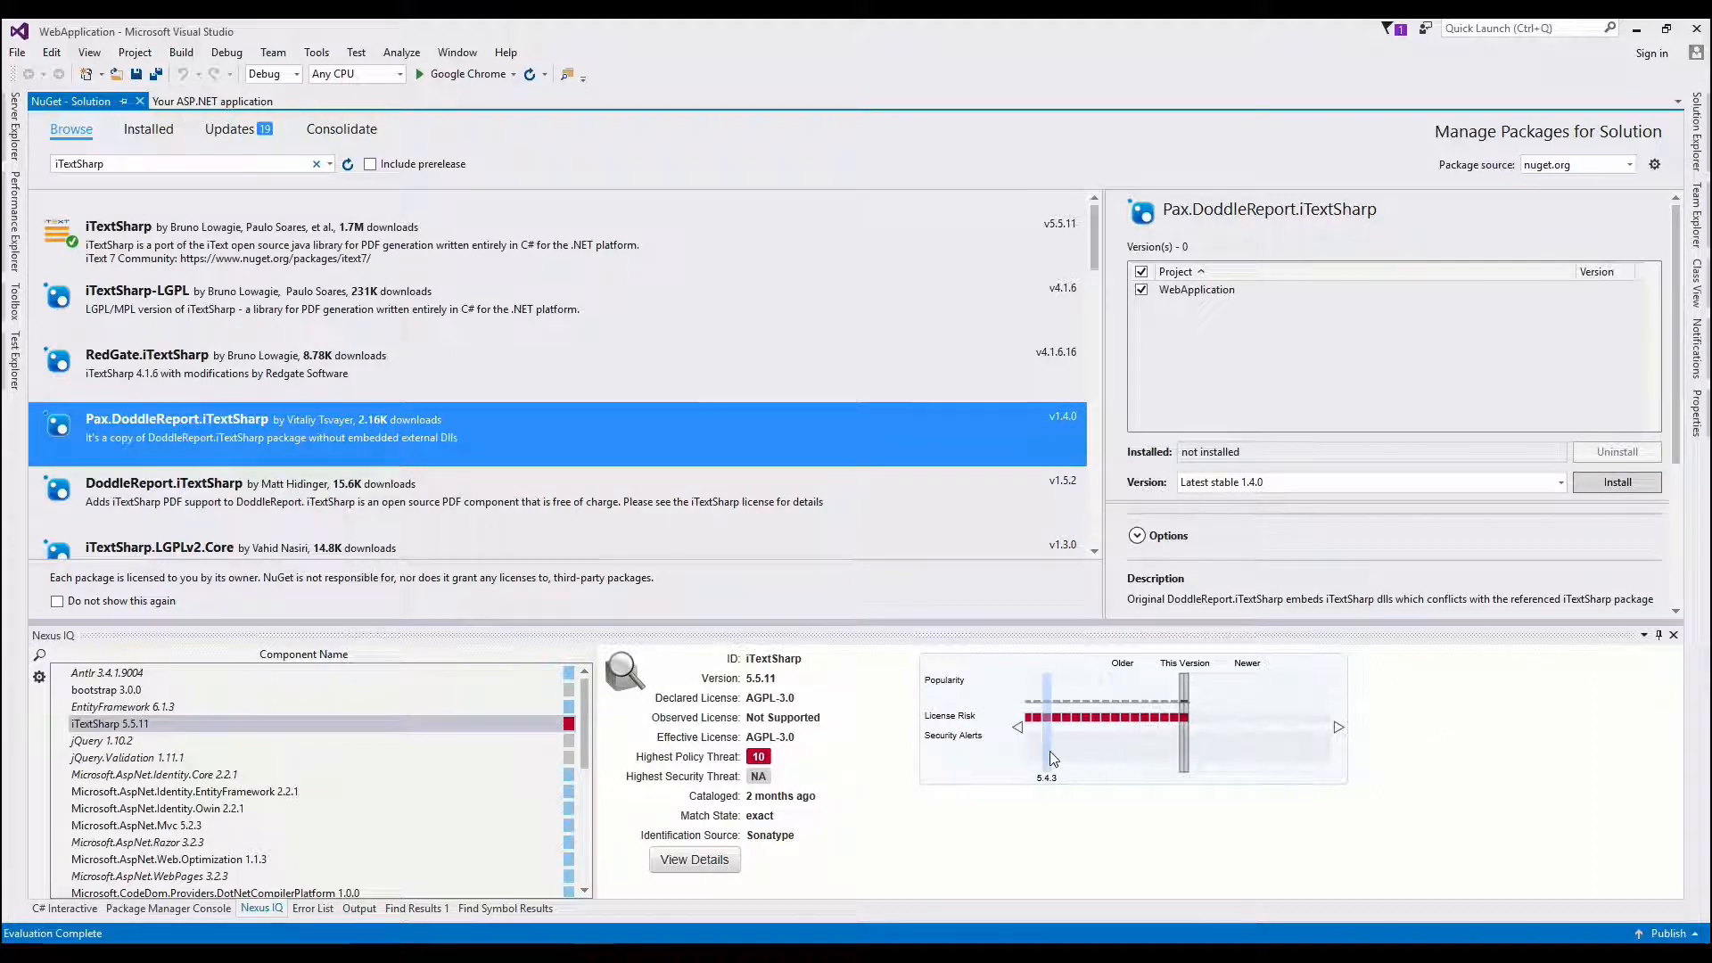
pyautogui.moveTo(861, 769)
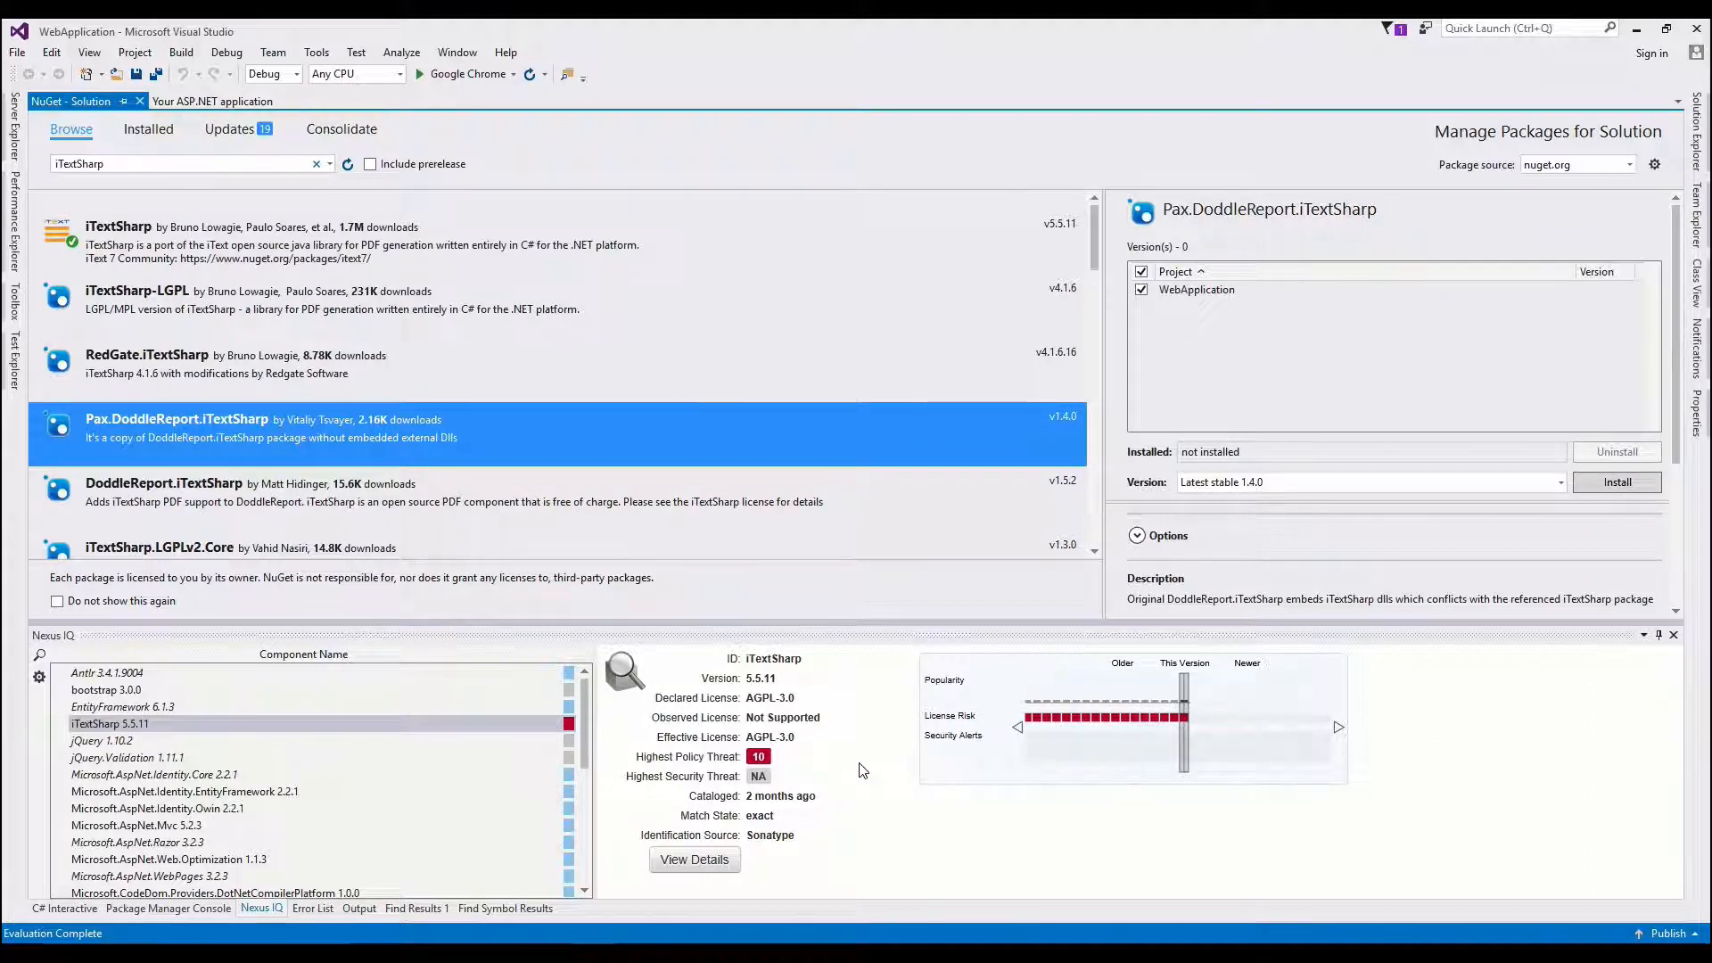
pyautogui.moveTo(906, 759)
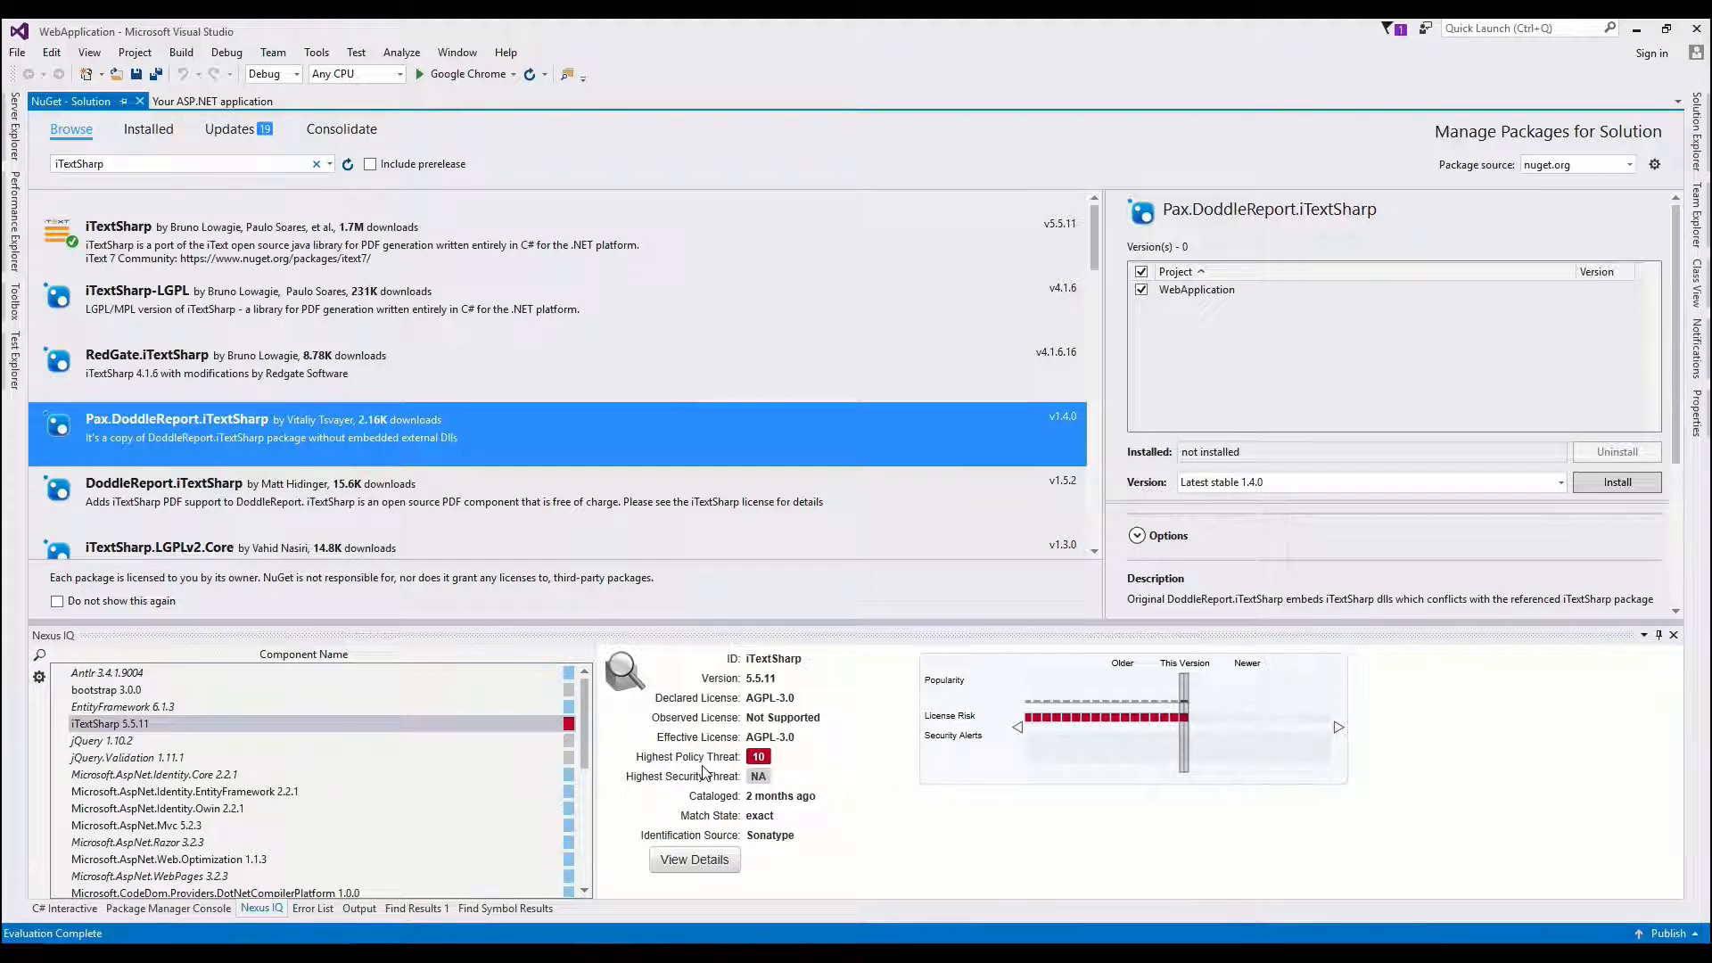
pyautogui.click(694, 860)
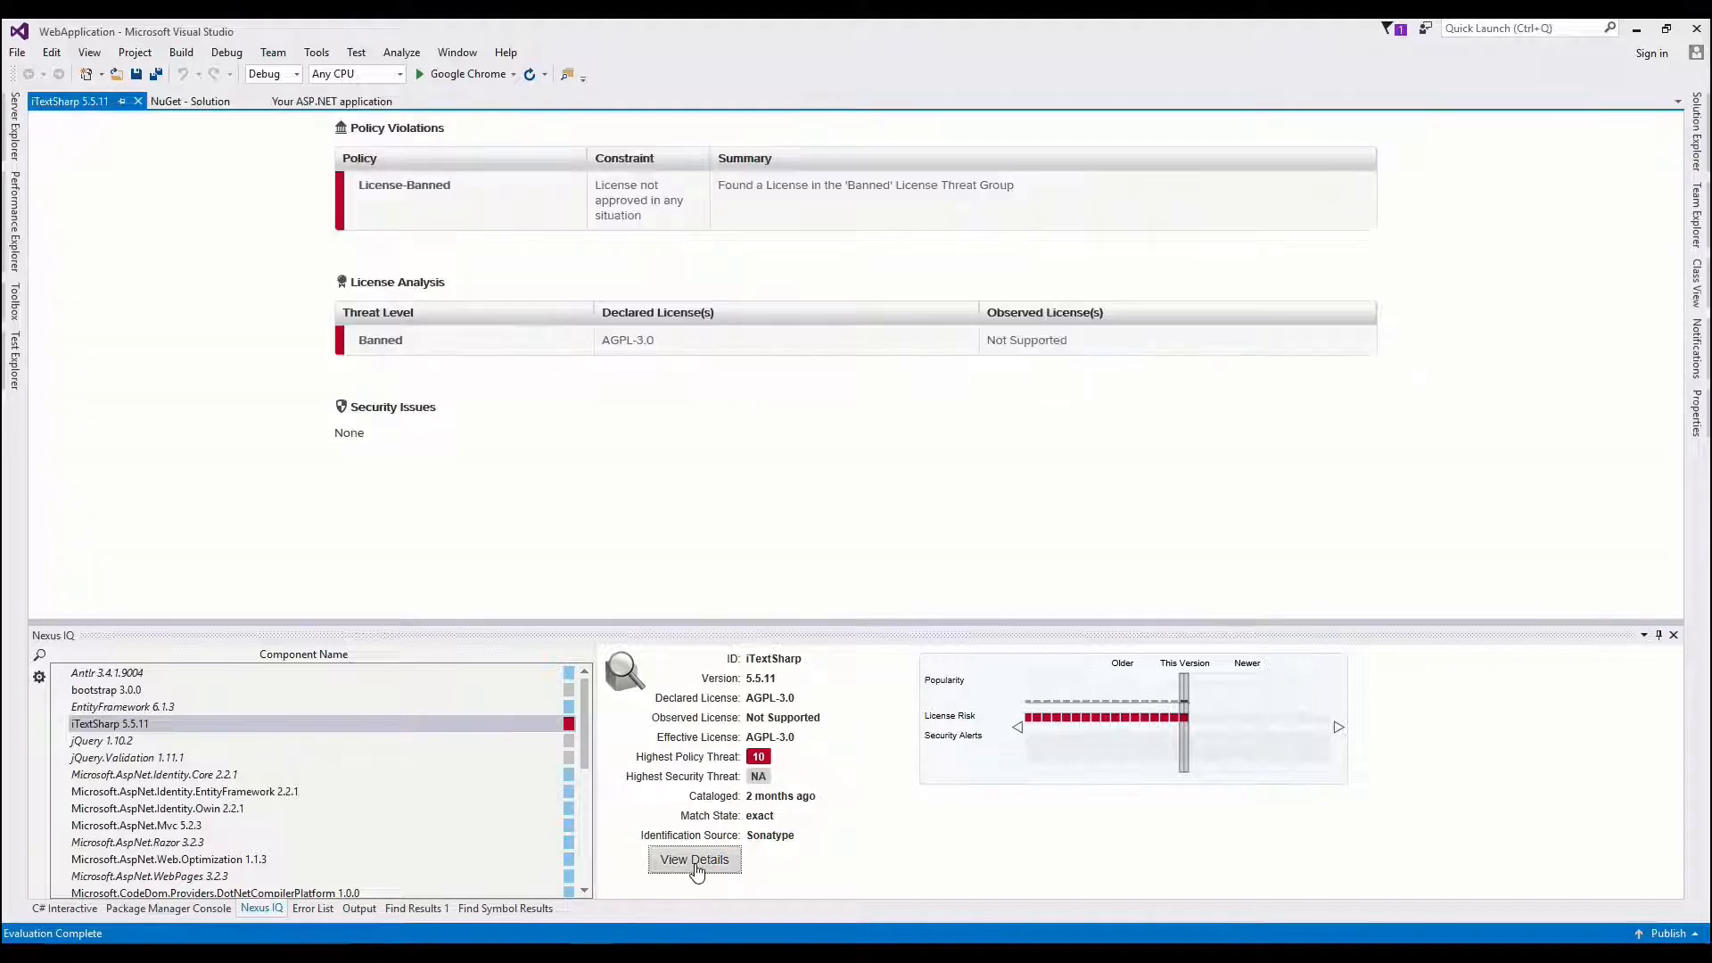
pyautogui.moveTo(810, 466)
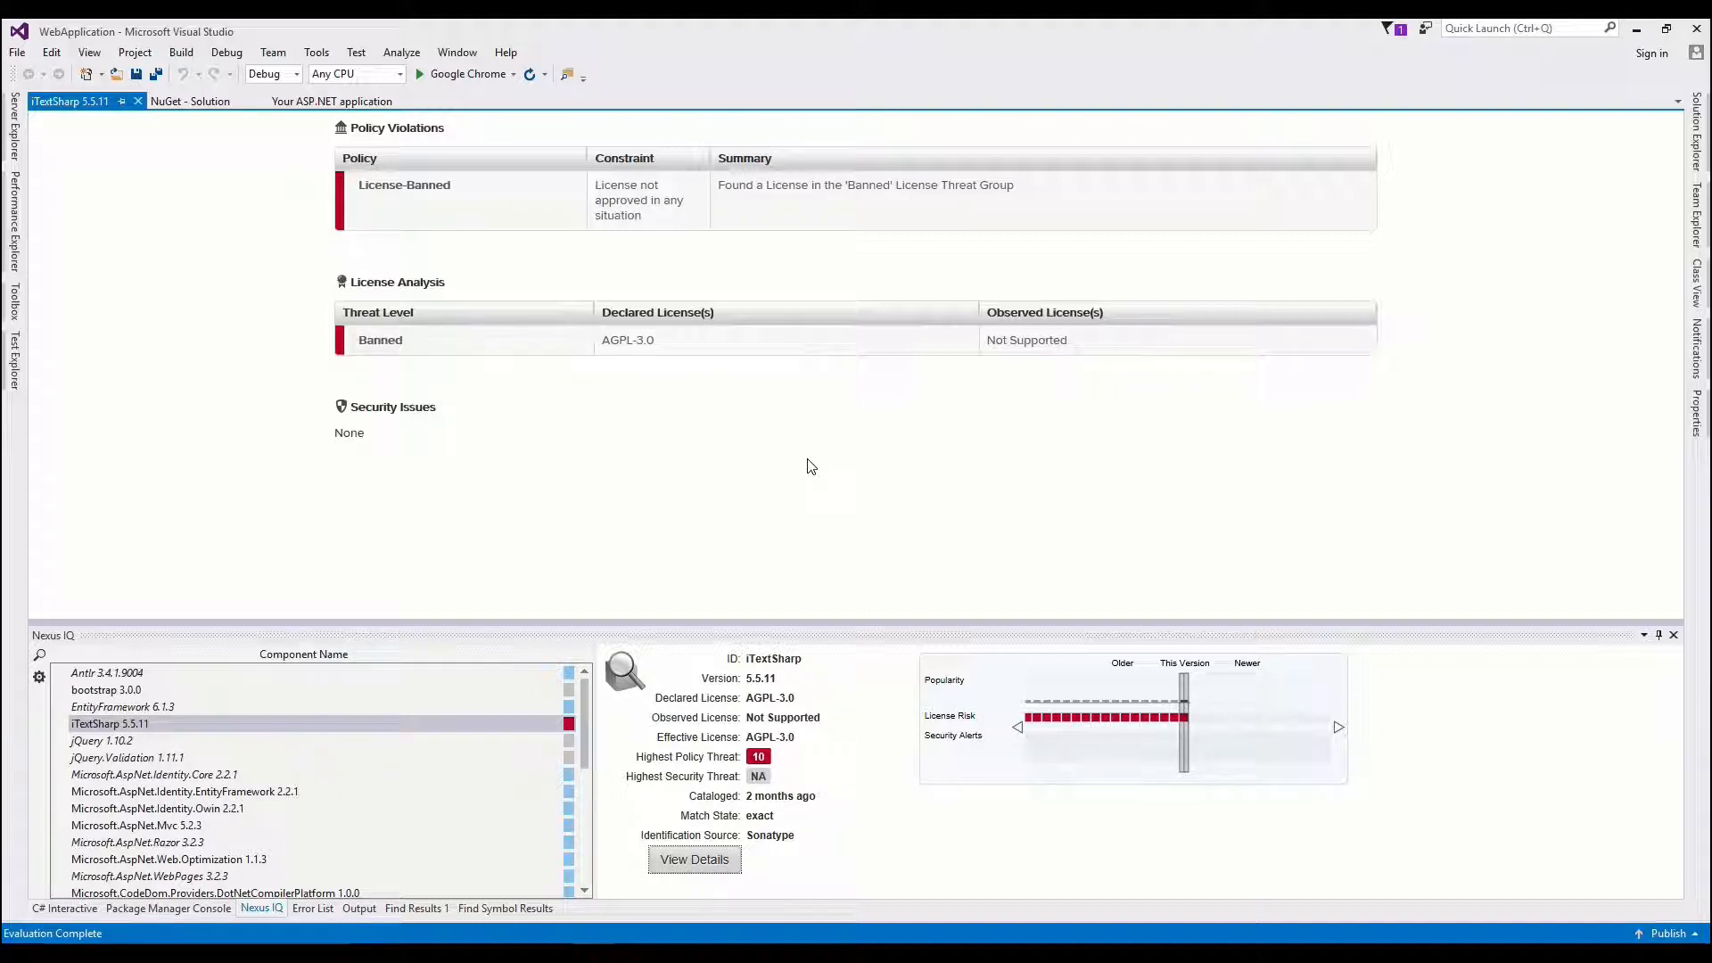
pyautogui.moveTo(684, 648)
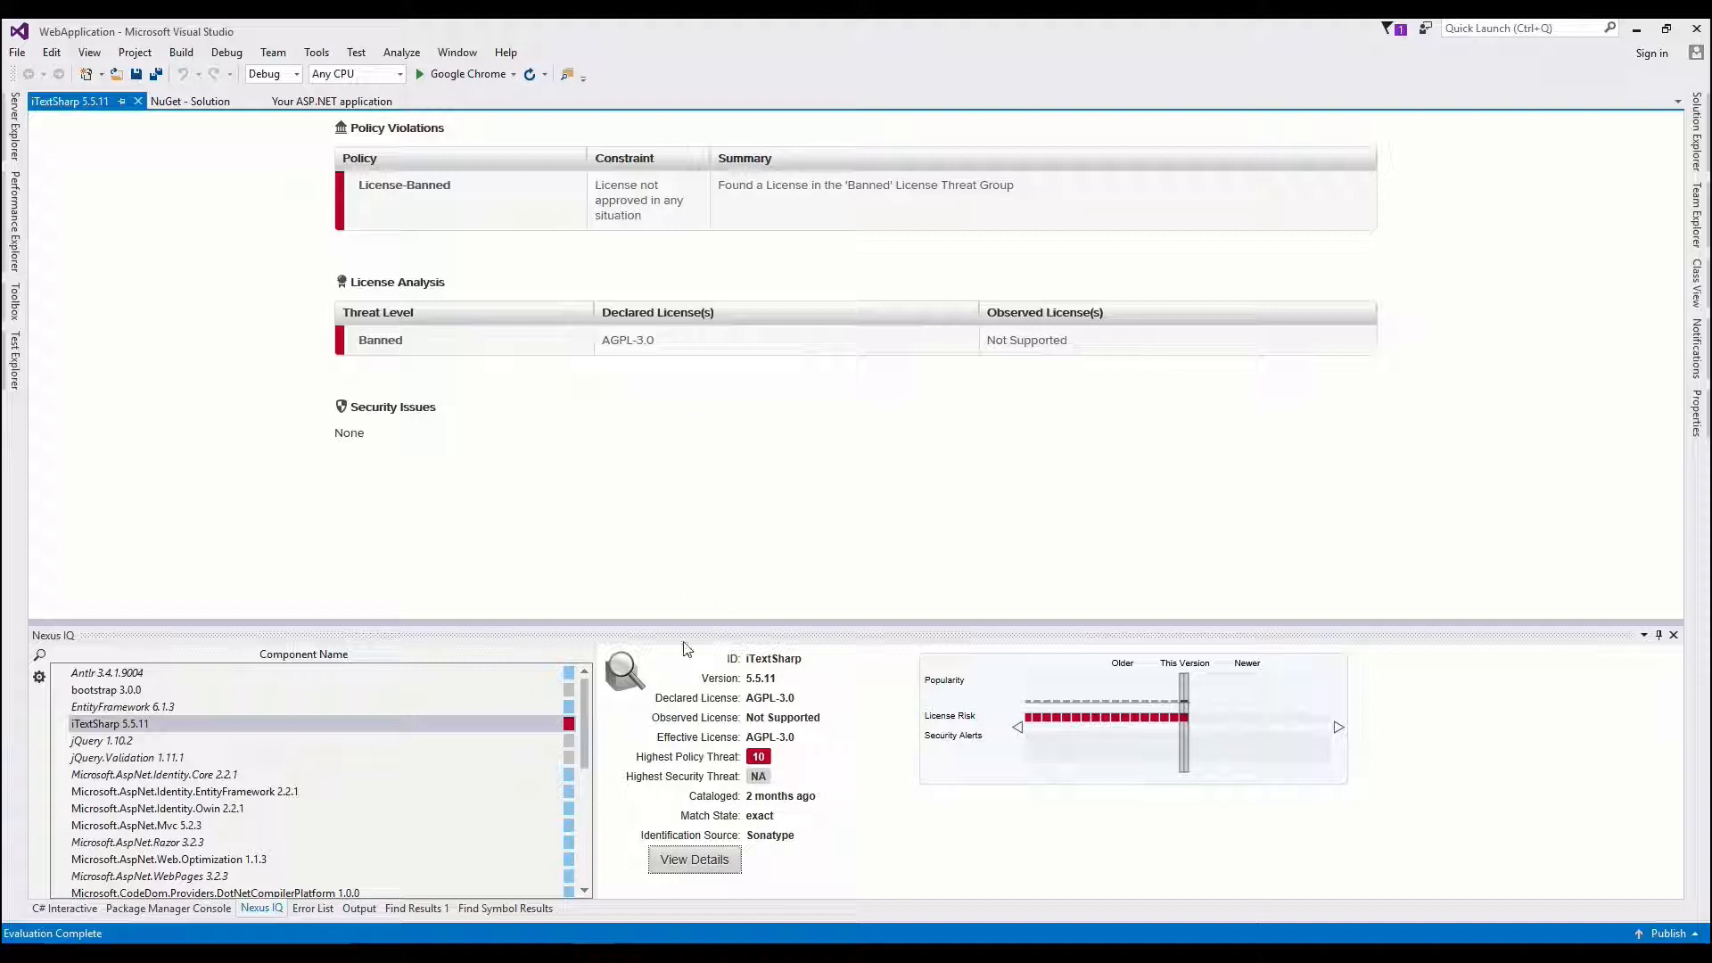
# Step: Show the Tools > NuGet Package Manager submenu
pyautogui.click(315, 51)
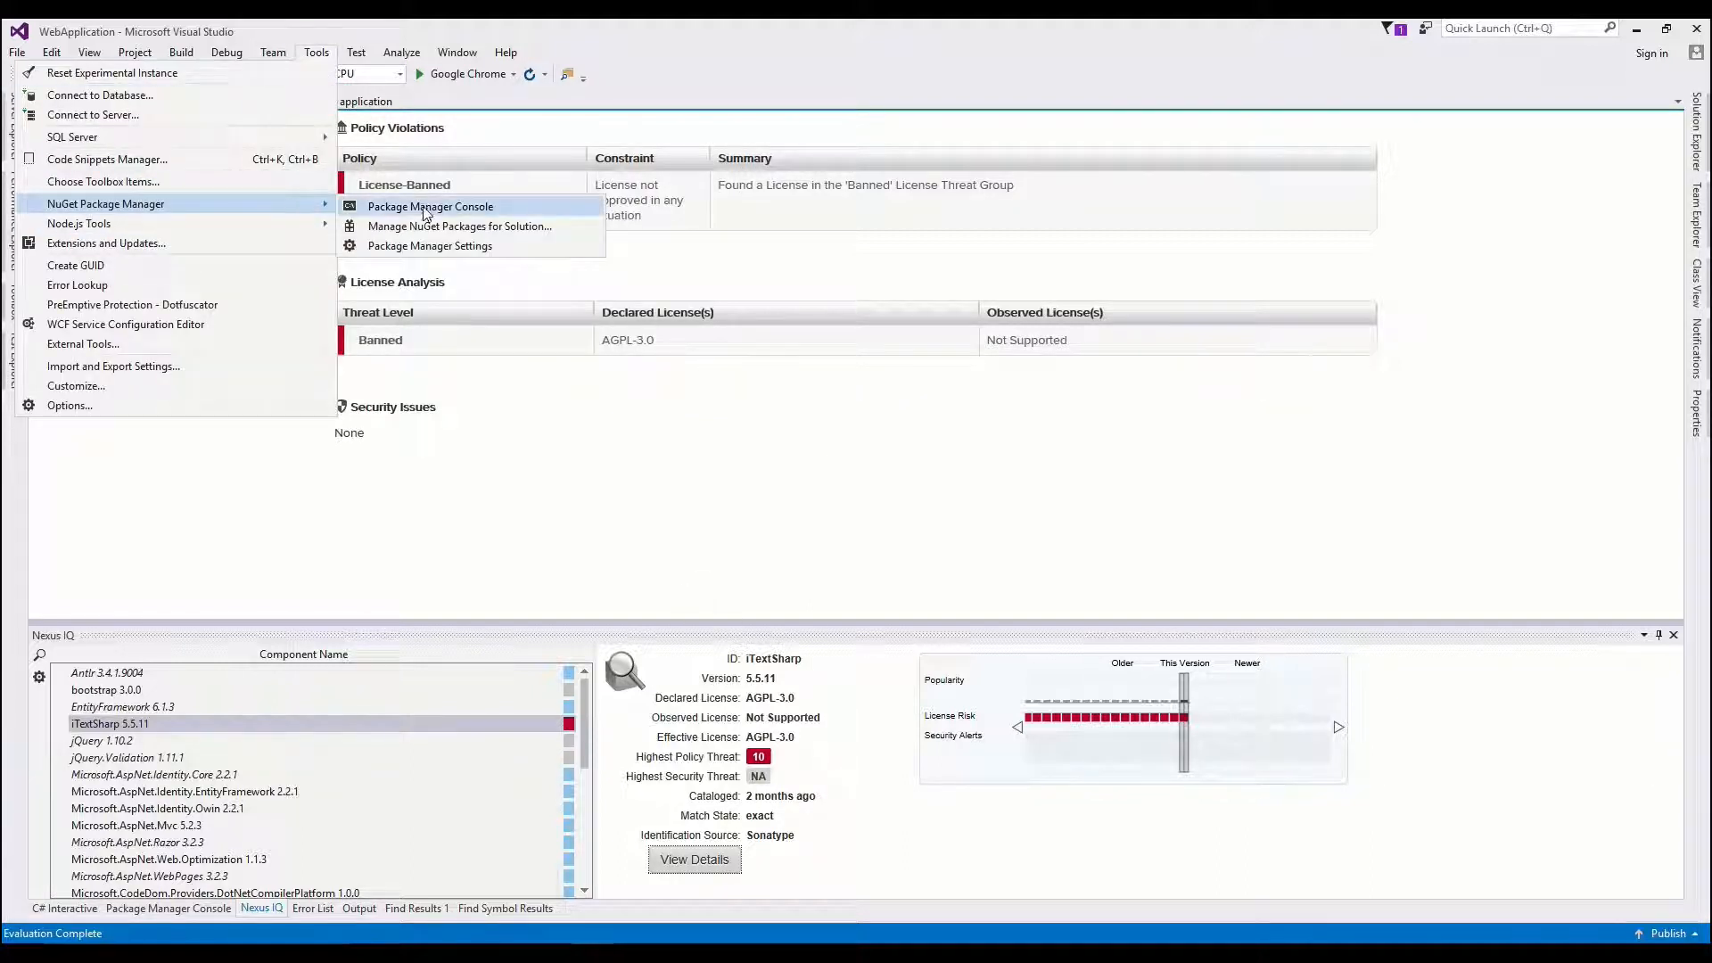
# Step: Uninstall iTextSharp 5.5.11 from WebApplication, then search NuGet for 'knockout'
pyautogui.click(458, 226)
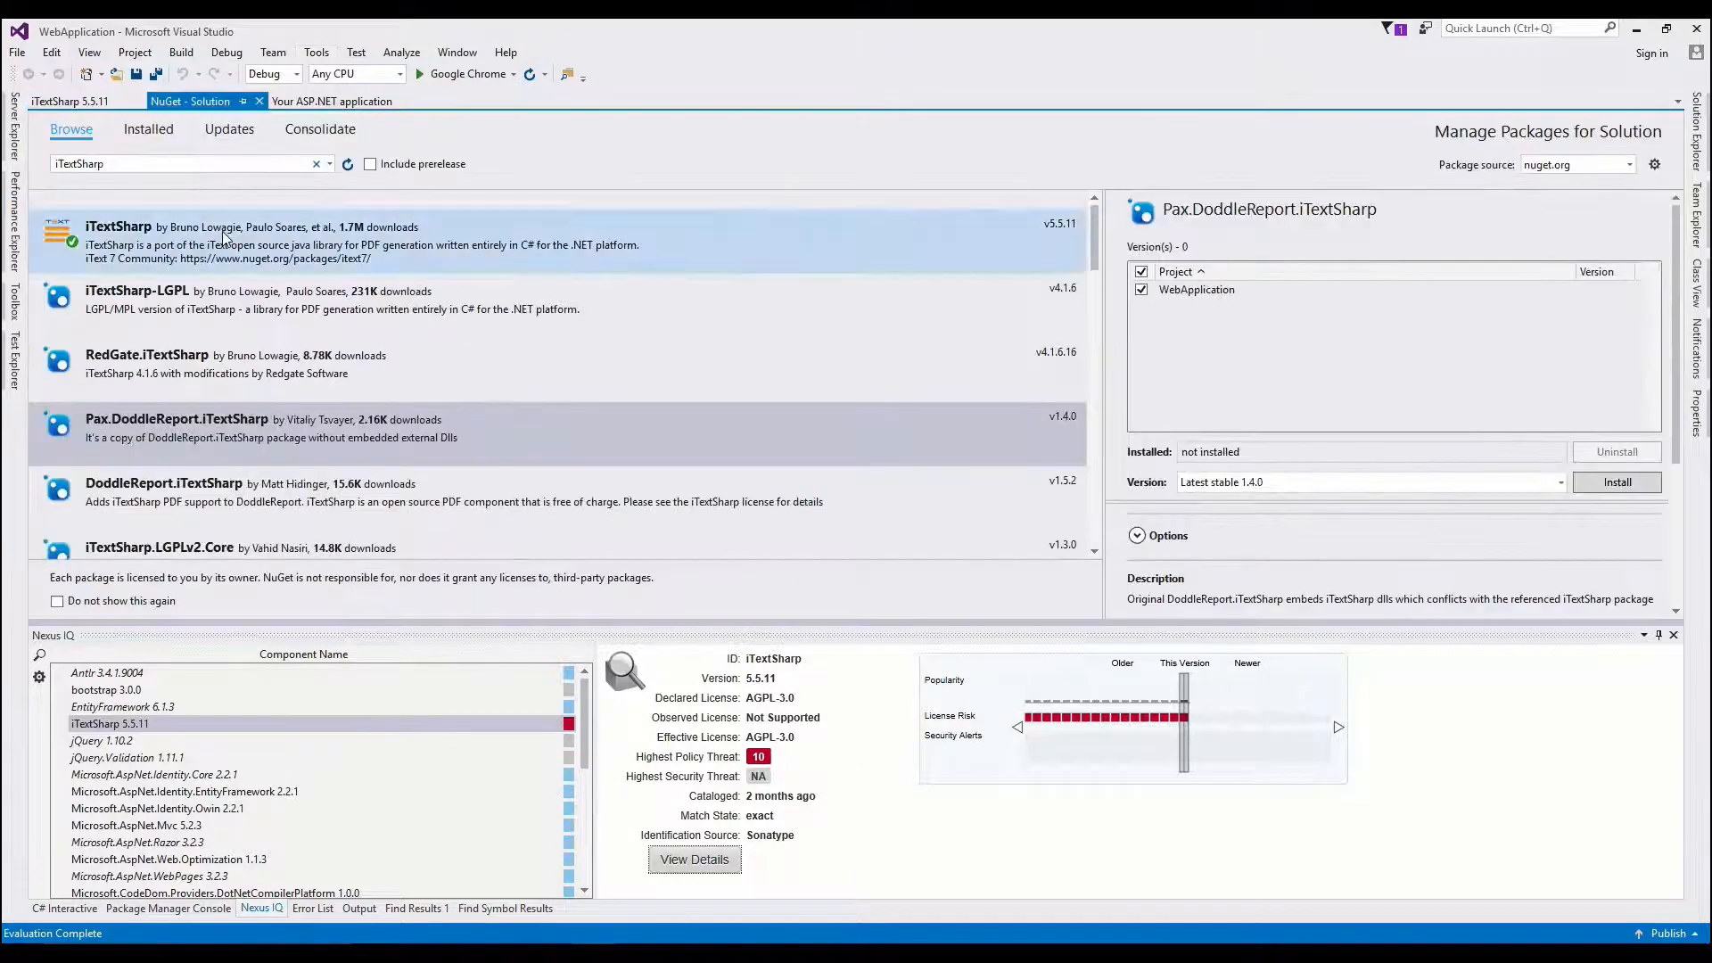
pyautogui.click(1616, 451)
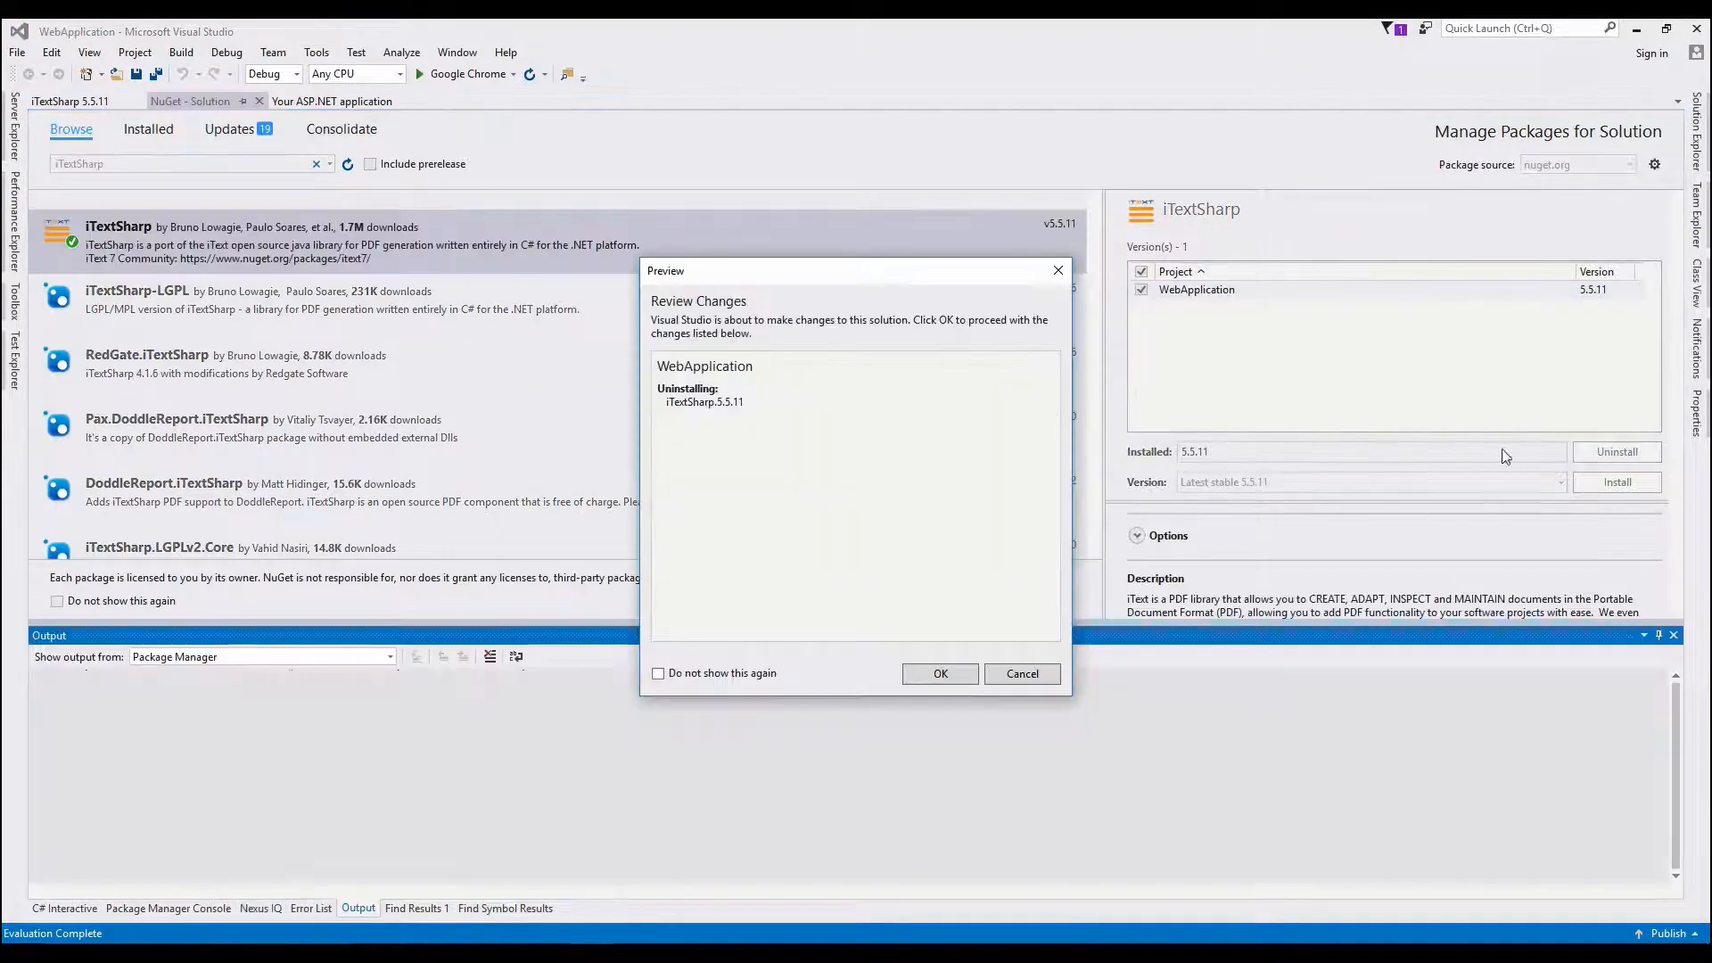
pyautogui.click(938, 674)
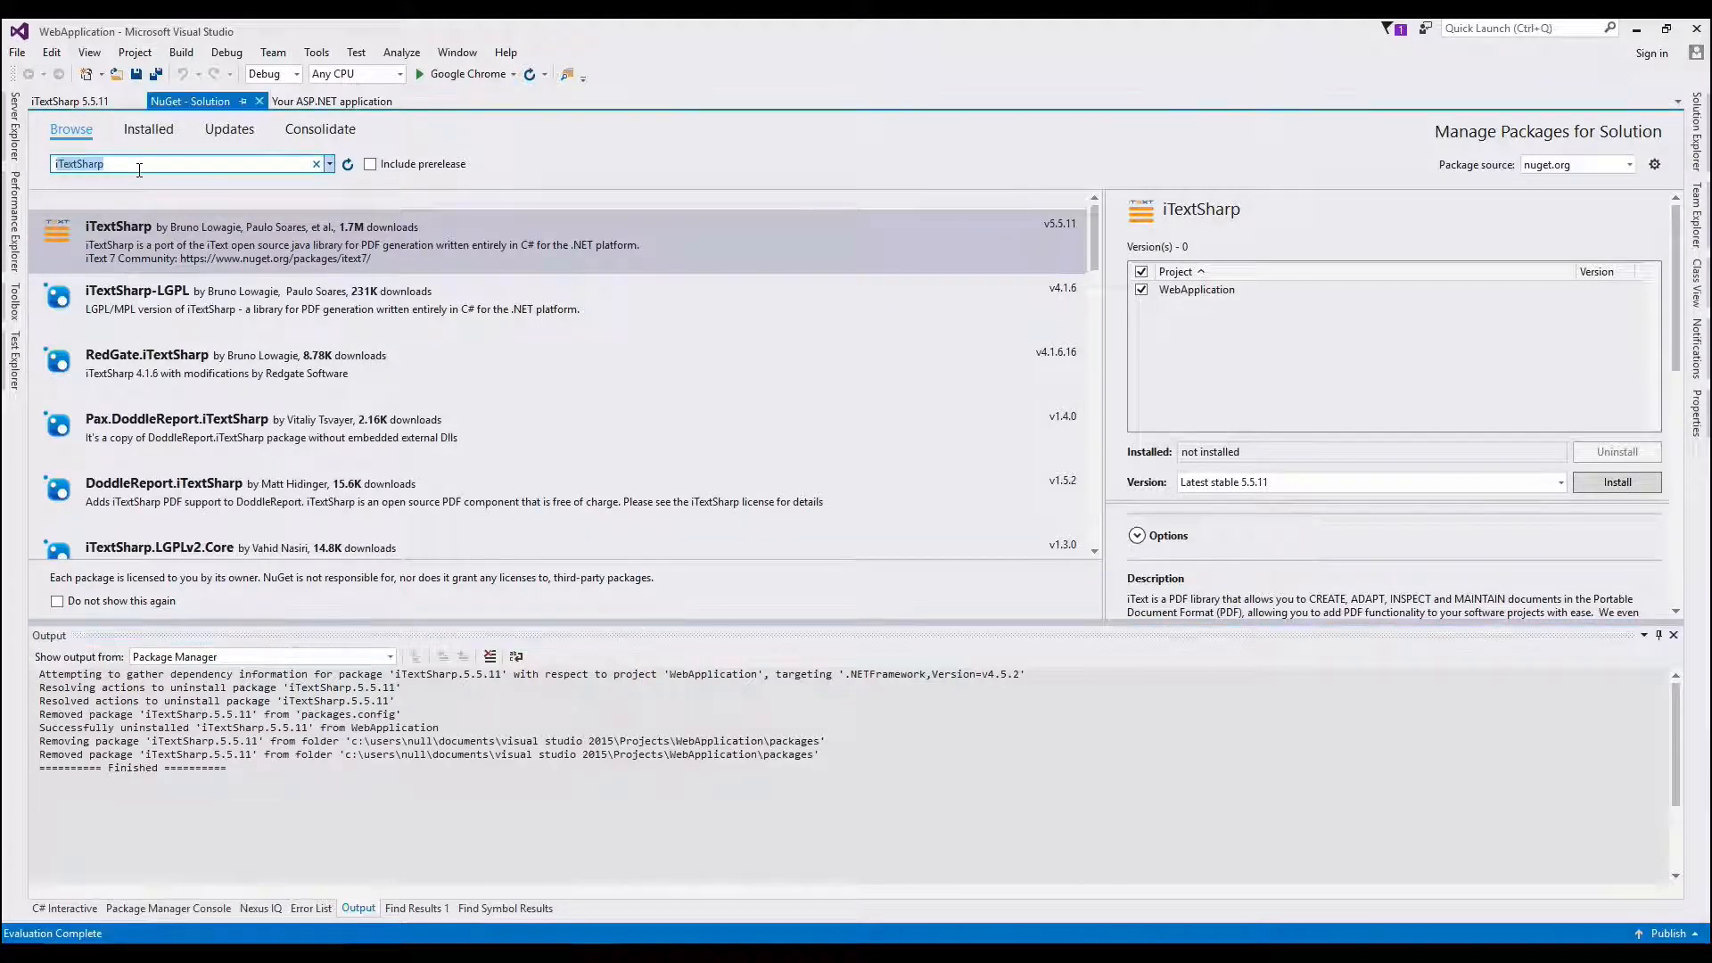
pyautogui.write('knockout')
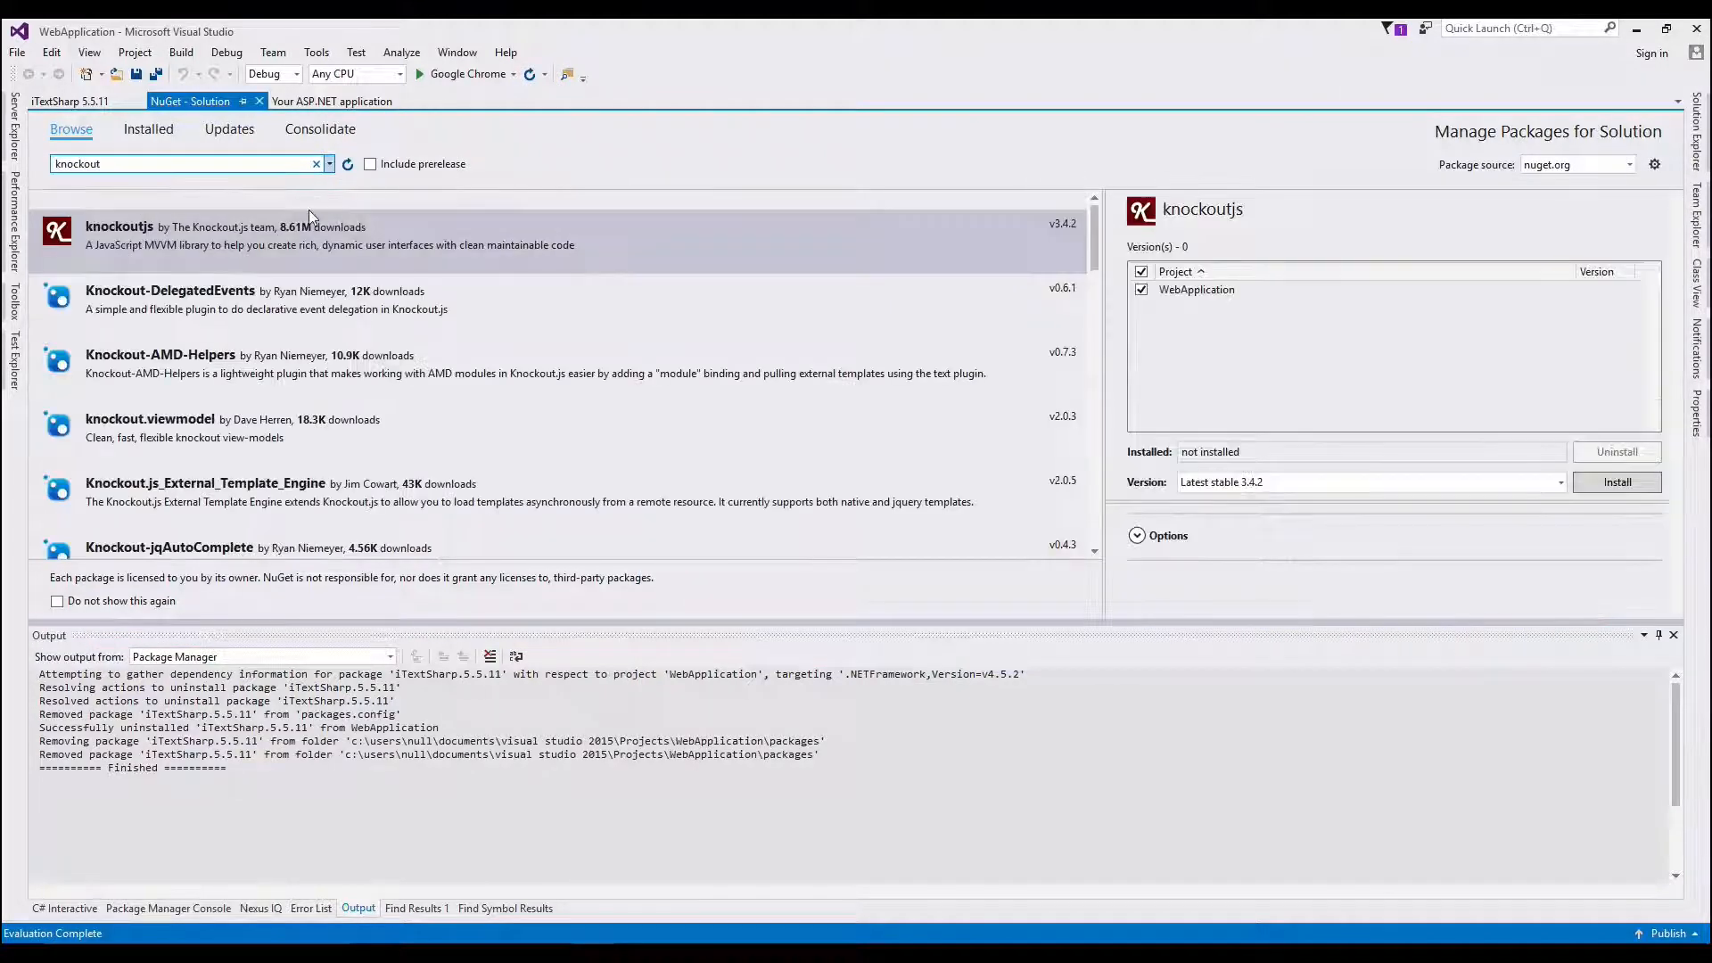
# Step: Install knockoutjs 3.4.2 into WebApplication and display the Nexus IQ component list
pyautogui.click(1616, 482)
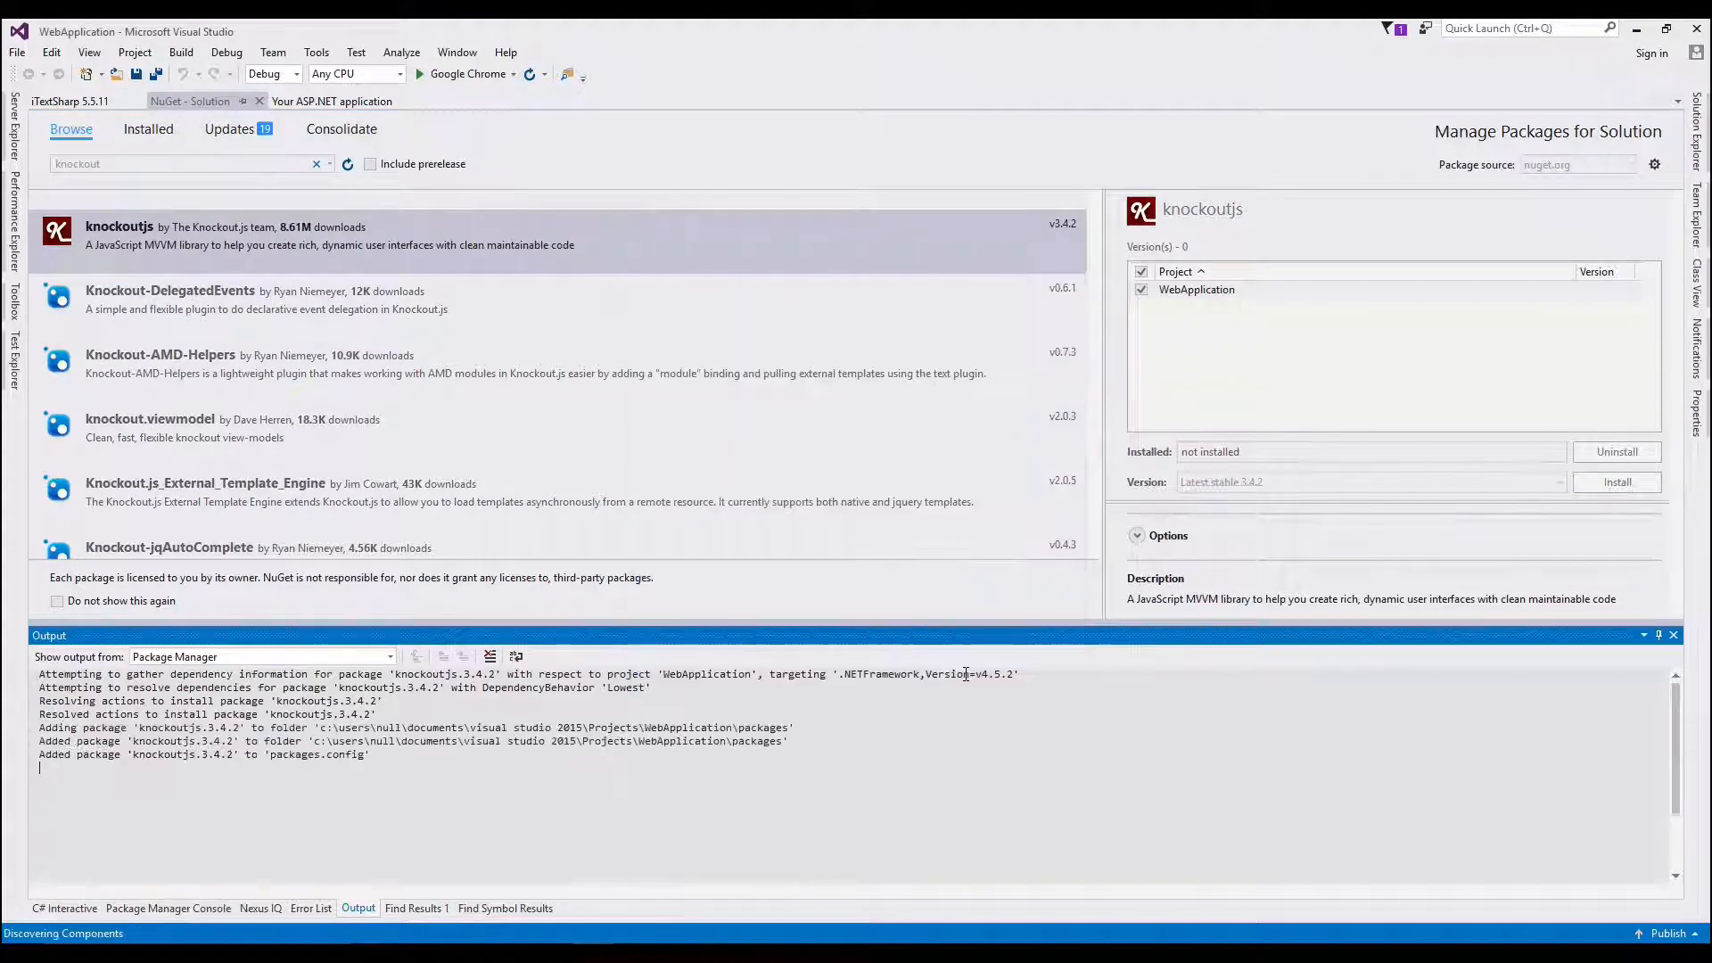
pyautogui.click(1615, 482)
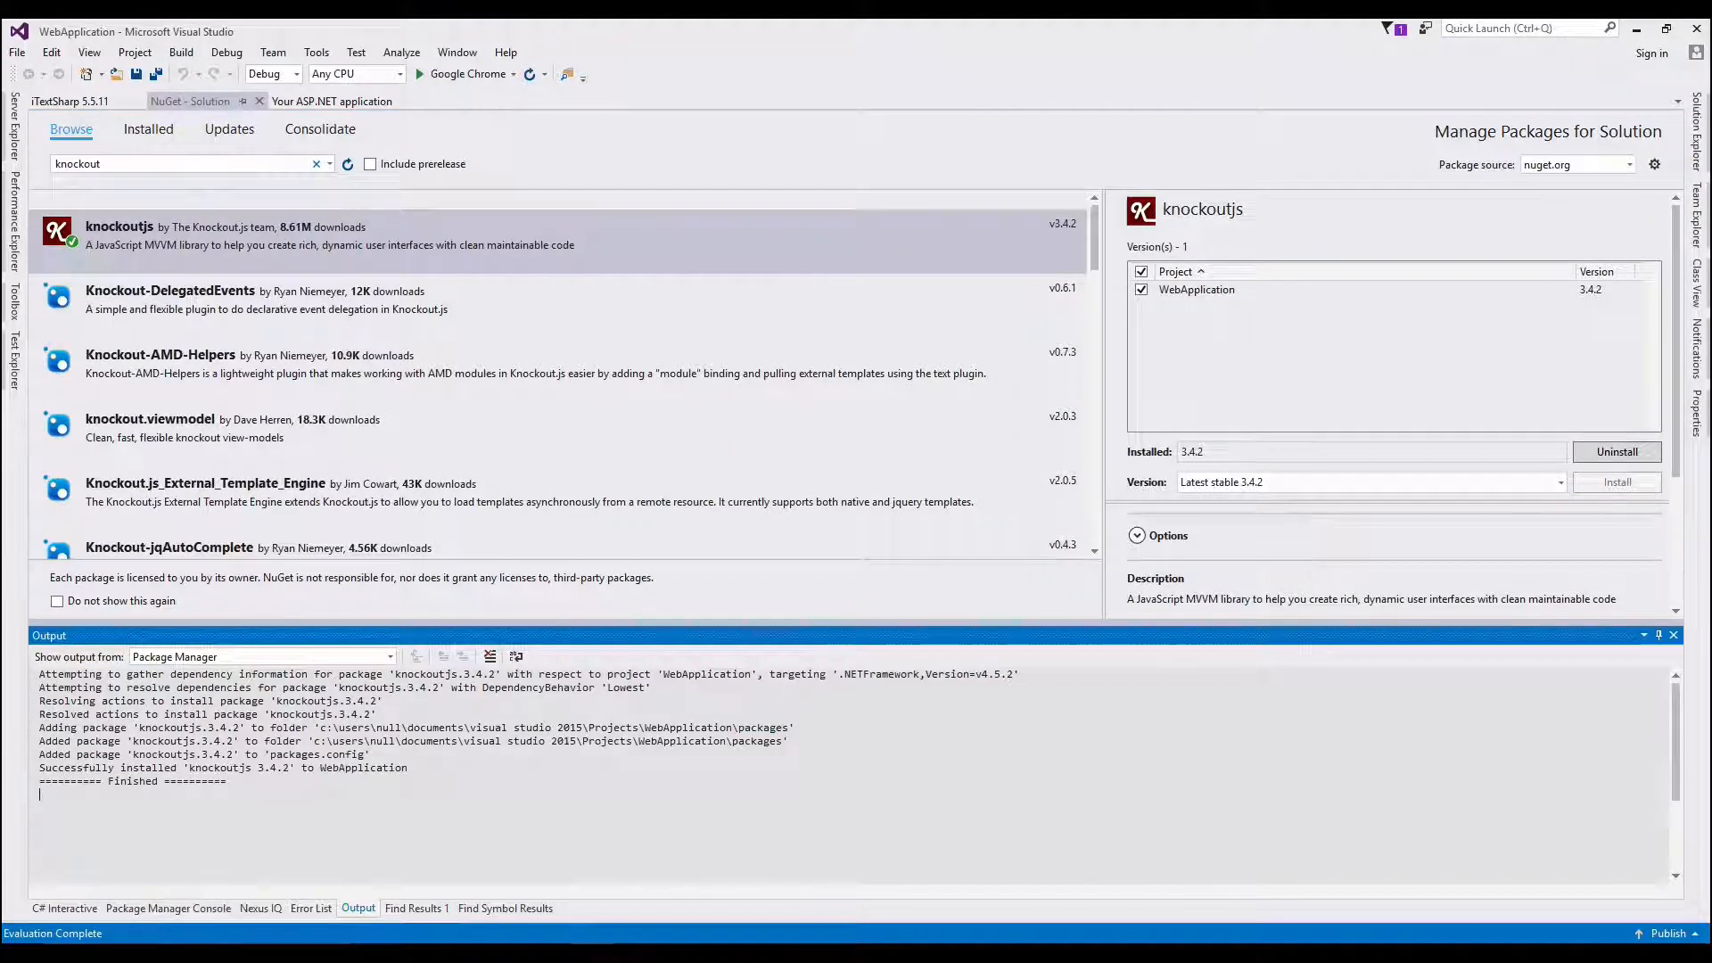
pyautogui.click(262, 908)
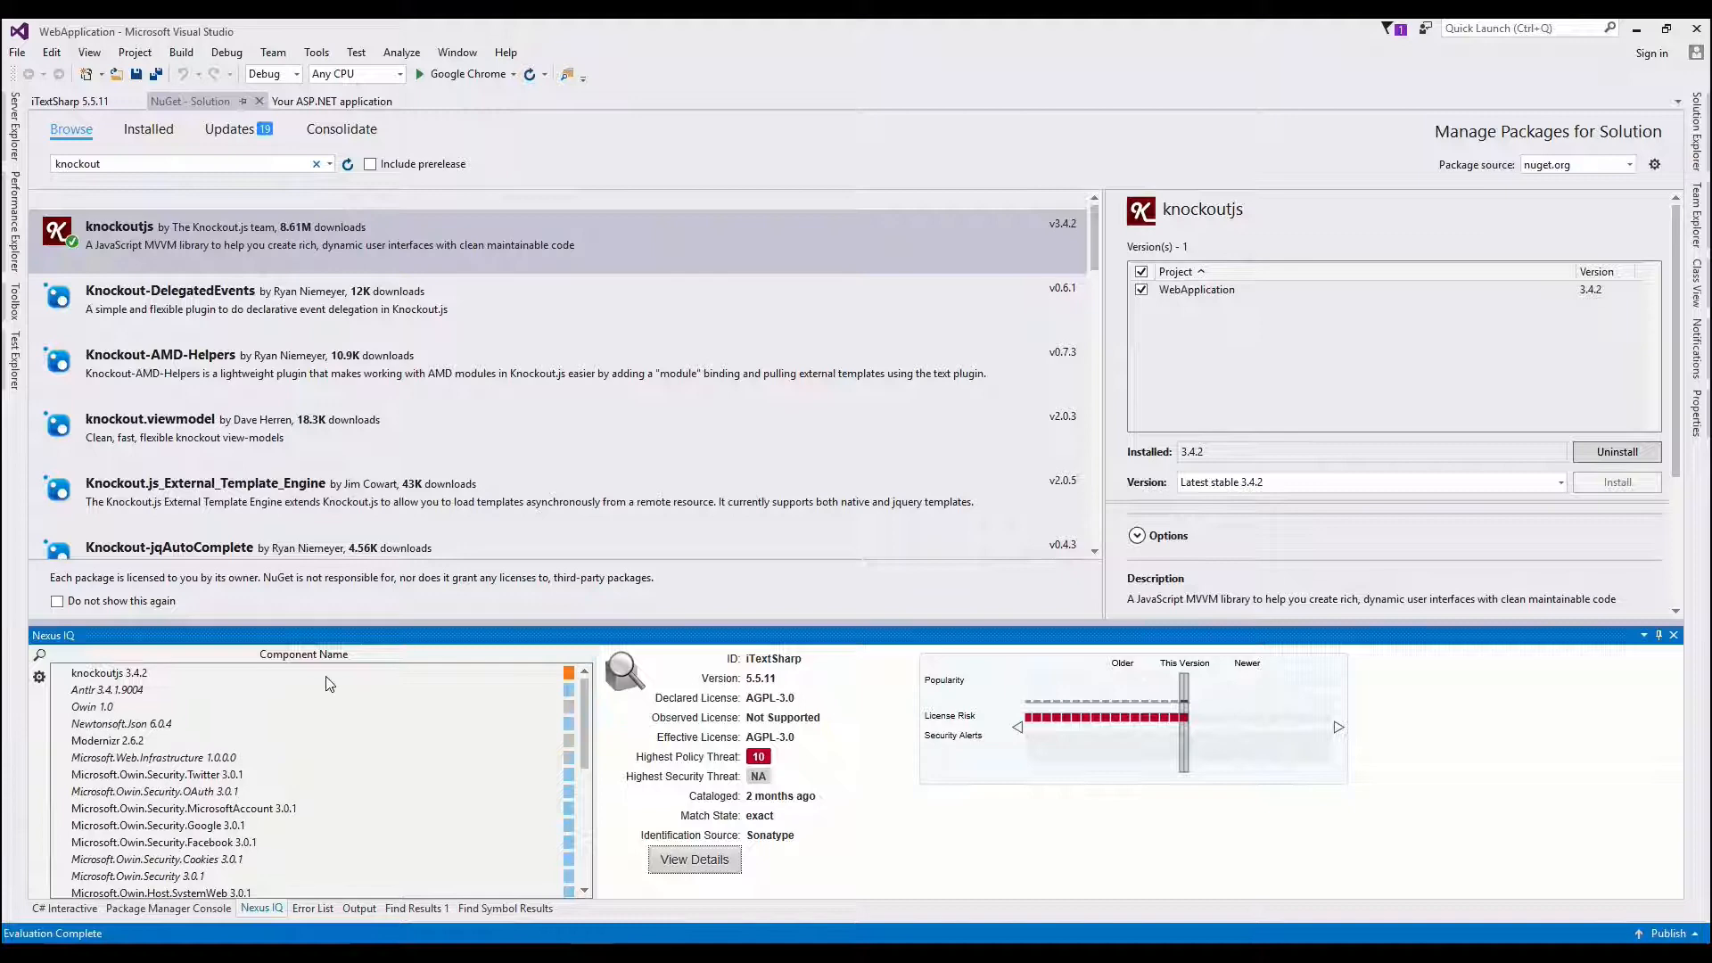
# Step: Select knockoutjs 3.4.2 in Nexus IQ and open its detailed report
pyautogui.click(108, 672)
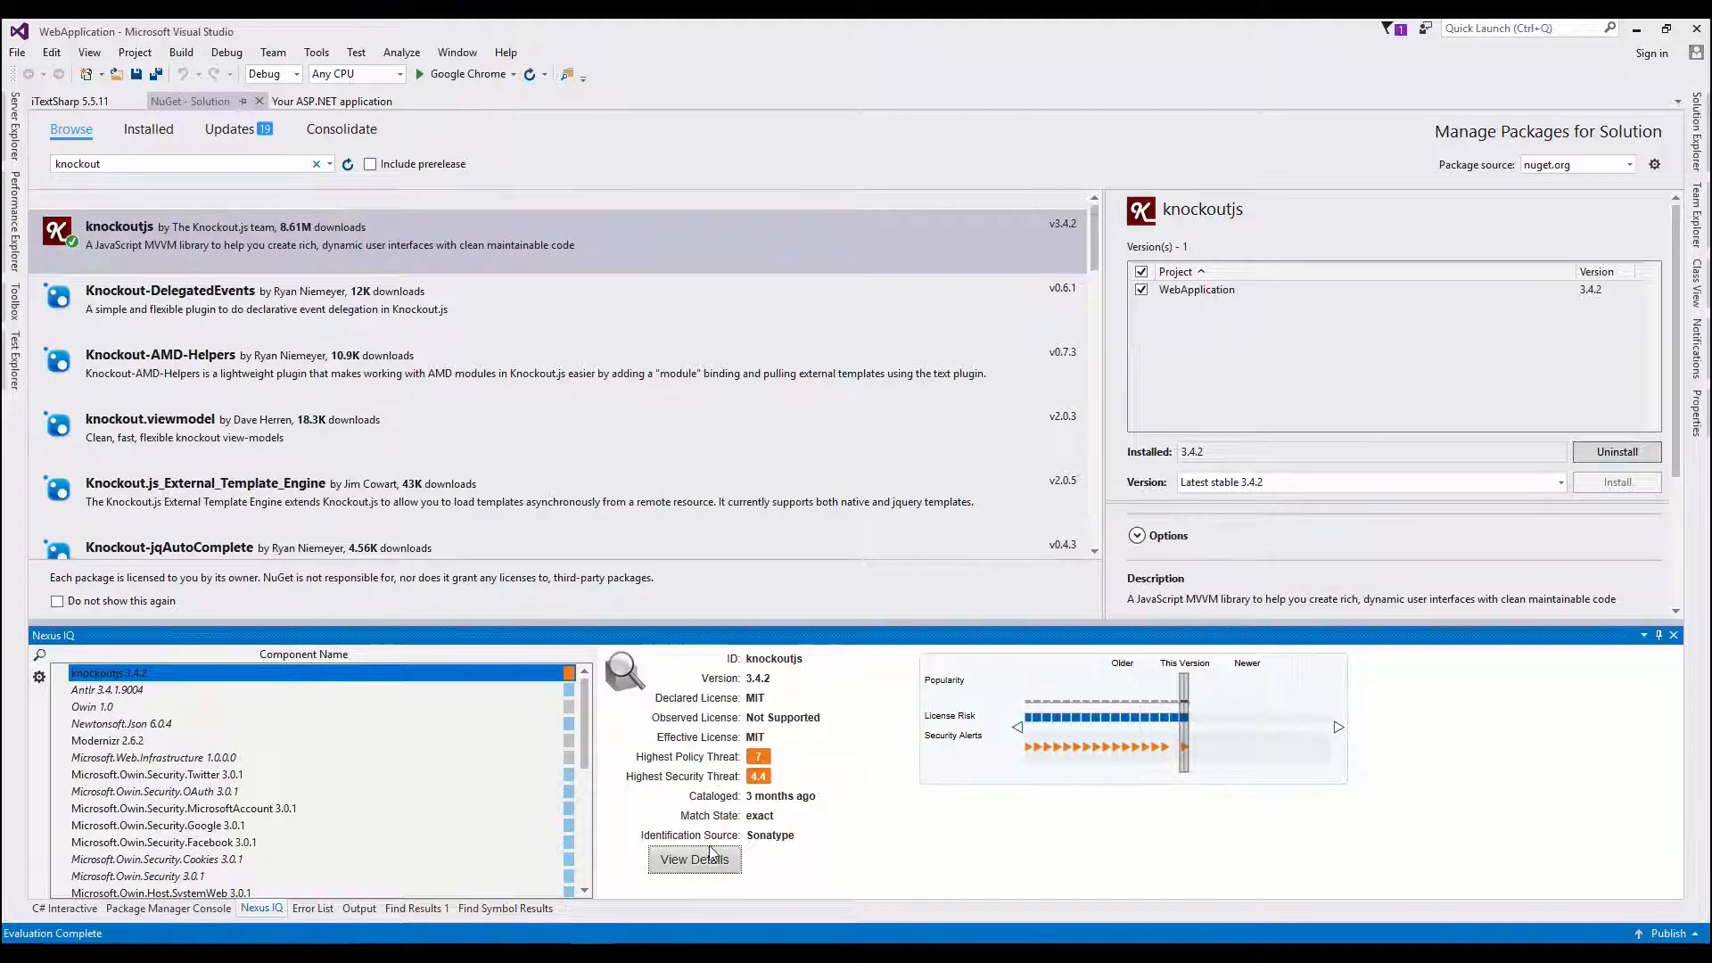
pyautogui.click(693, 859)
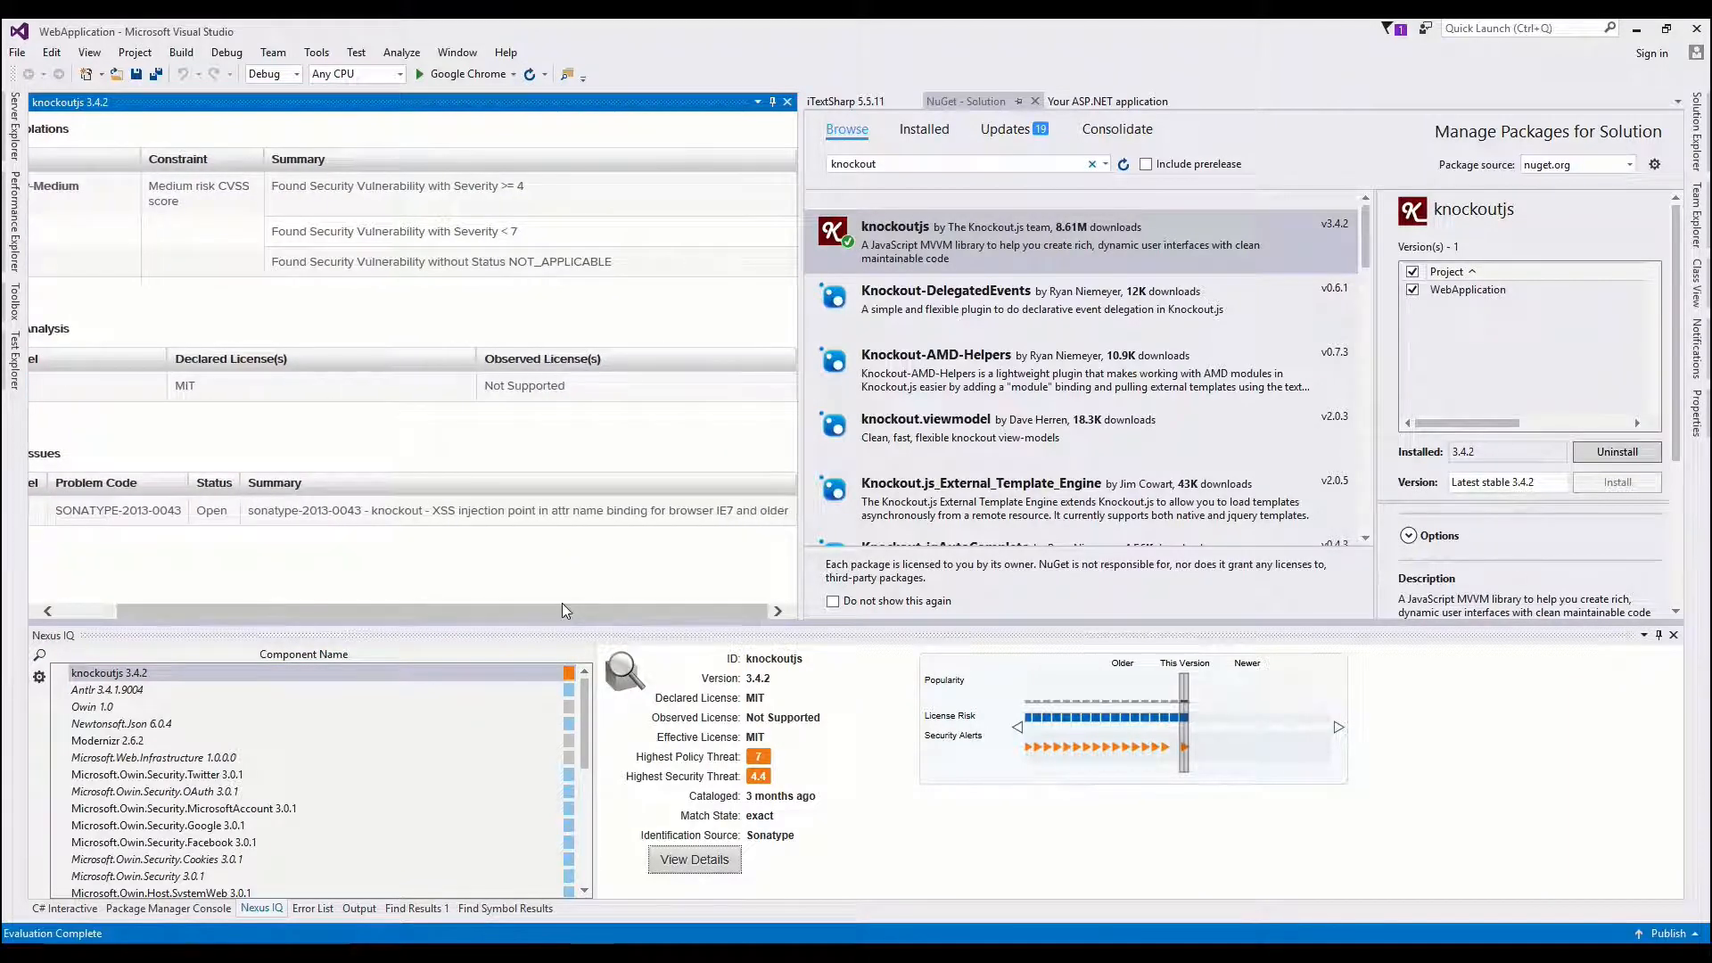
pyautogui.moveTo(757, 550)
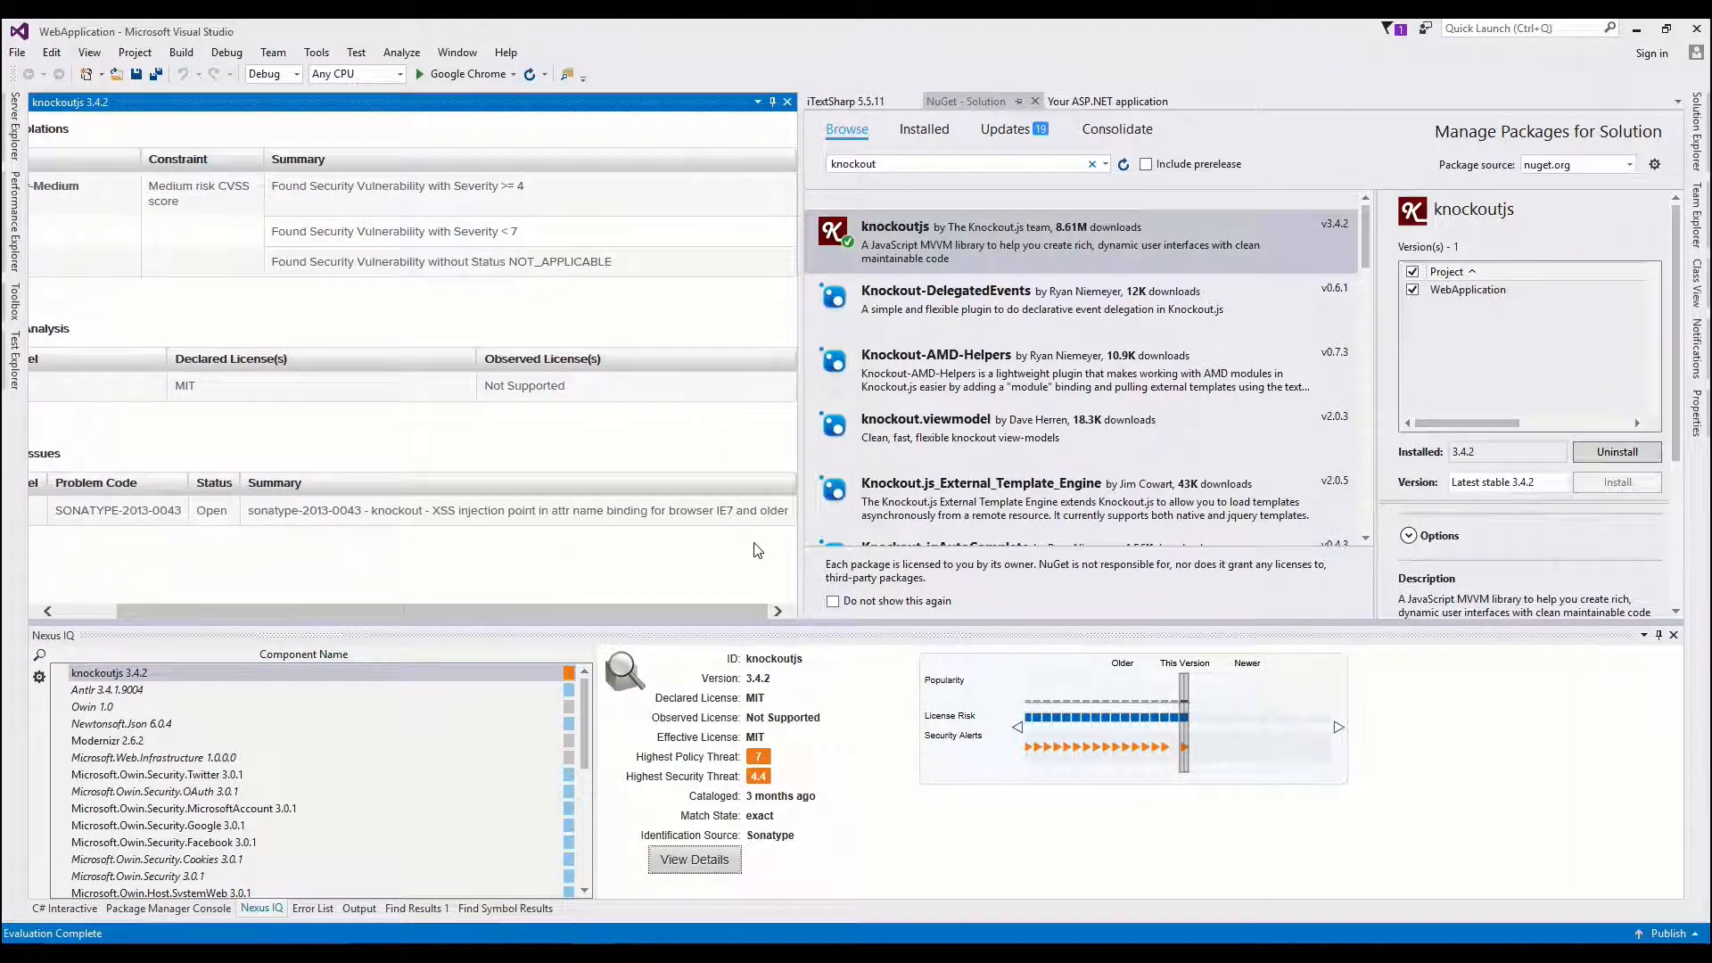
pyautogui.moveTo(1177, 729)
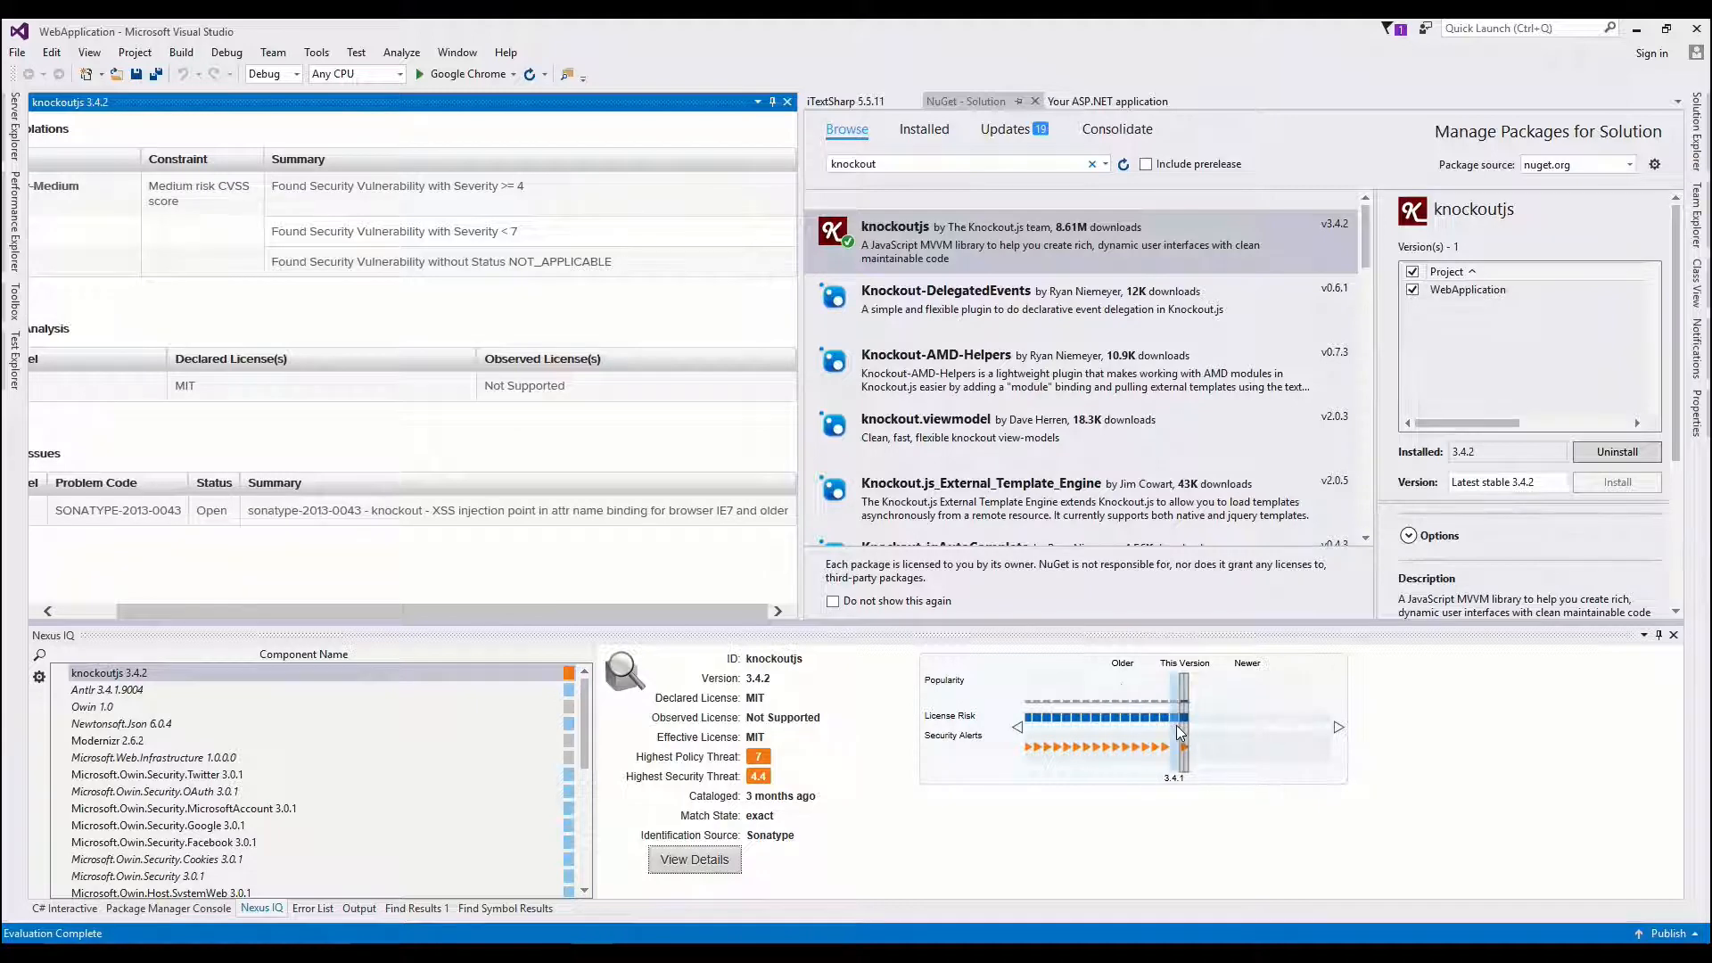
# Step: Downgrade knockoutjs to 3.4.1, then confirm no errors and no Nexus IQ threats
pyautogui.click(1183, 726)
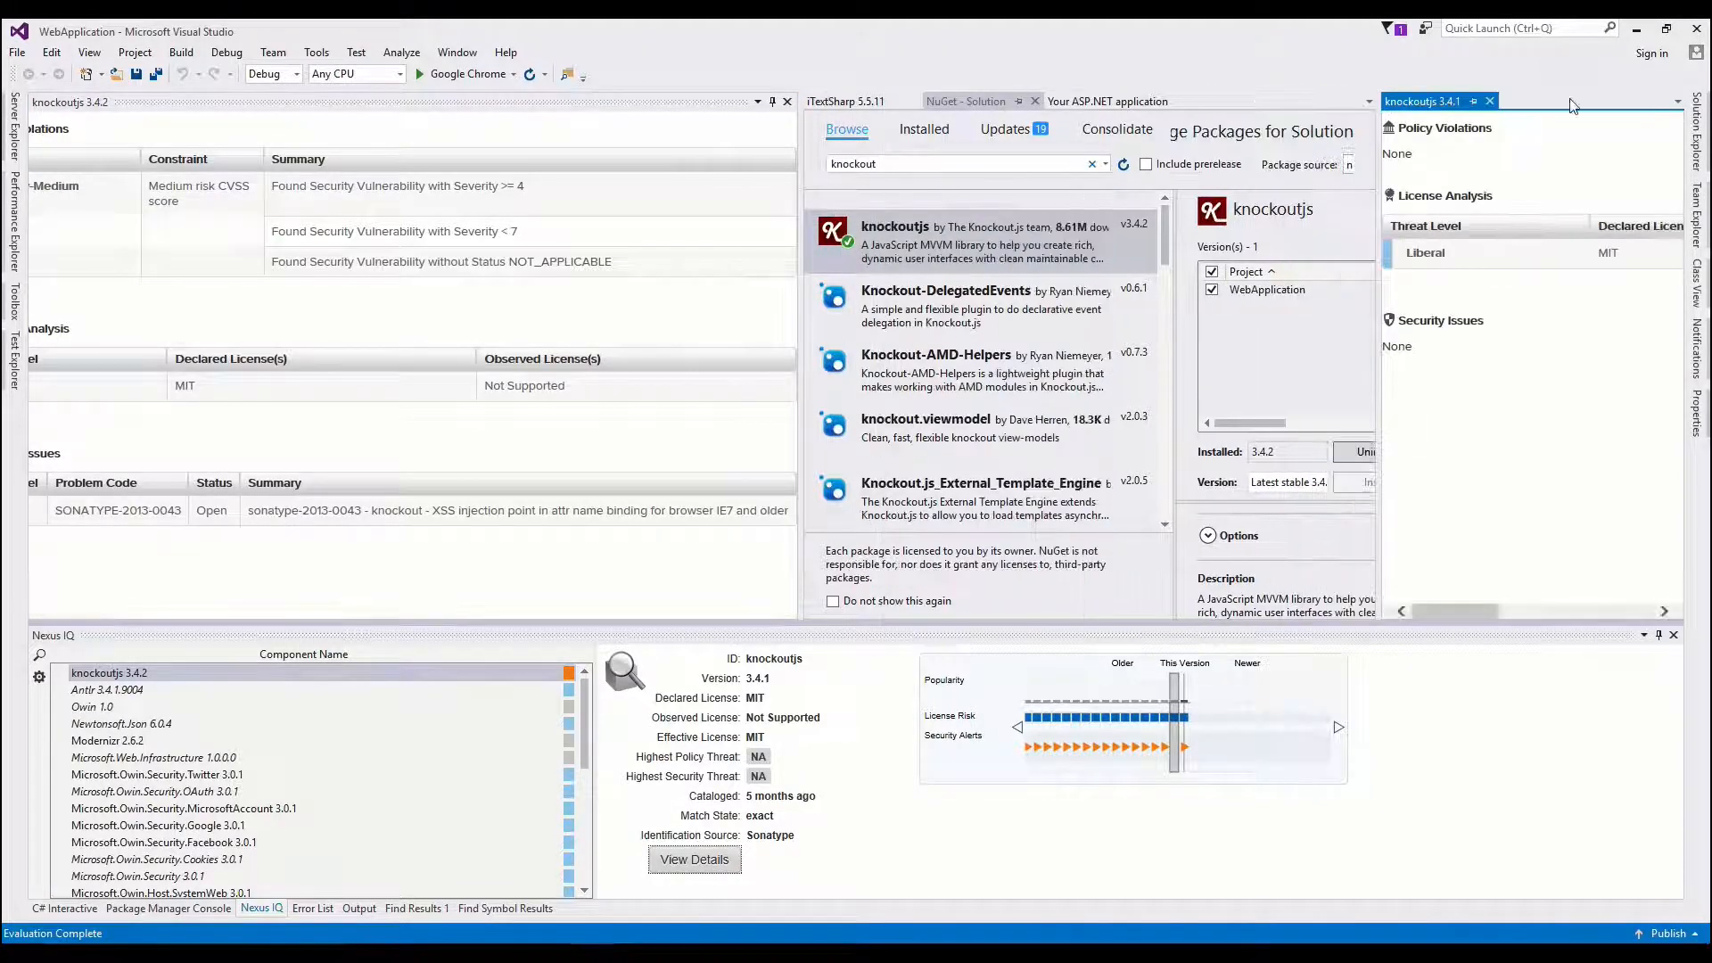
pyautogui.click(1489, 100)
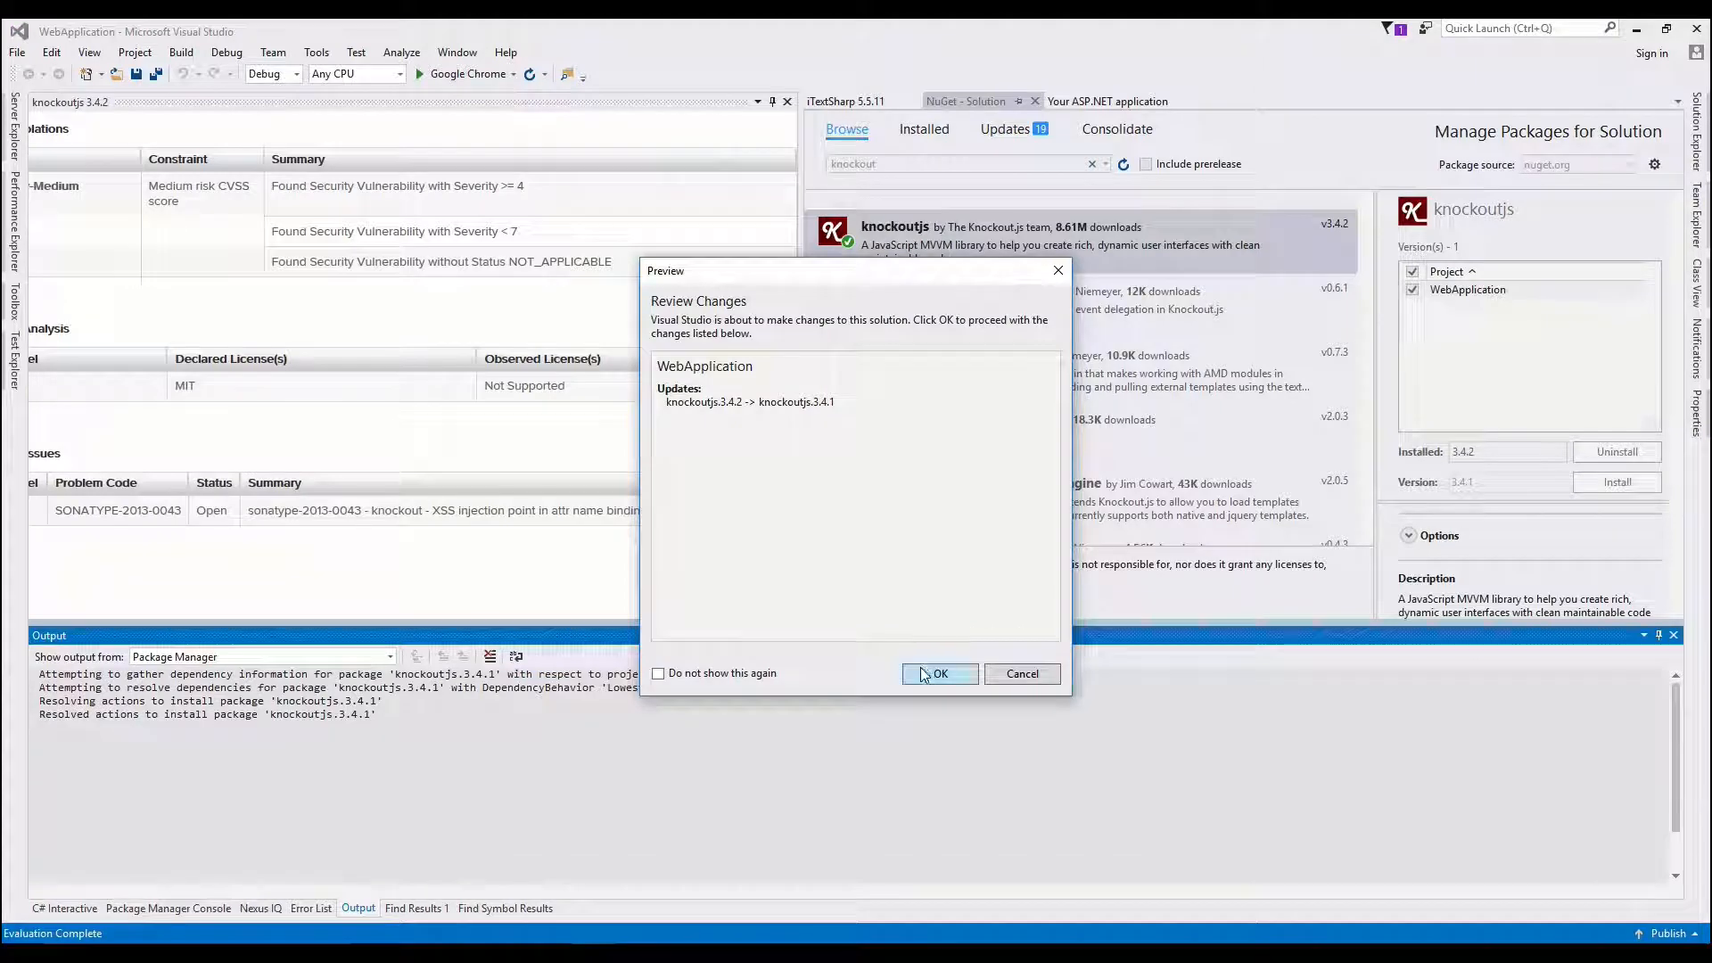
pyautogui.click(938, 674)
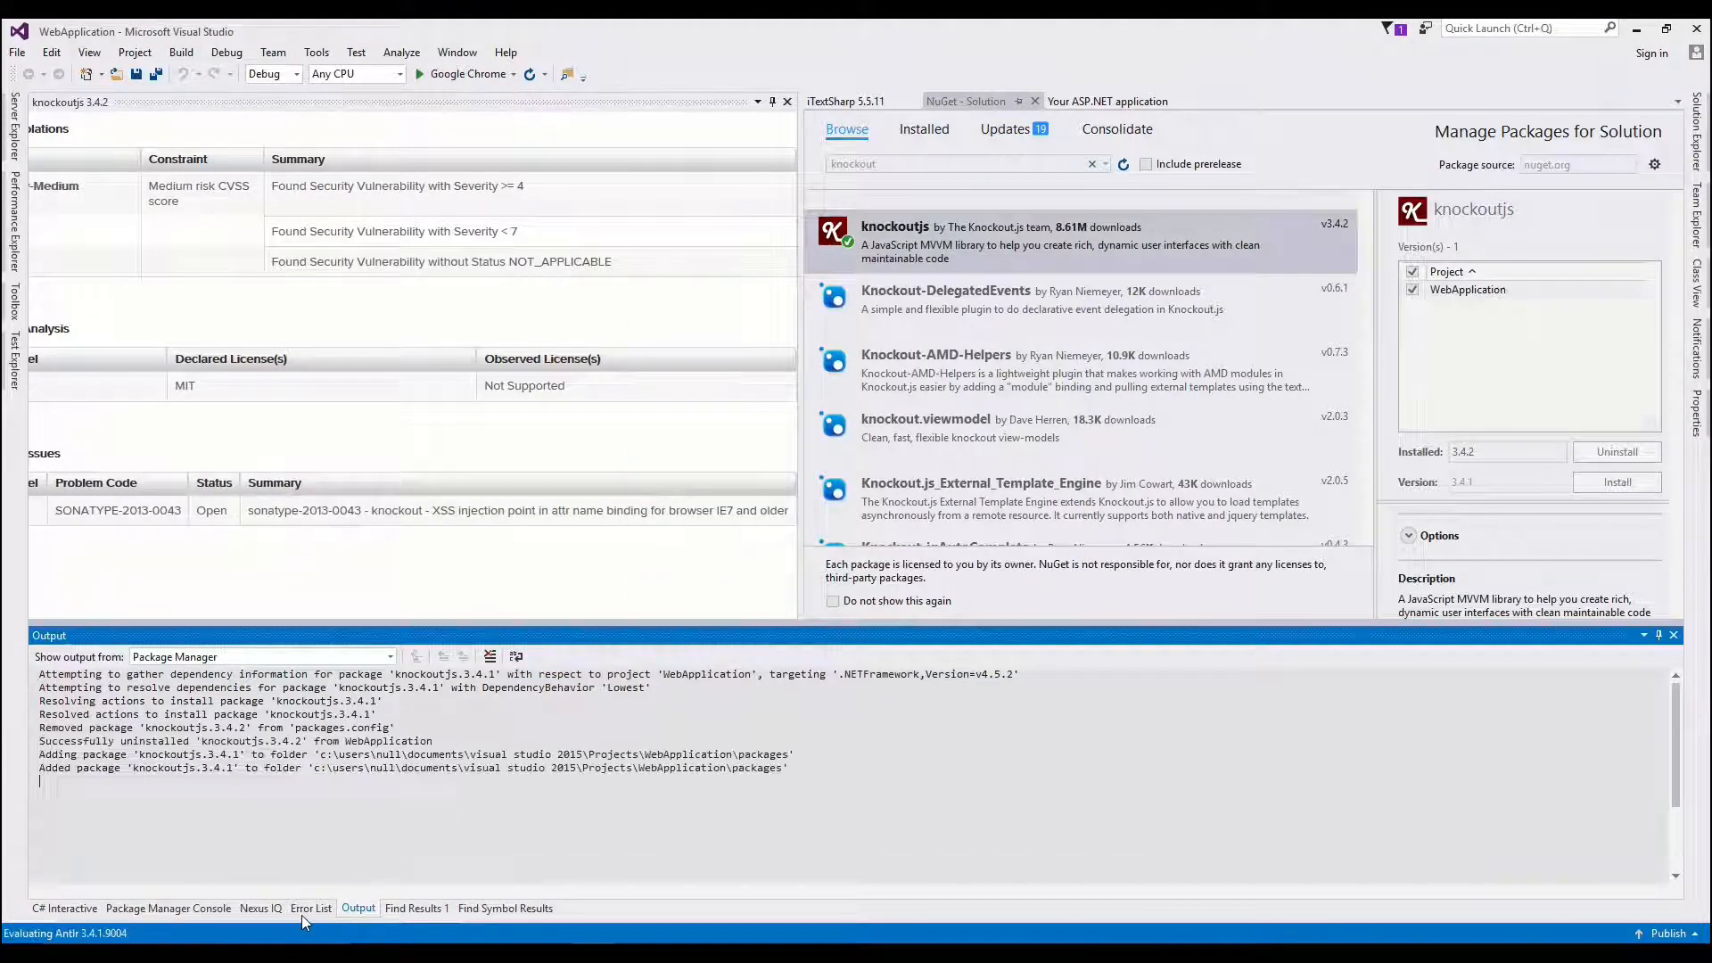
pyautogui.click(311, 908)
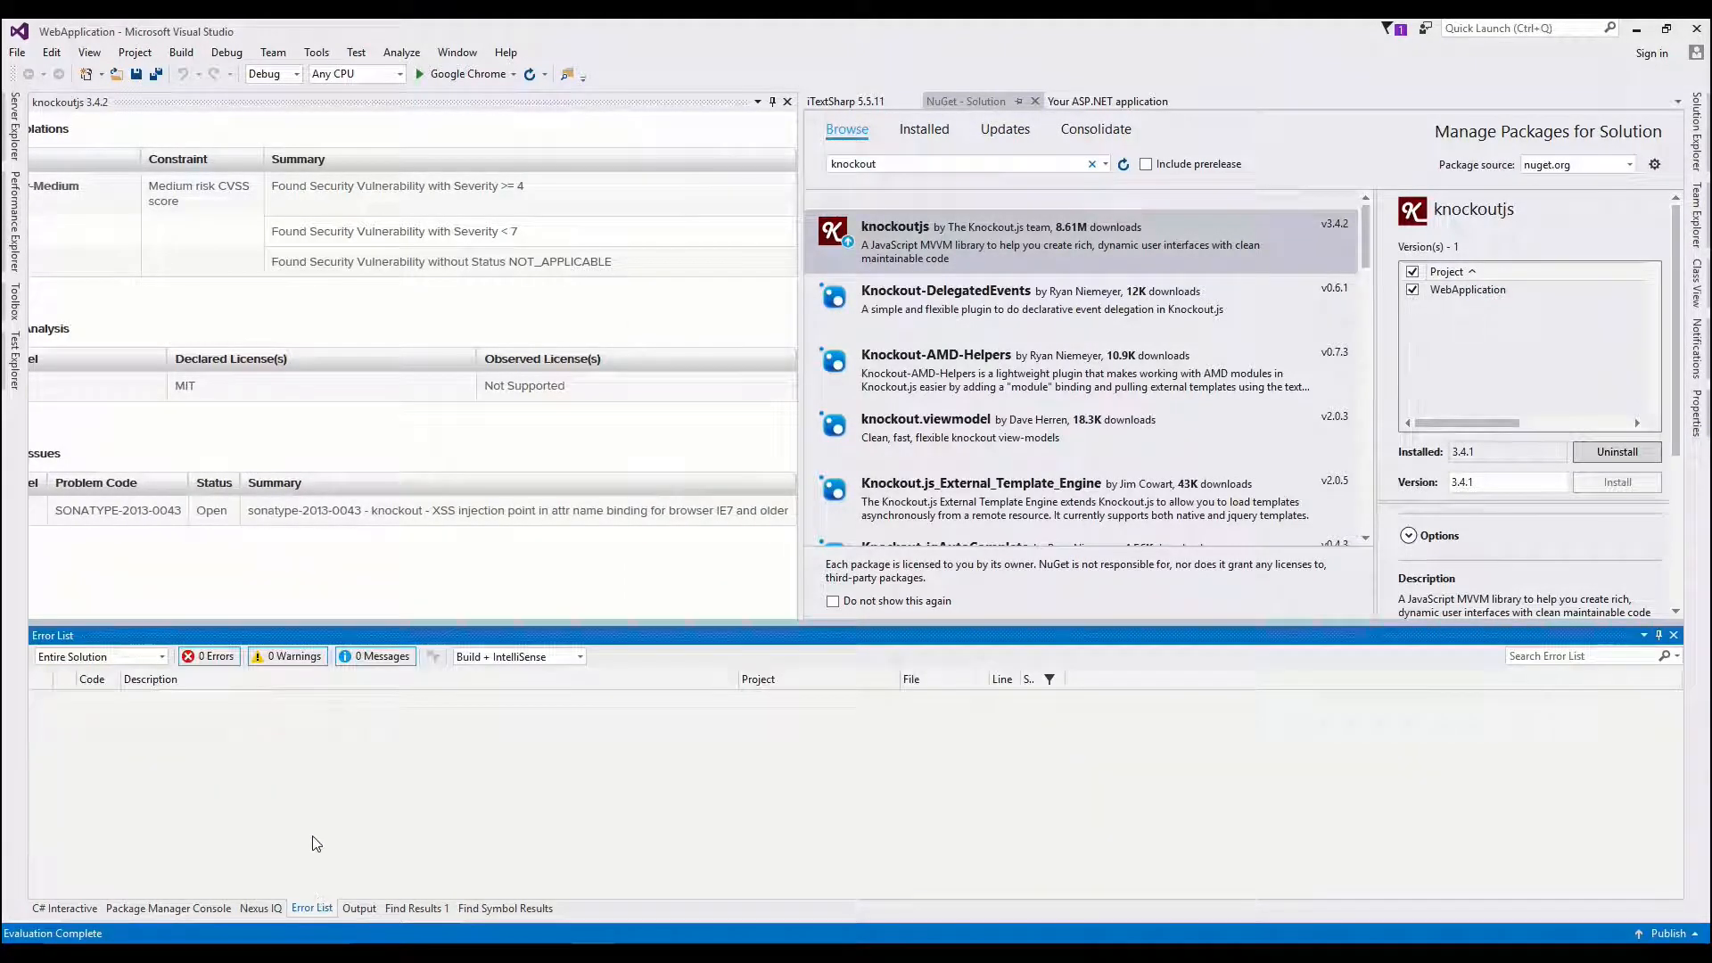
pyautogui.click(262, 908)
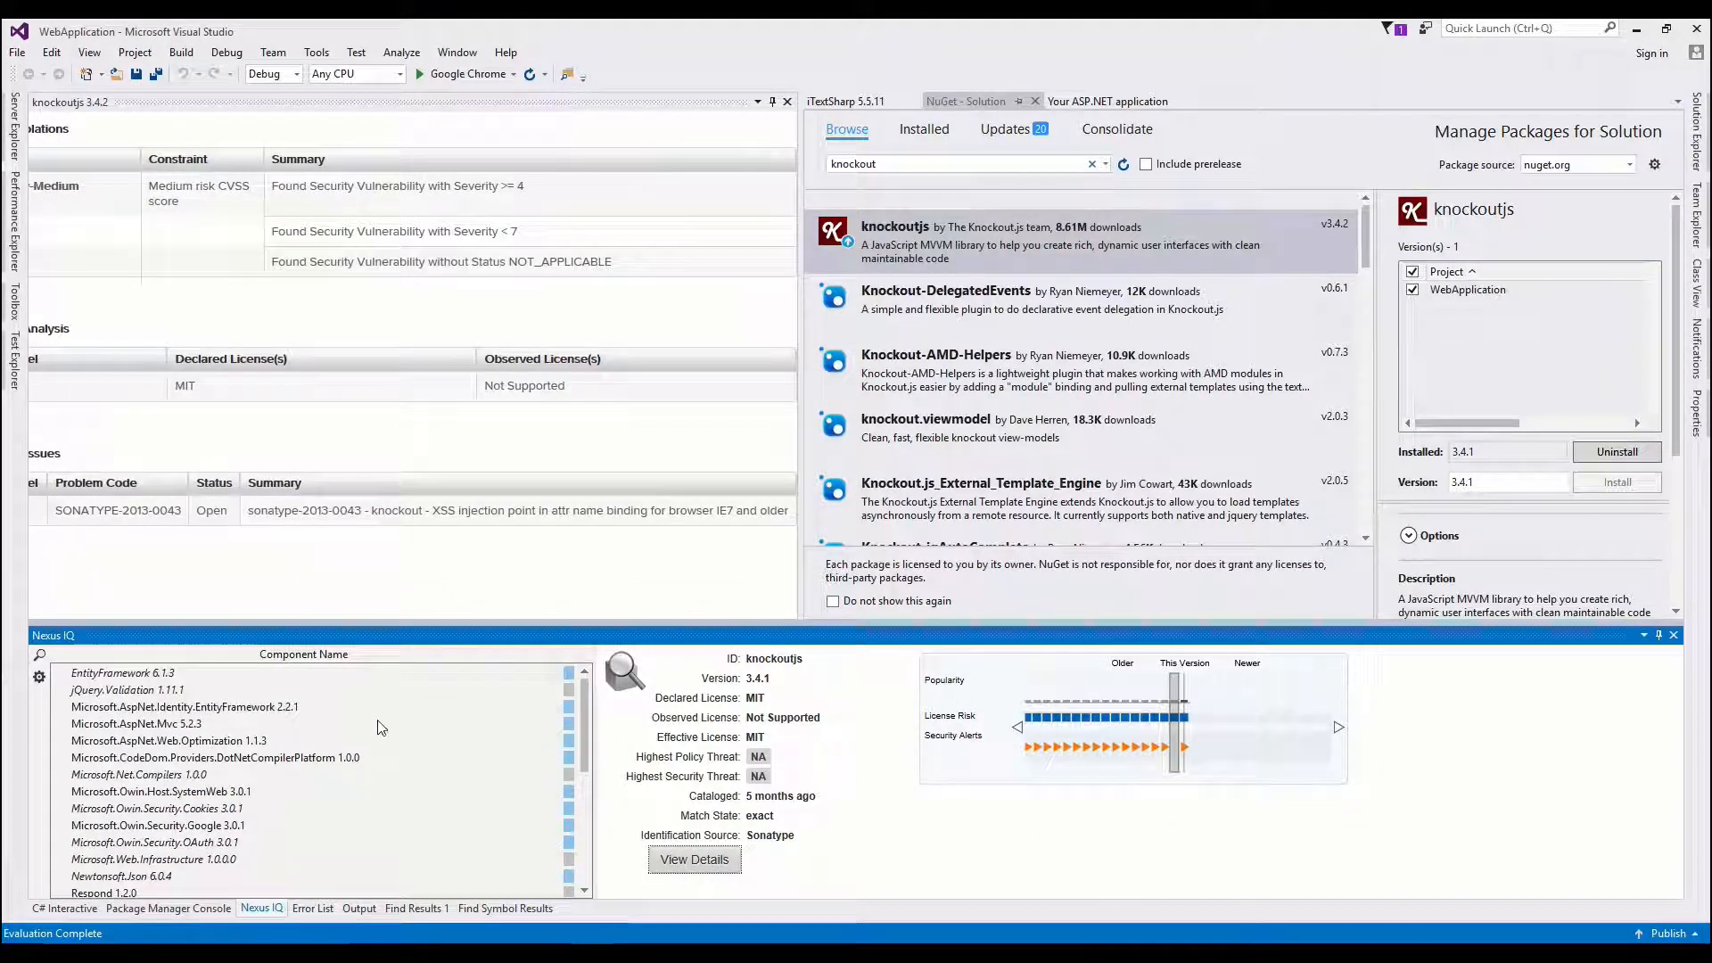
pyautogui.moveTo(560, 666)
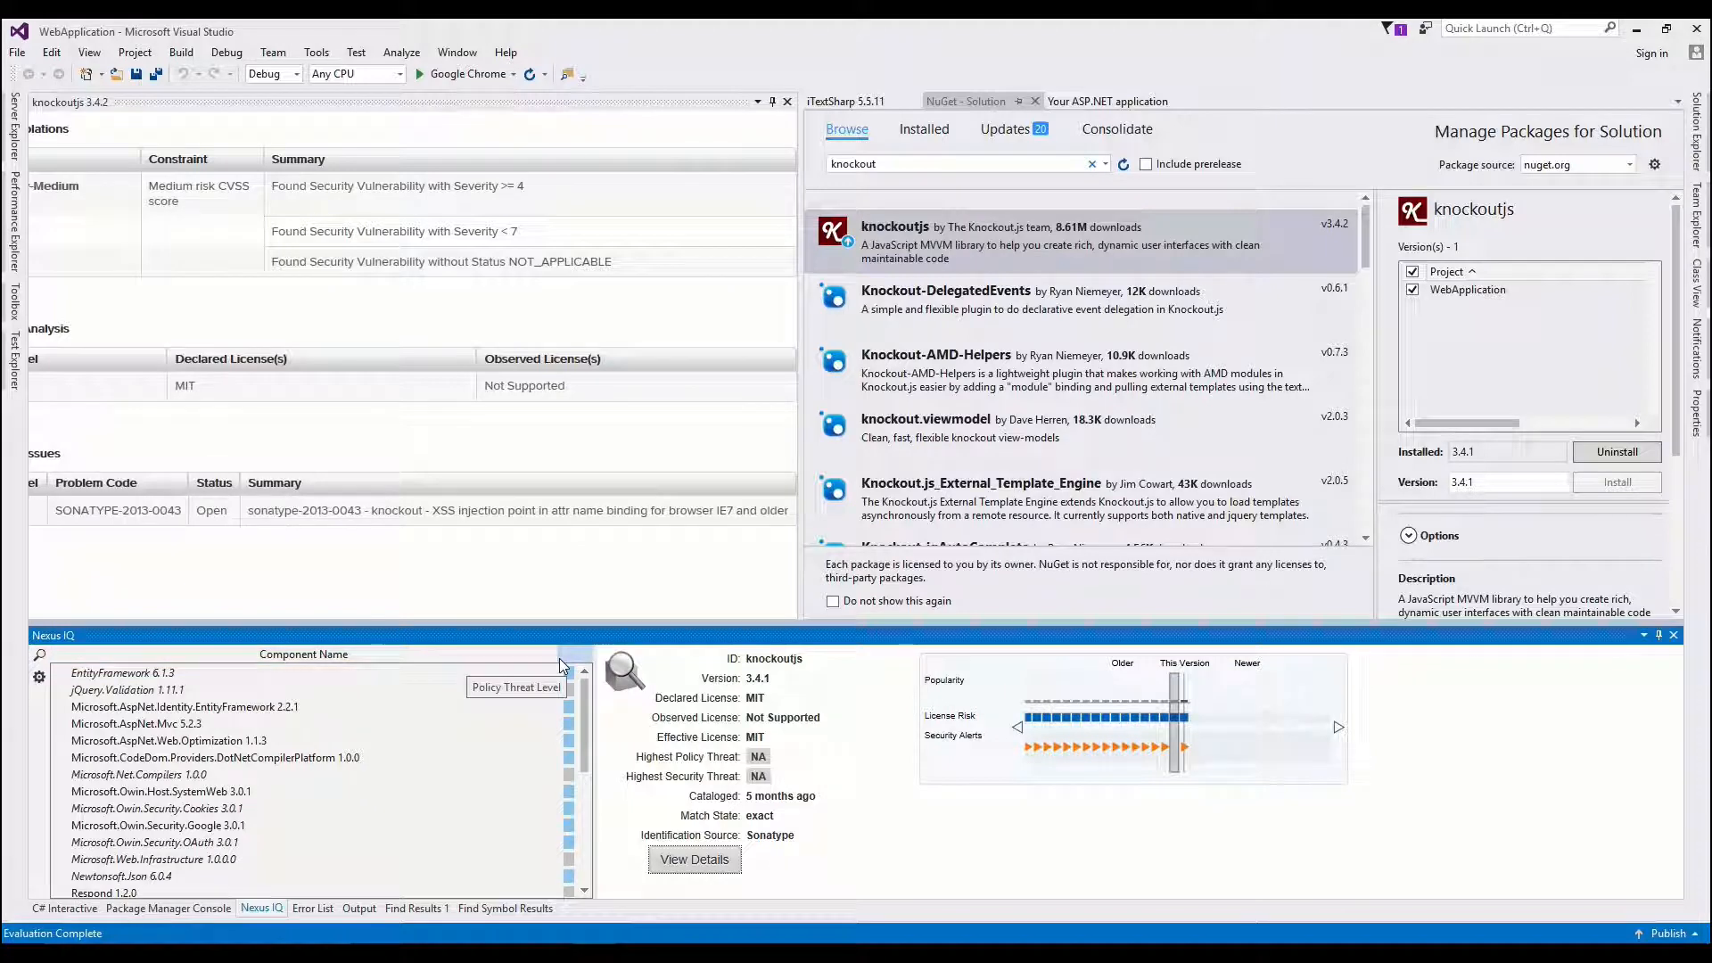
pyautogui.moveTo(830, 779)
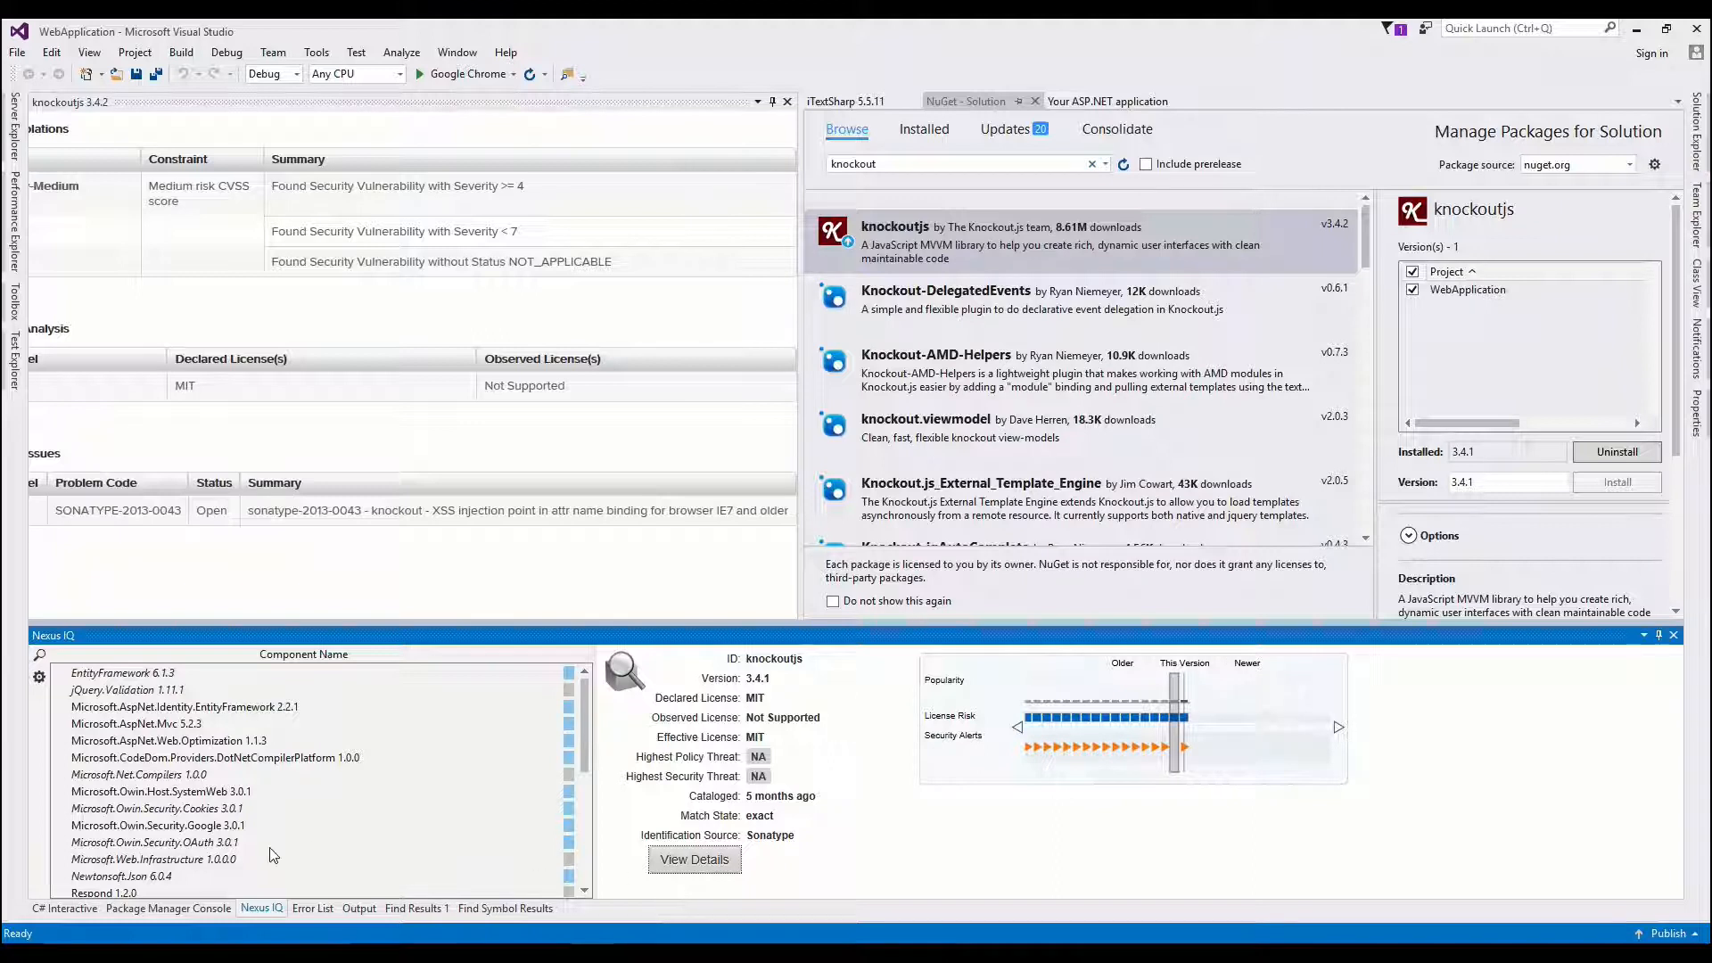
pyautogui.moveTo(140, 774)
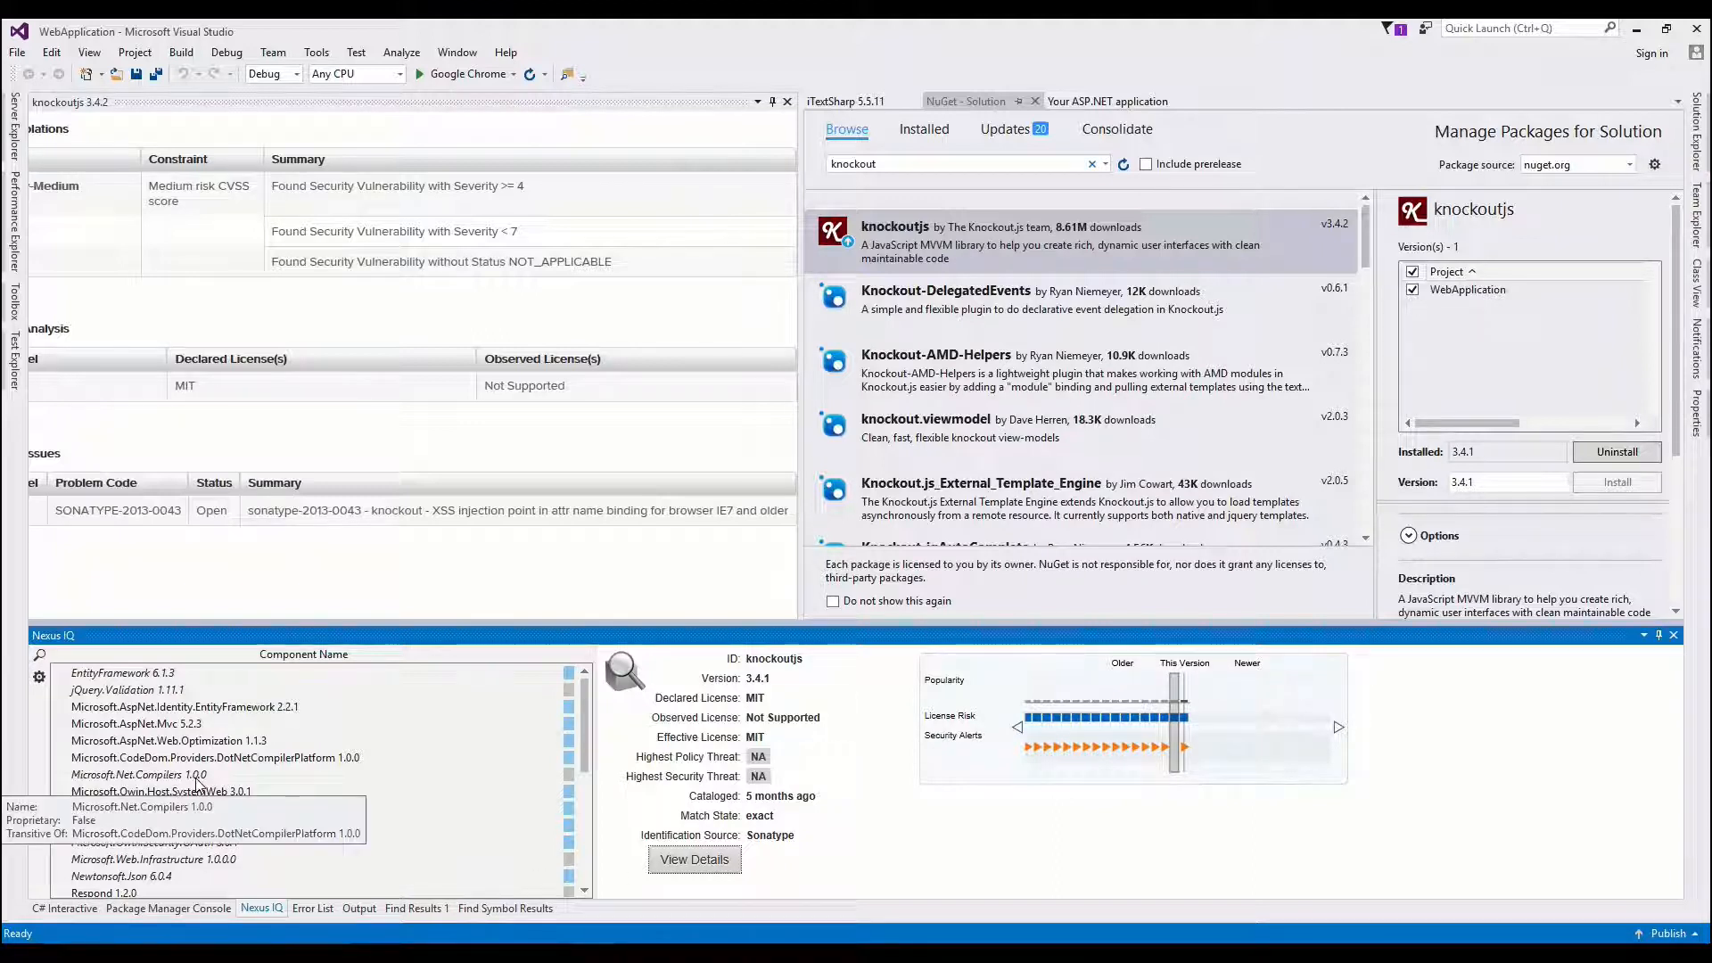